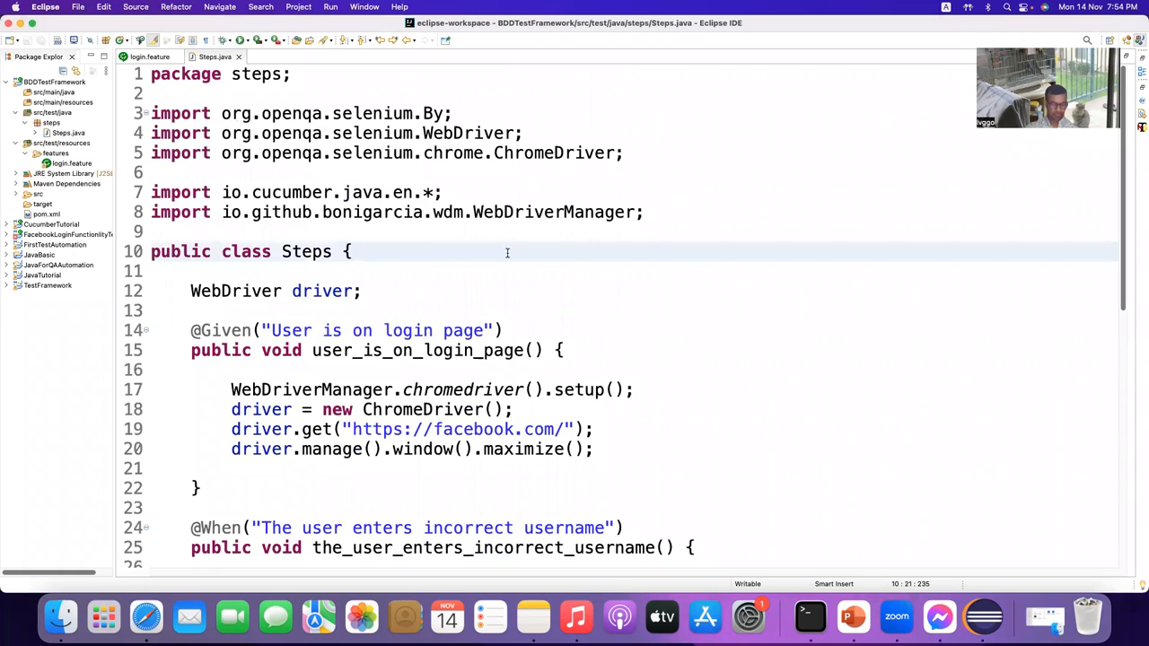
- Launch the login.feature Cucumber run configuration from Steps.java through Run Configurations
{"action": "scroll", "scroll_direction": "down", "scroll_amount": 3}
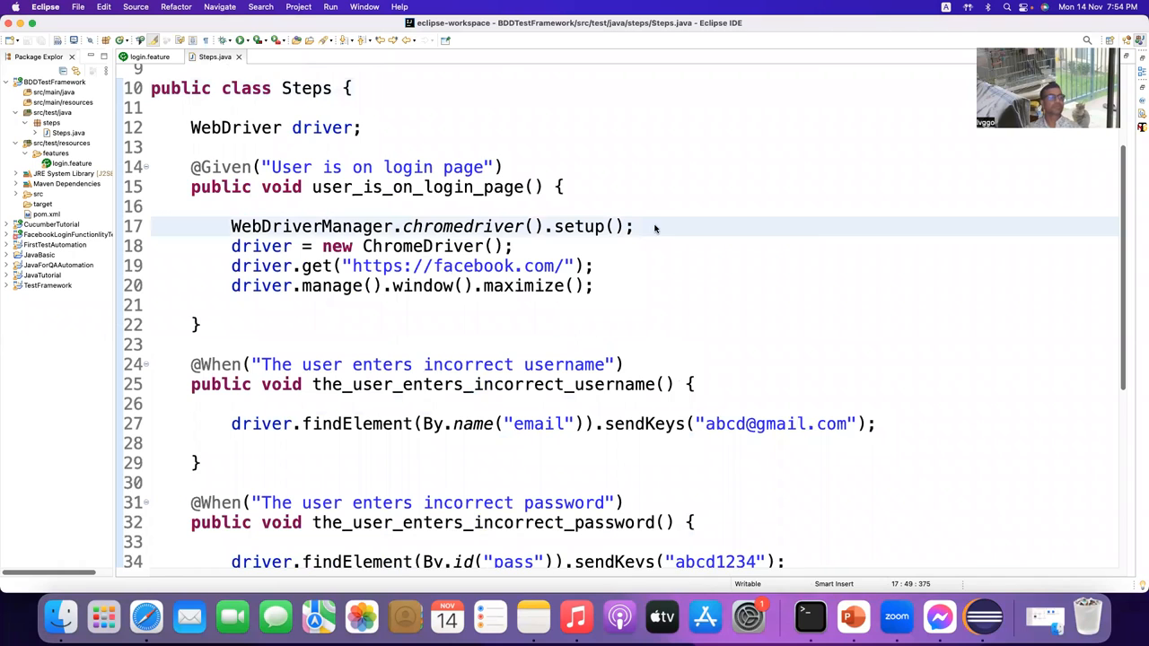
{"action": "right_click", "coordinate": [654, 226]}
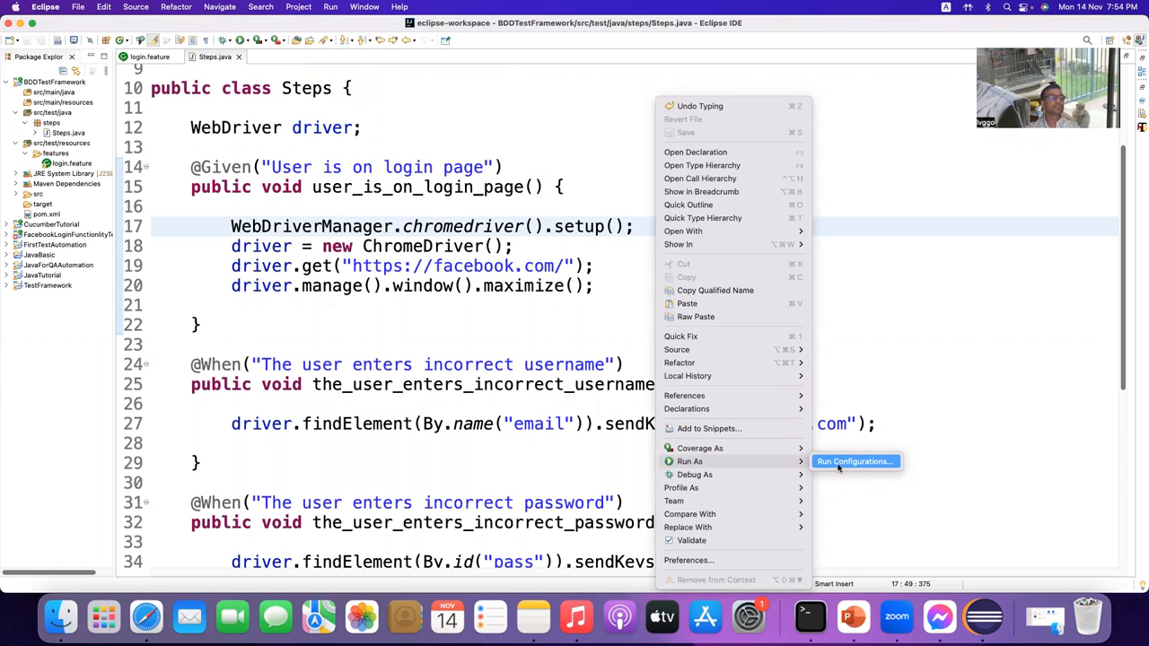
{"action": "left_click", "coordinate": [854, 462]}
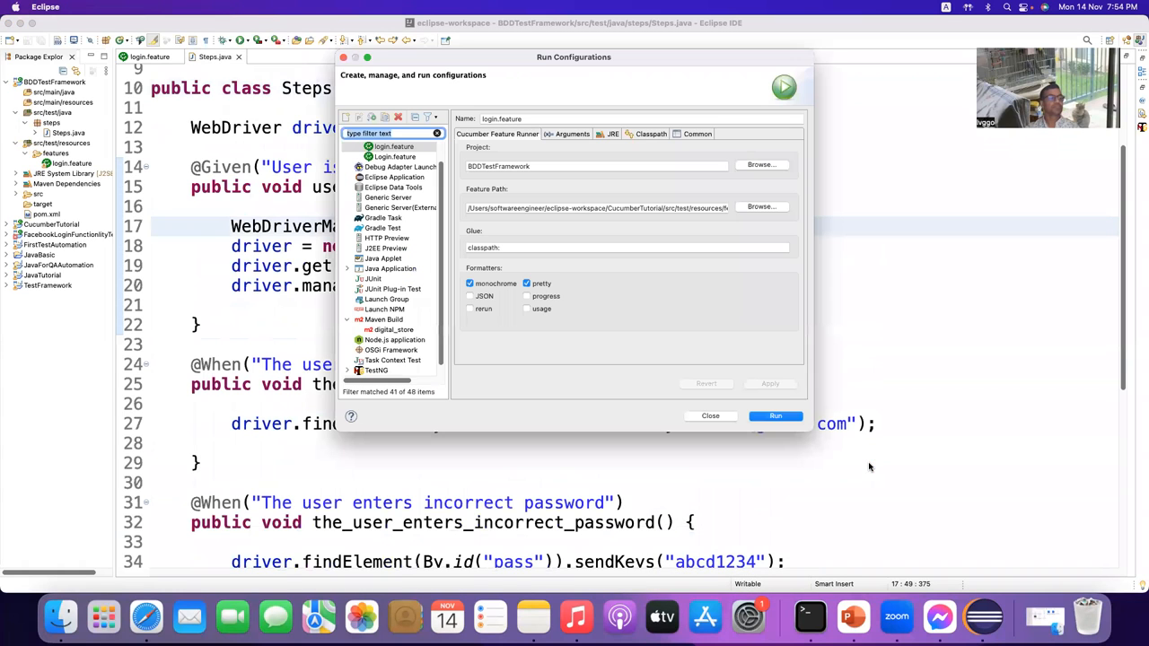
{"action": "left_click", "coordinate": [710, 416]}
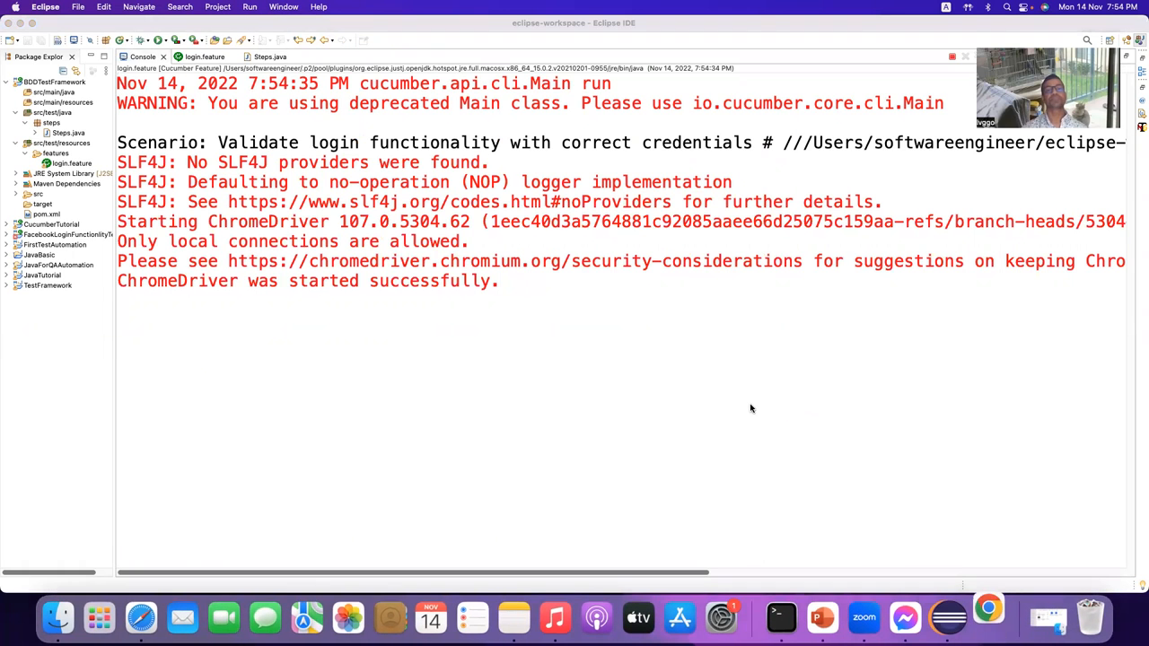
- Watch the automated Chrome window load the Facebook login page during the test
{"action": "left_click", "coordinate": [988, 614]}
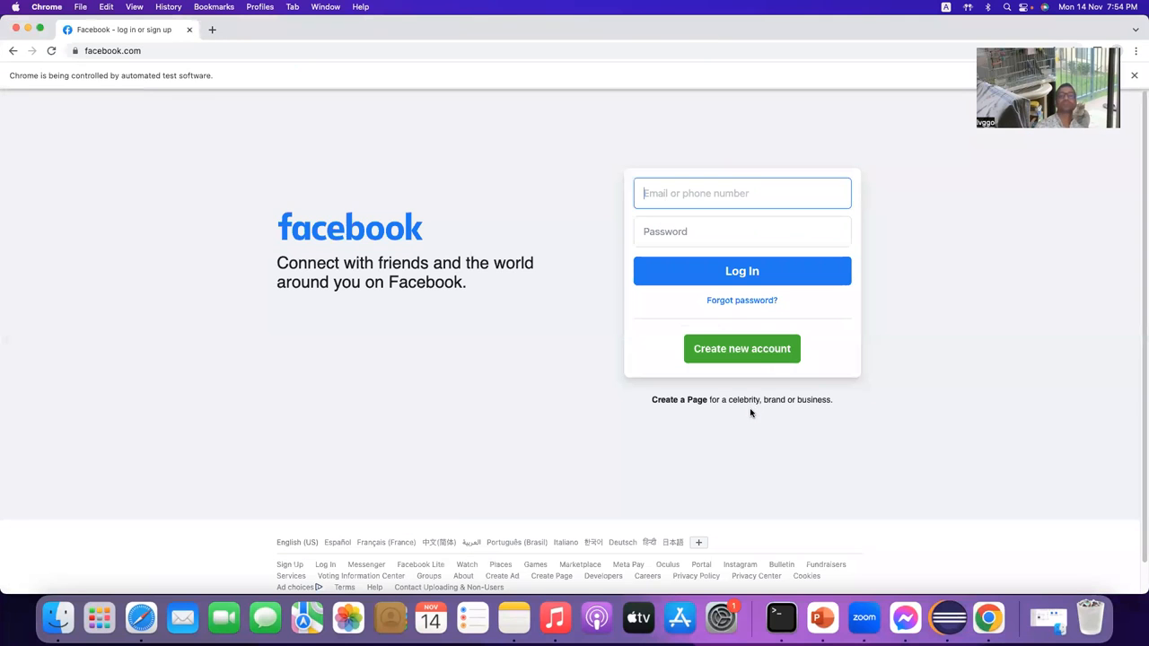
{"action": "mouse_move", "coordinate": [764, 412]}
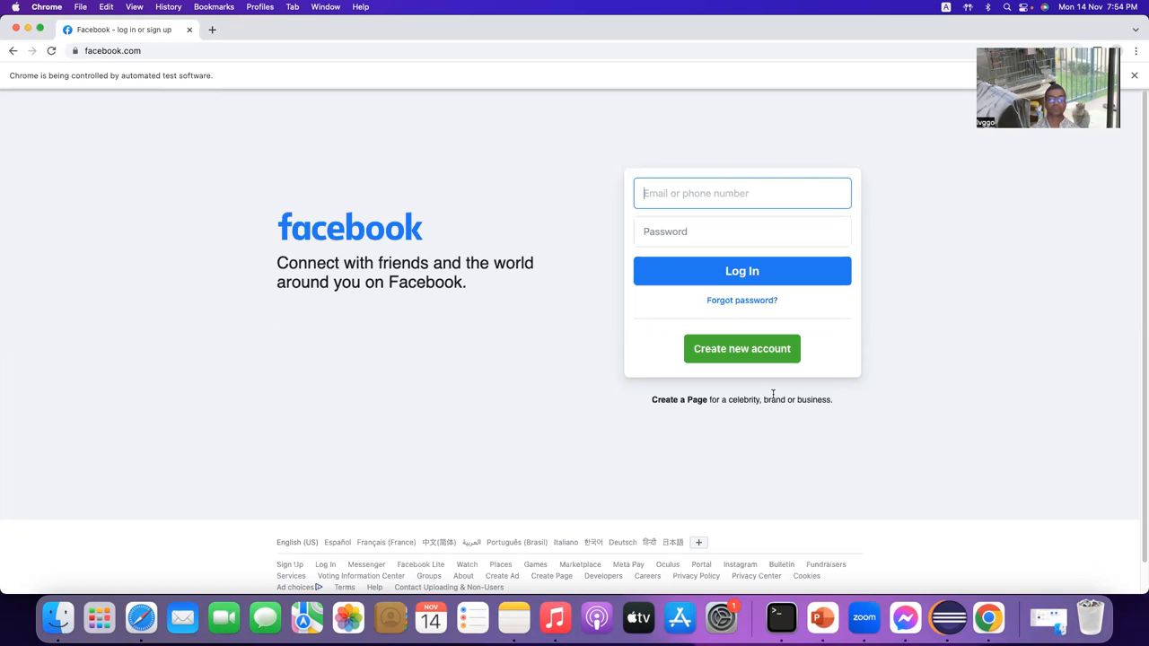
{"action": "mouse_move", "coordinate": [416, 108]}
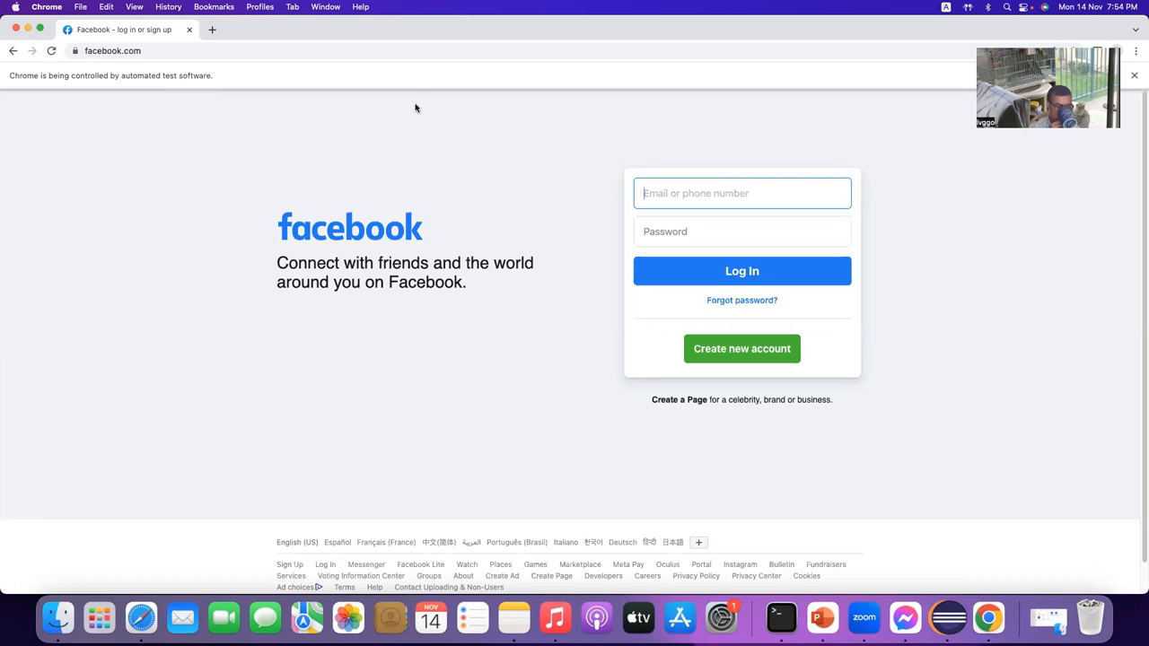
{"action": "mouse_move", "coordinate": [440, 112]}
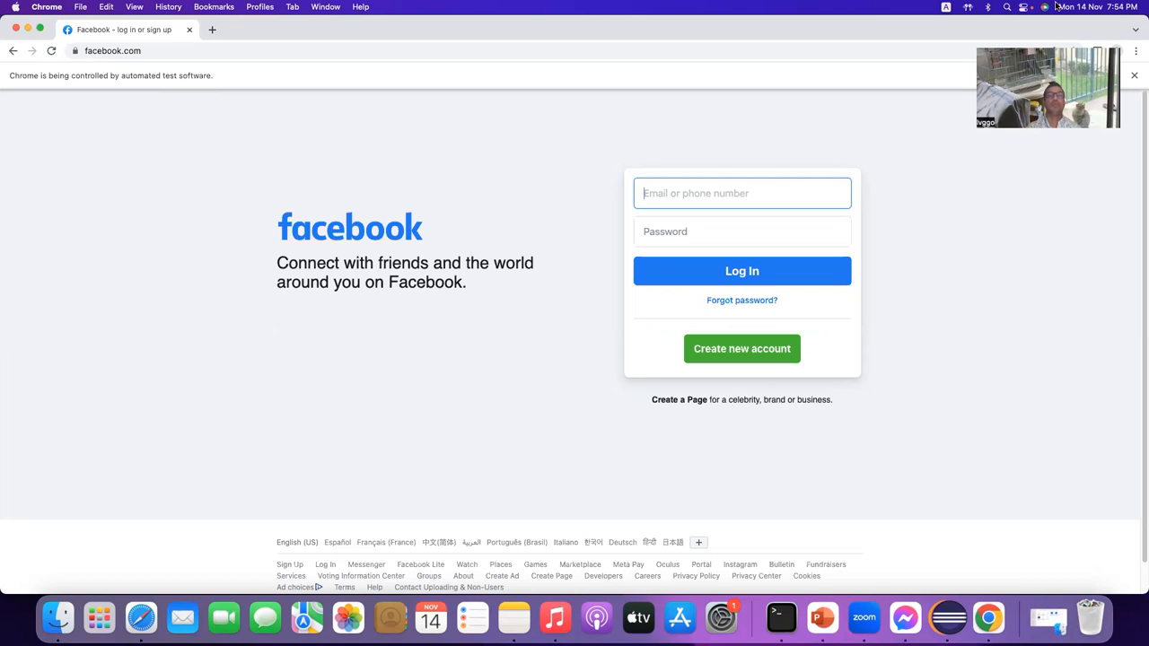
{"action": "mouse_move", "coordinate": [988, 8]}
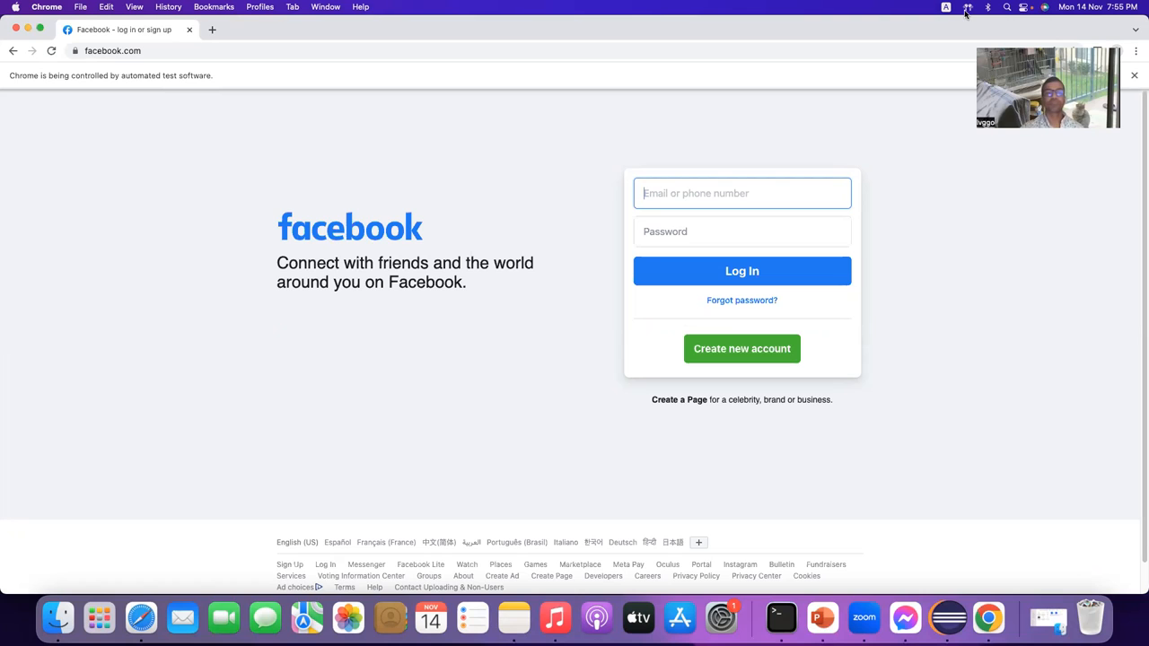
{"action": "mouse_move", "coordinate": [515, 172]}
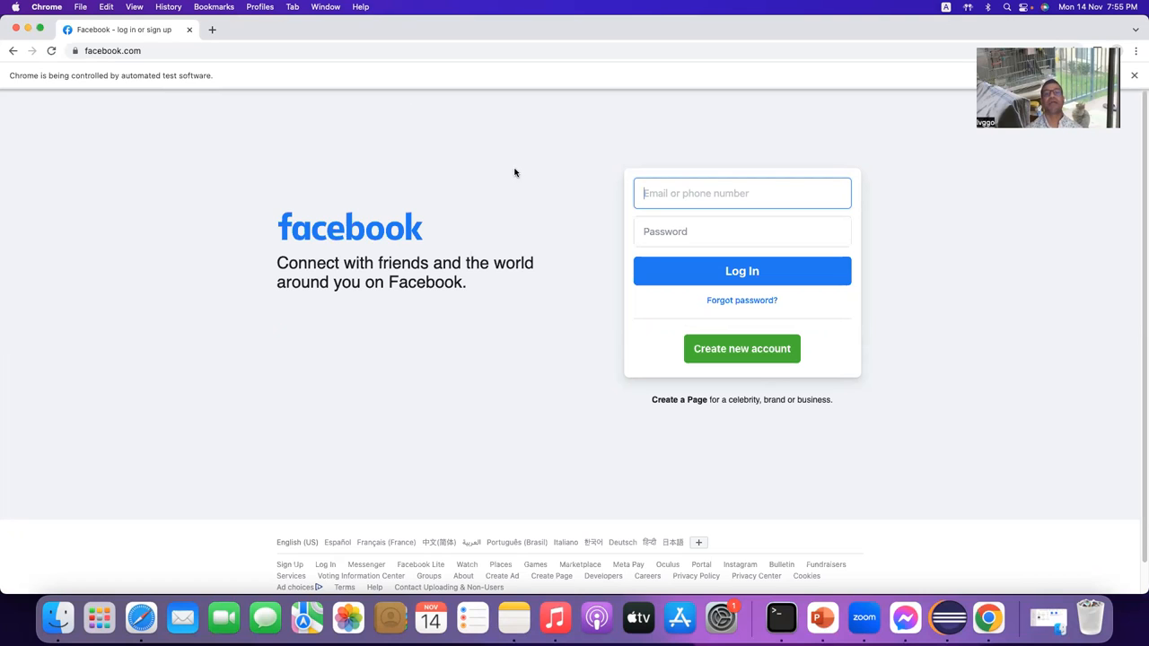
{"action": "mouse_move", "coordinate": [945, 612]}
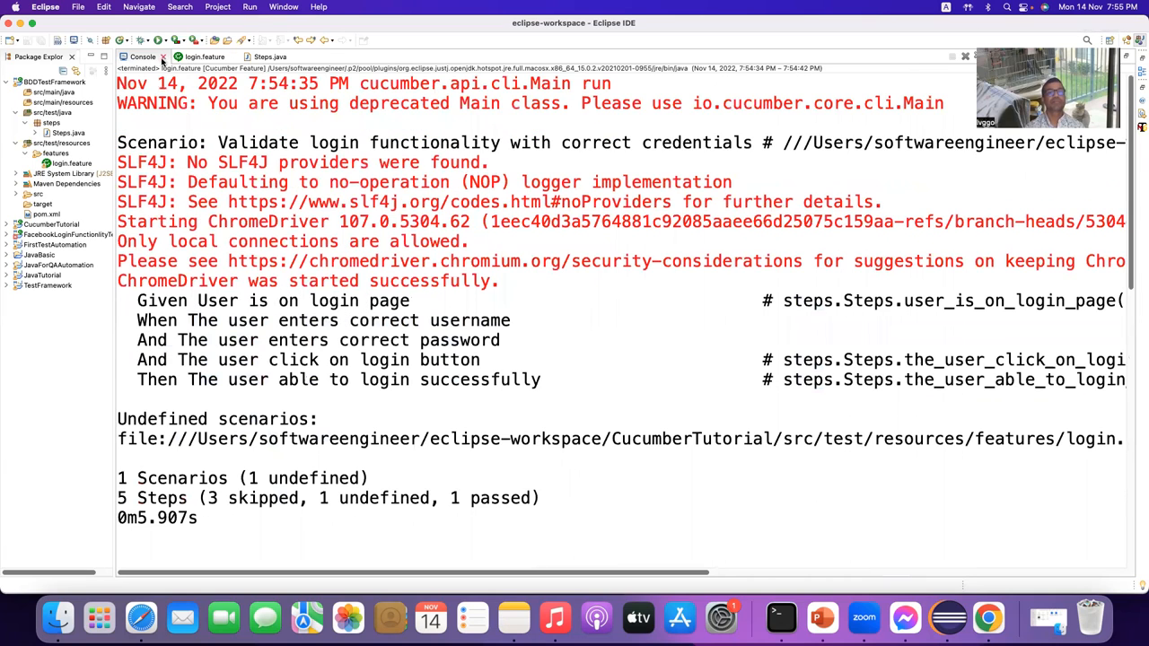
- Review Steps.java, then view login.feature with its two incorrect-credentials scenarios
{"action": "left_click", "coordinate": [269, 57]}
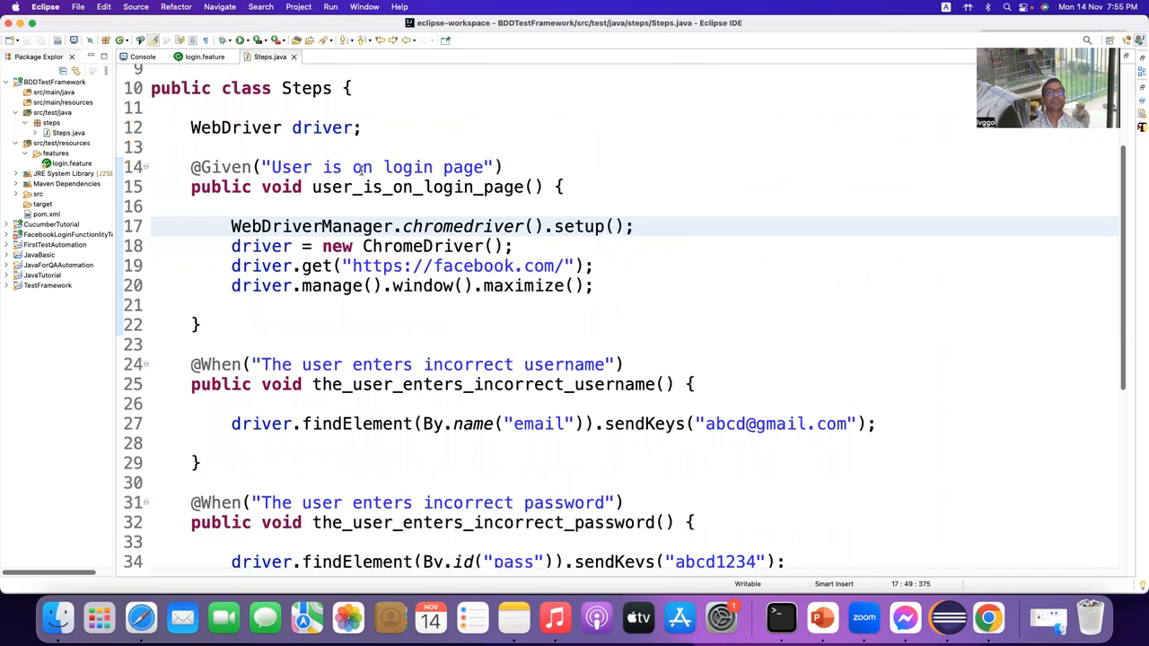
{"action": "left_click", "coordinate": [204, 56]}
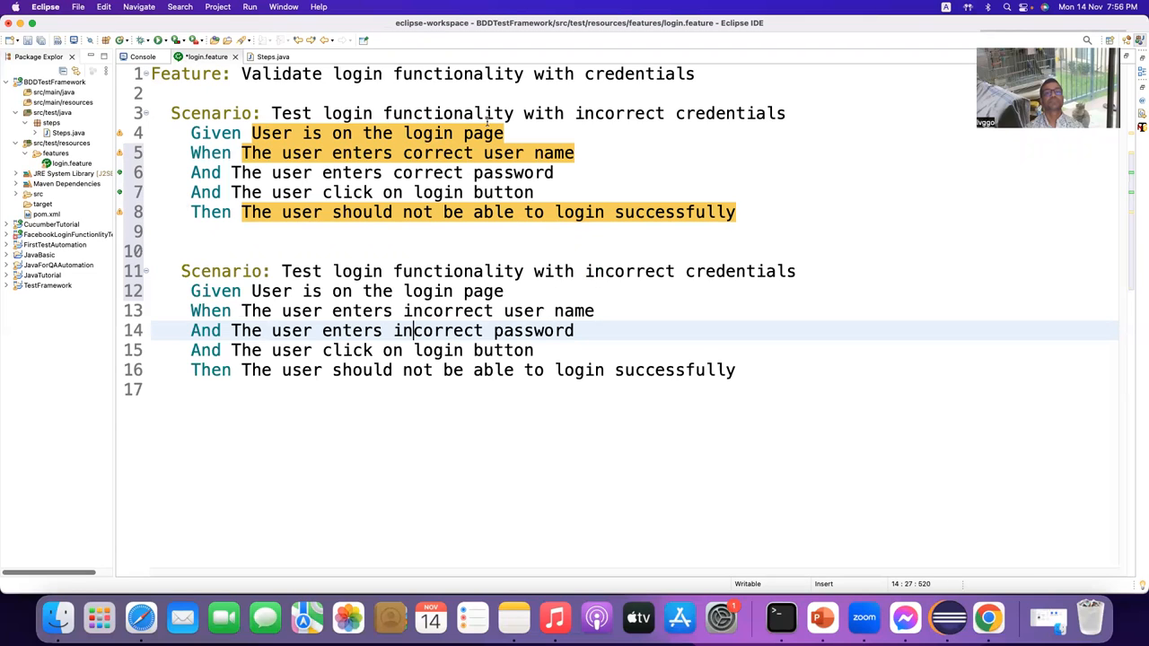
- Change 'incorrect' to 'correct' in the first scenario title and fix step indentation
{"action": "left_click", "coordinate": [584, 113]}
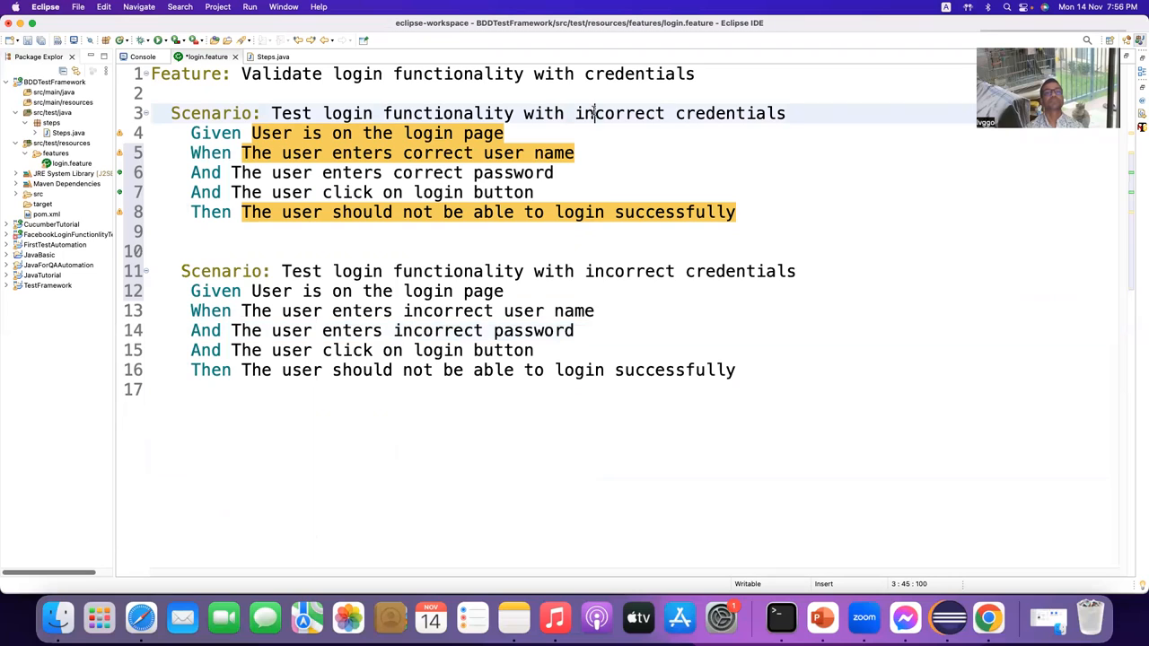
{"action": "type", "text": "correct"}
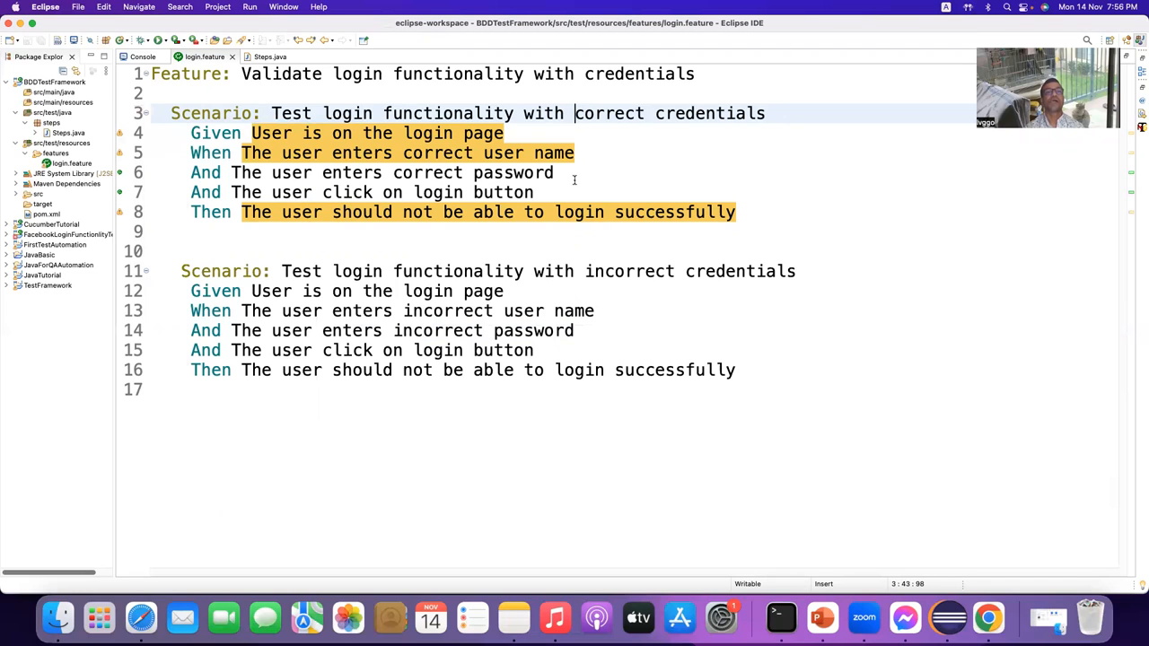
{"action": "left_click", "coordinate": [577, 172]}
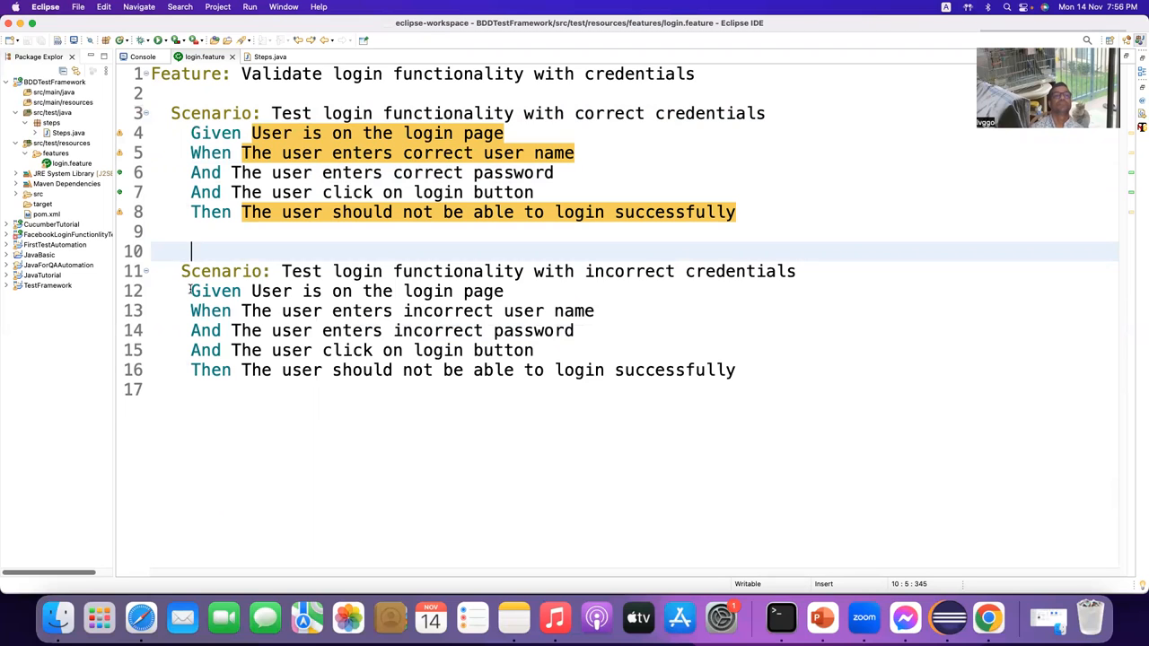
{"action": "left_click_drag", "start_coordinate": [190, 291], "coordinate": [152, 389]}
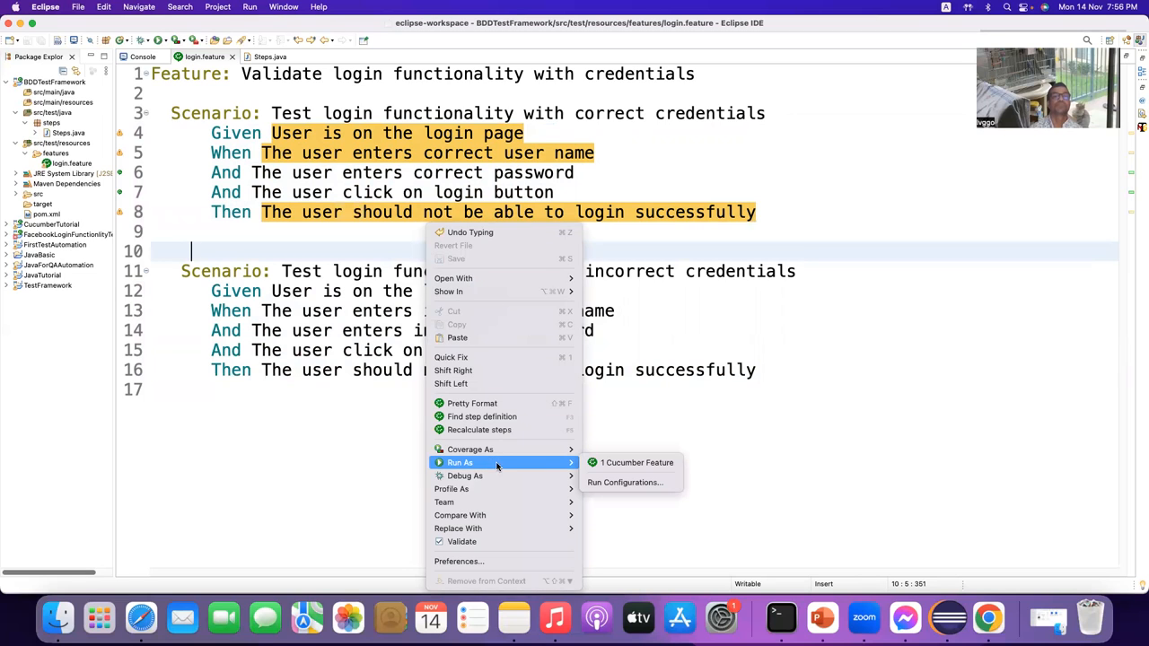
- Run login.feature as a Cucumber Feature to get undefined-step snippets in the console
{"action": "left_click", "coordinate": [633, 462]}
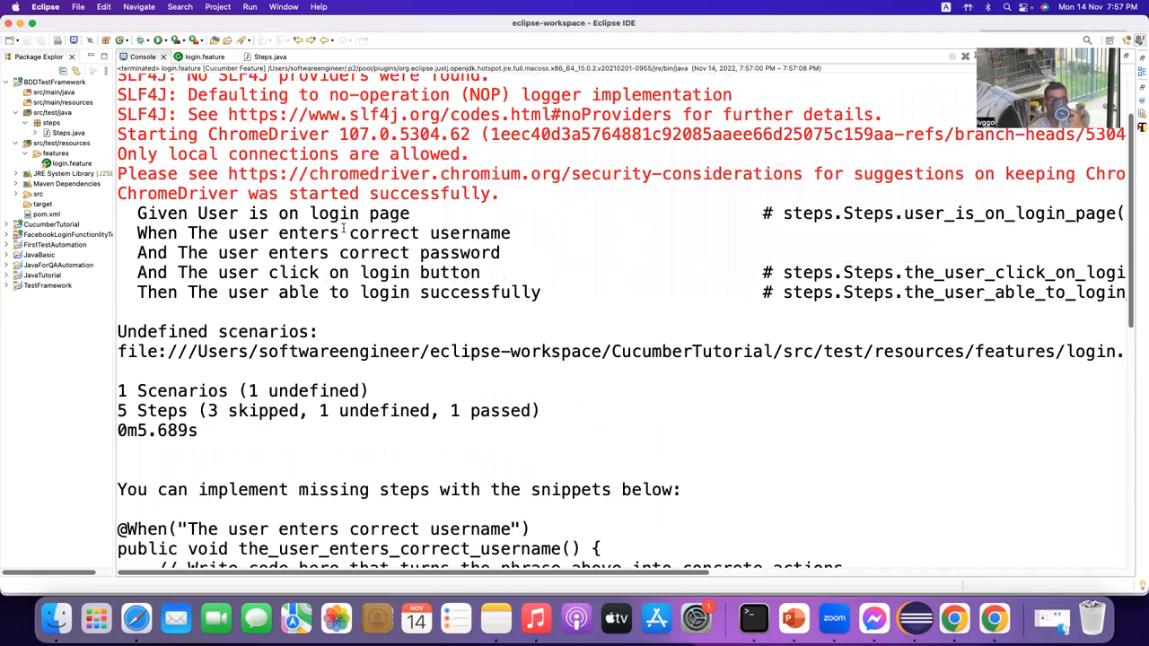
- Select the two suggested step snippets in the console and bring them to Steps.java
{"action": "scroll", "scroll_direction": "down", "scroll_amount": 3}
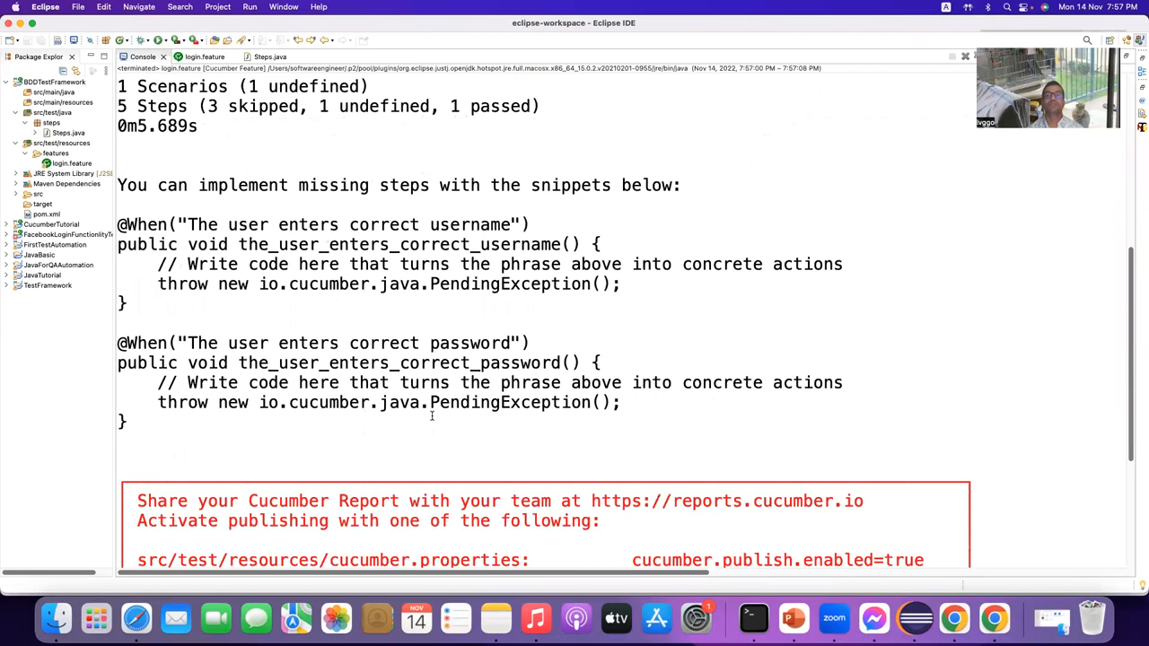
{"action": "mouse_move", "coordinate": [433, 383]}
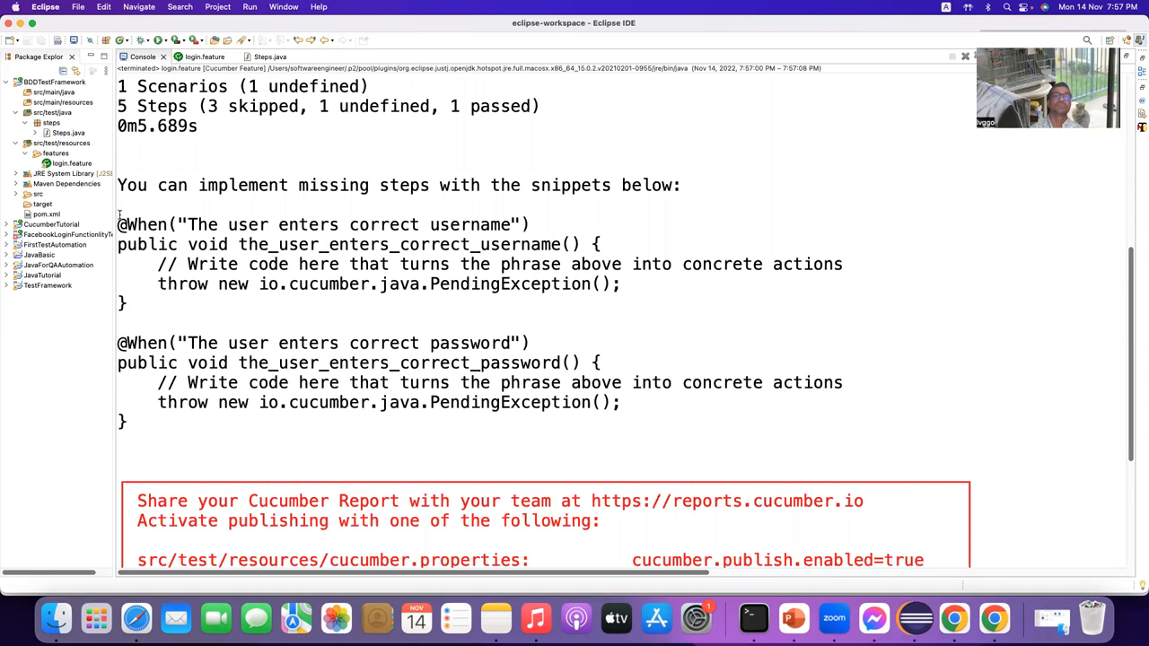
{"action": "left_click_drag", "start_coordinate": [118, 225], "coordinate": [621, 402]}
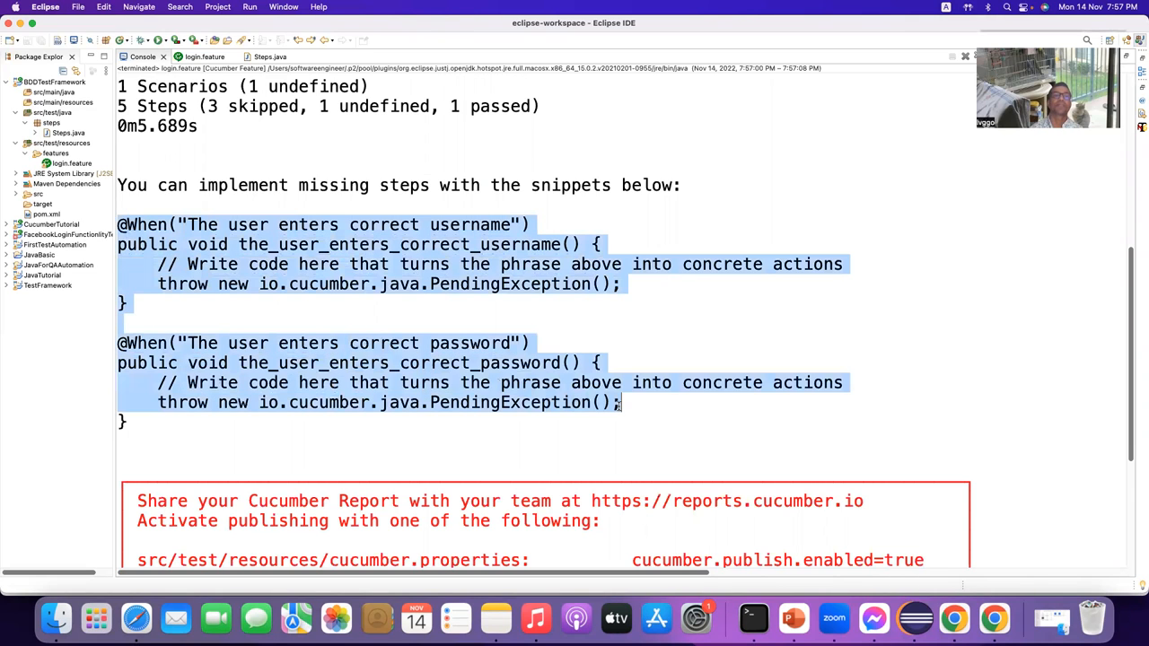
{"action": "mouse_move", "coordinate": [610, 415]}
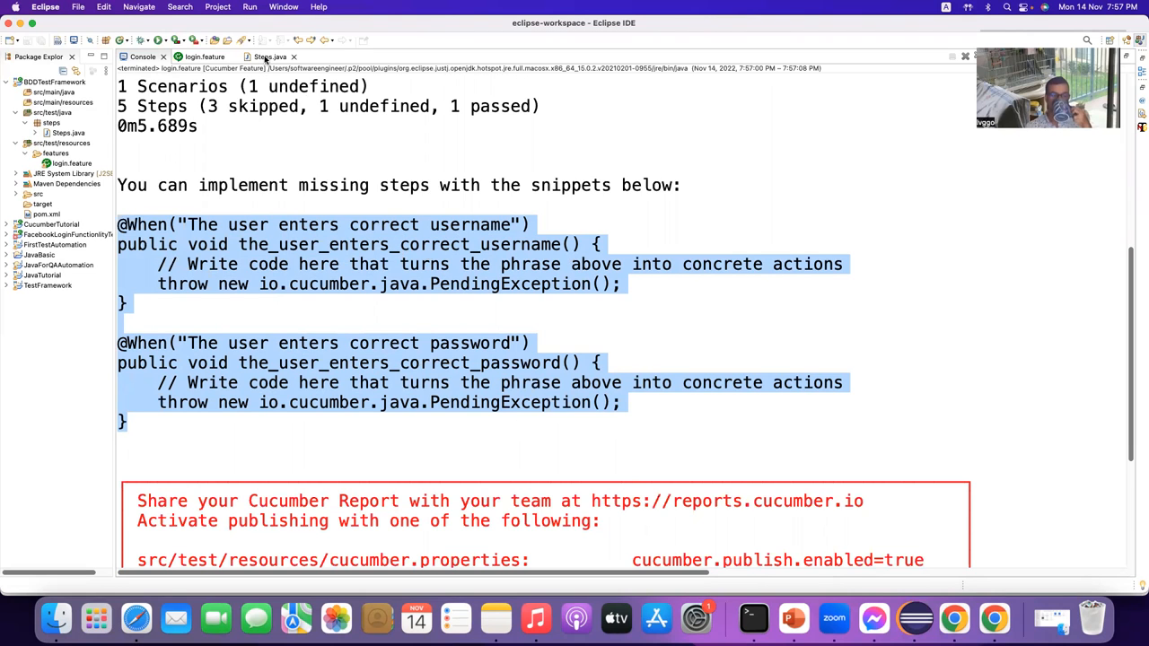
{"action": "left_click", "coordinate": [272, 56]}
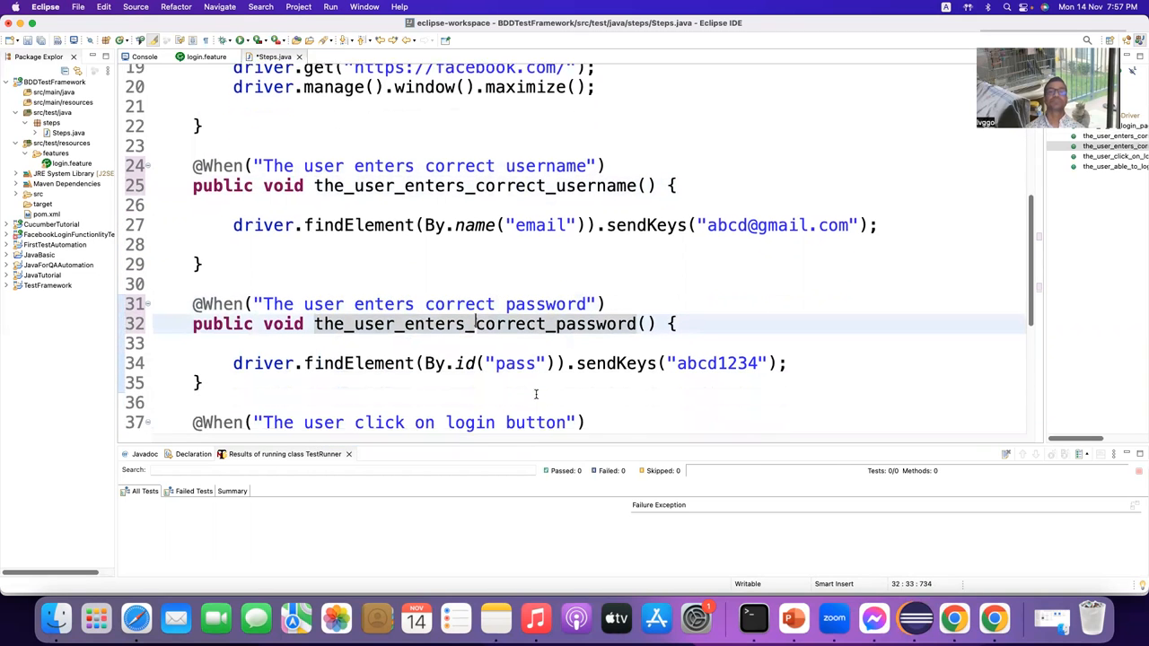
- Delete the incorrect-credentials scenario from login.feature and rerun the feature configuration
{"action": "scroll", "scroll_direction": "down", "scroll_amount": 3}
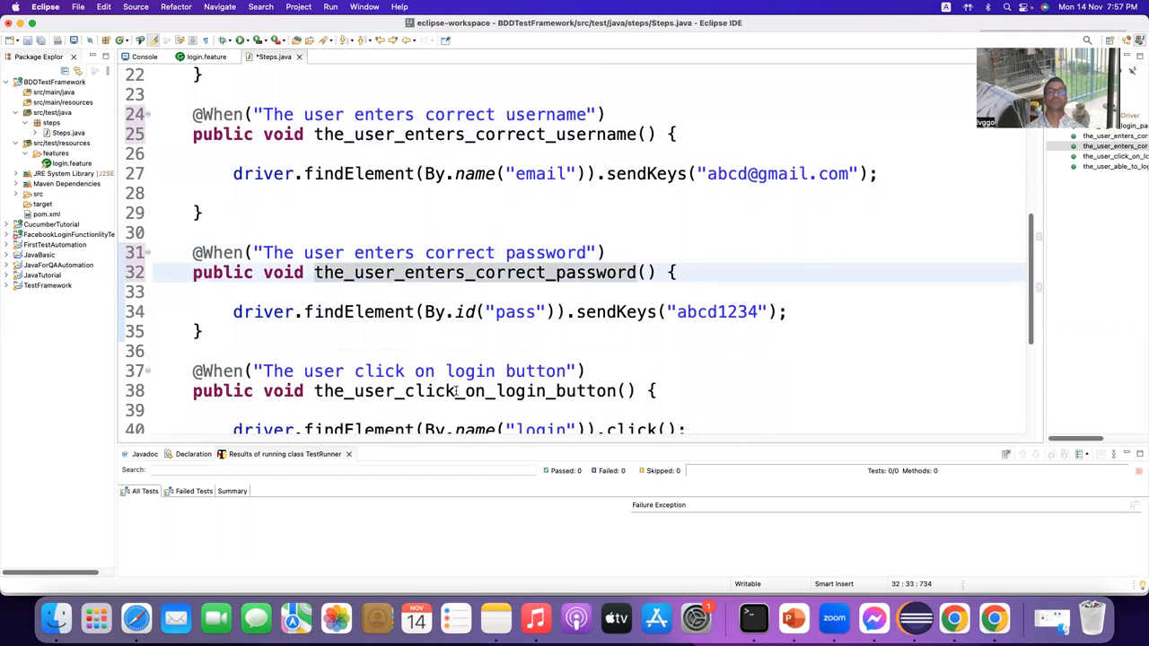
{"action": "mouse_move", "coordinate": [488, 328]}
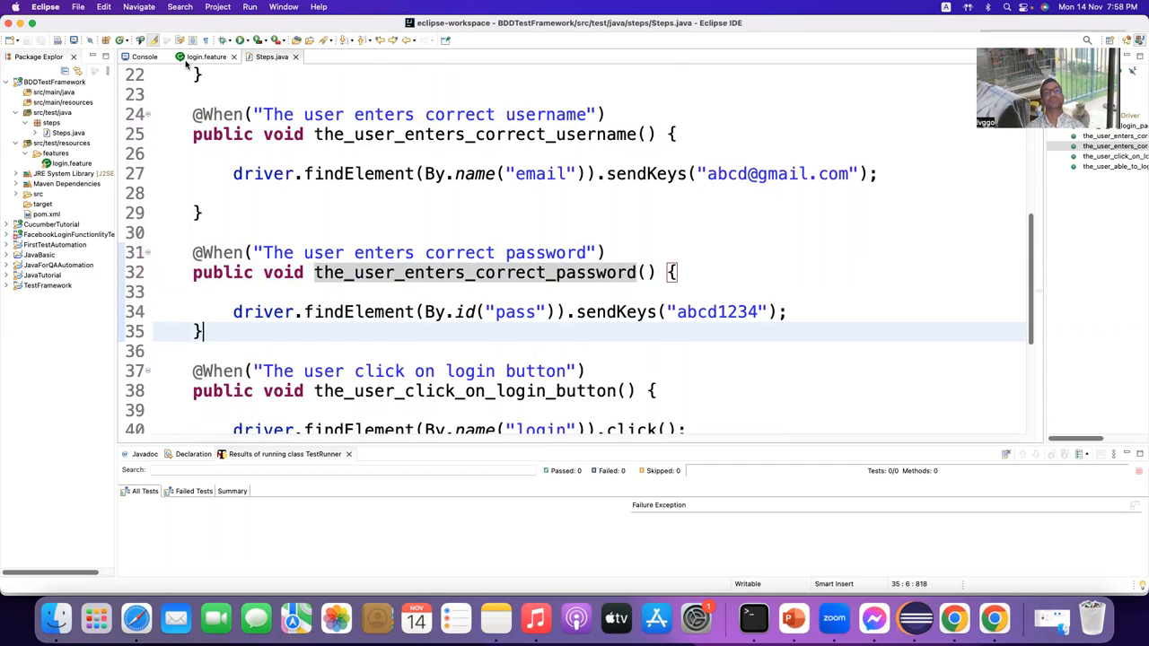
{"action": "left_click", "coordinate": [206, 57]}
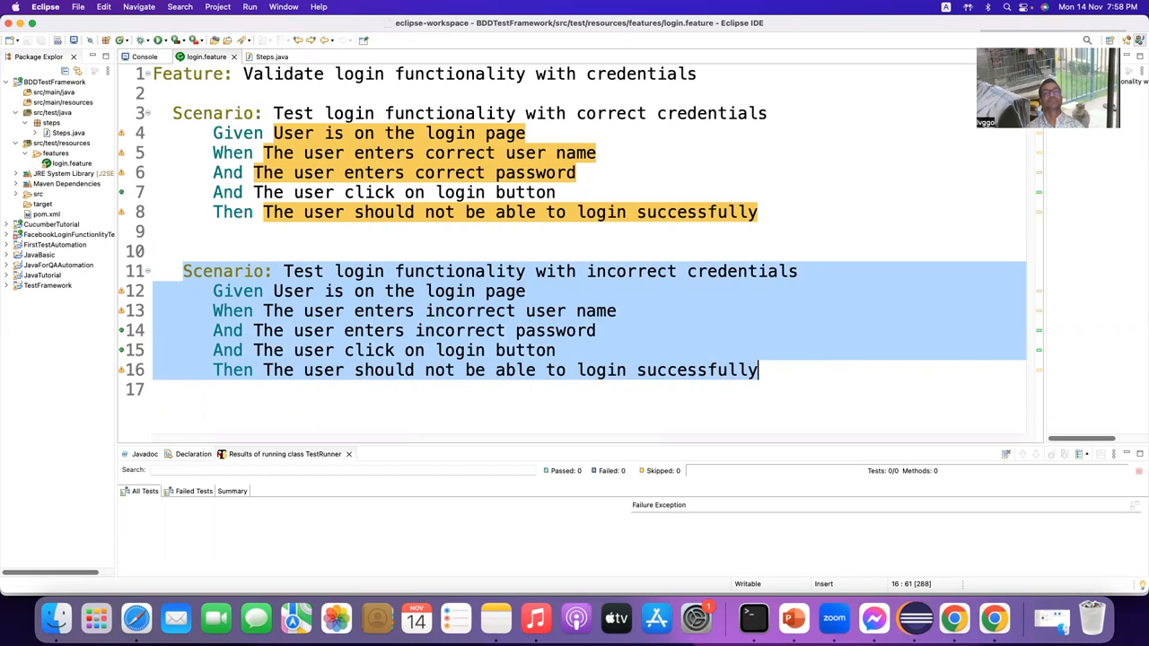
{"action": "key", "text": "Delete"}
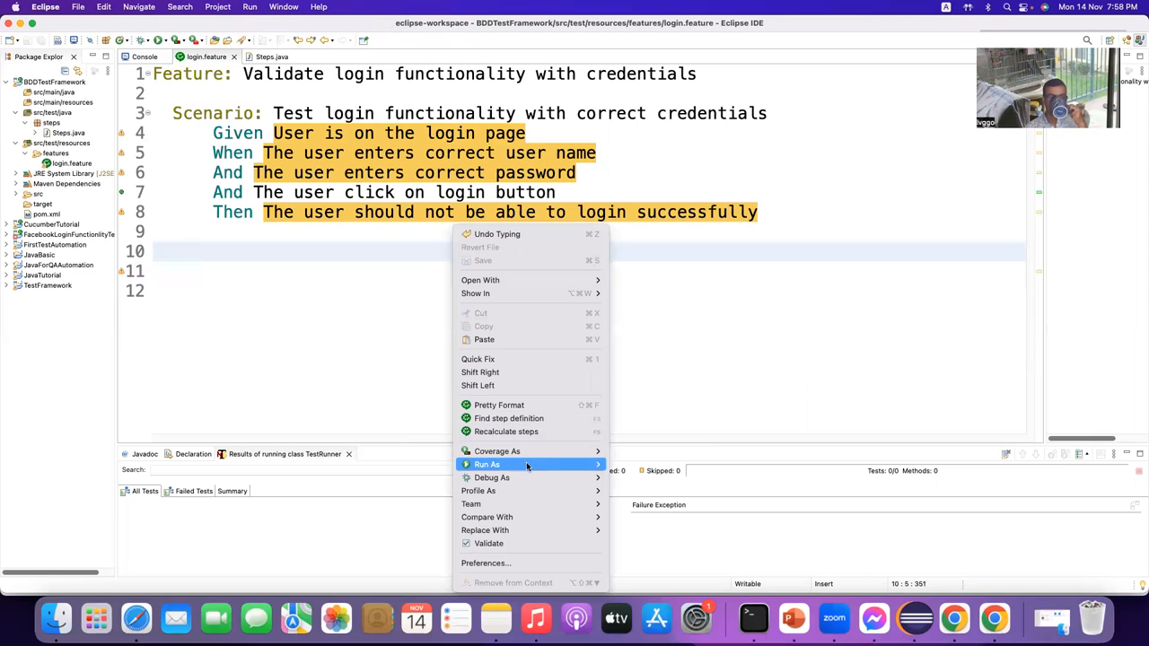
{"action": "mouse_move", "coordinate": [487, 464]}
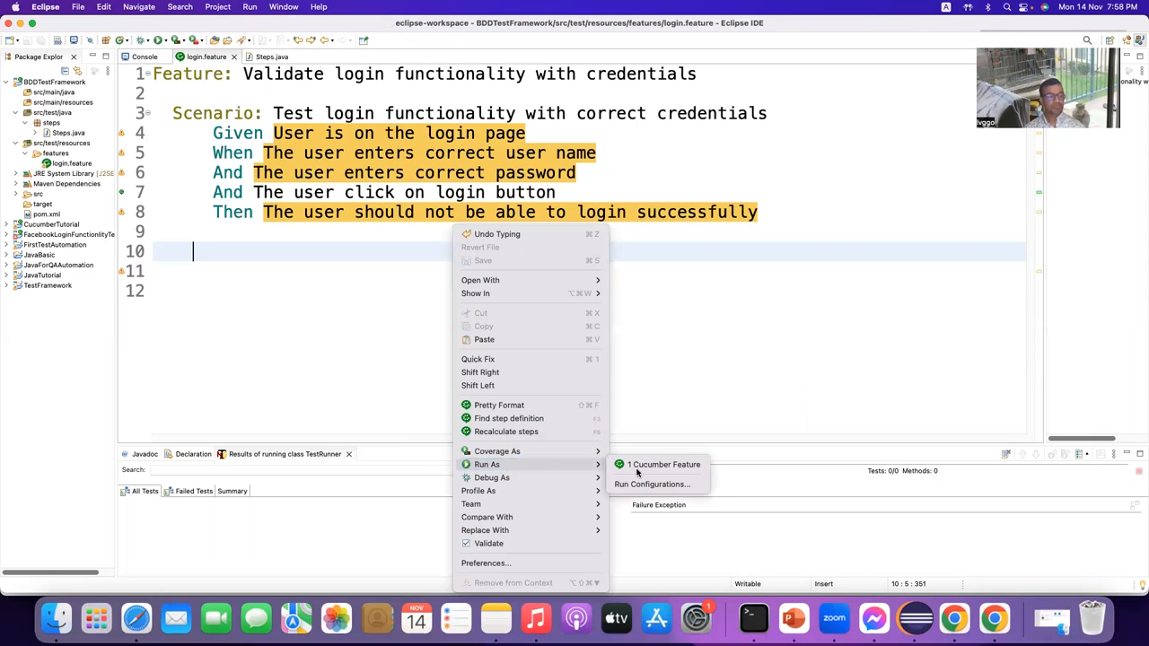
{"action": "left_click", "coordinate": [651, 484]}
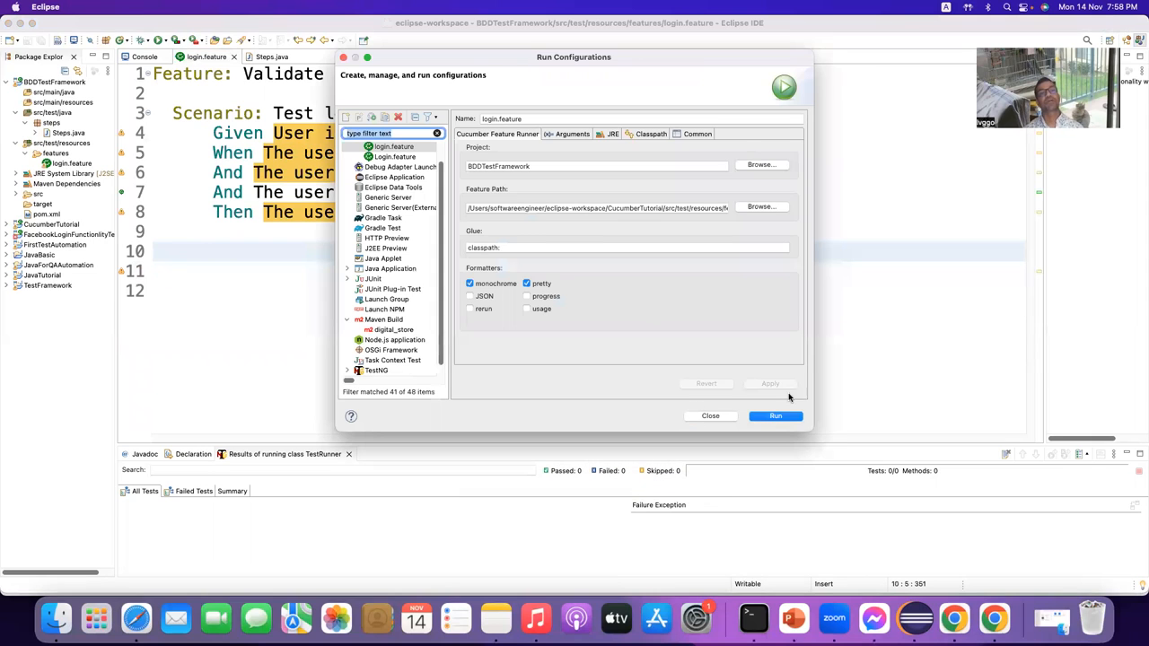
{"action": "left_click", "coordinate": [775, 416]}
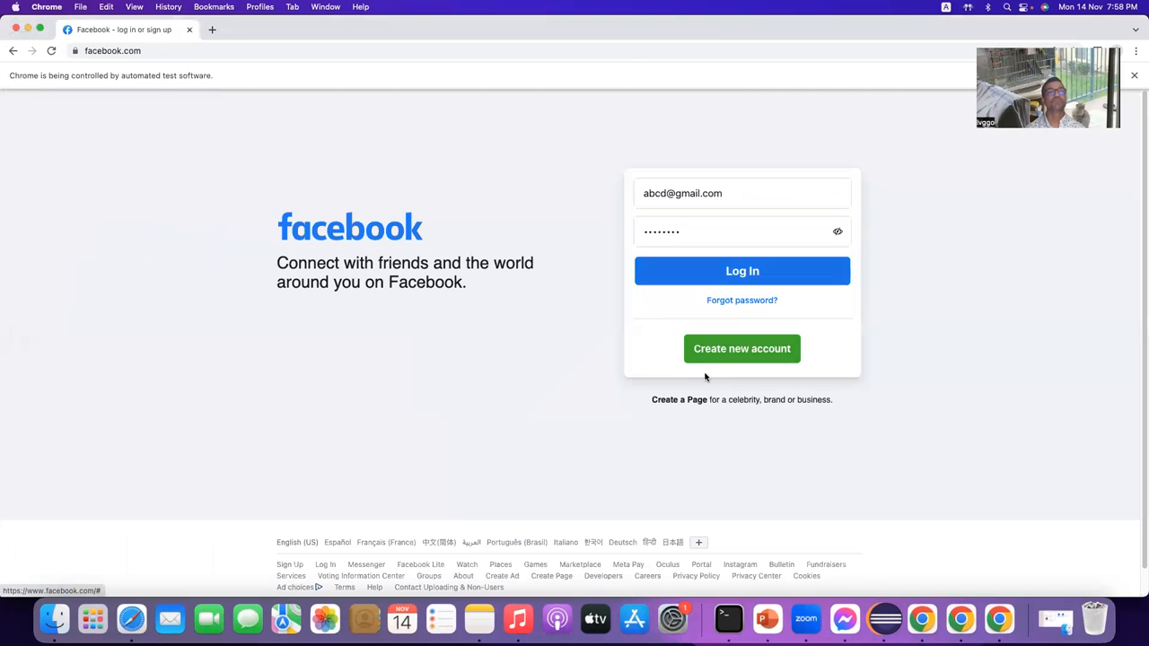
- Let the automated Facebook login attempt finish, then return to the Eclipse console
{"action": "left_click", "coordinate": [741, 271]}
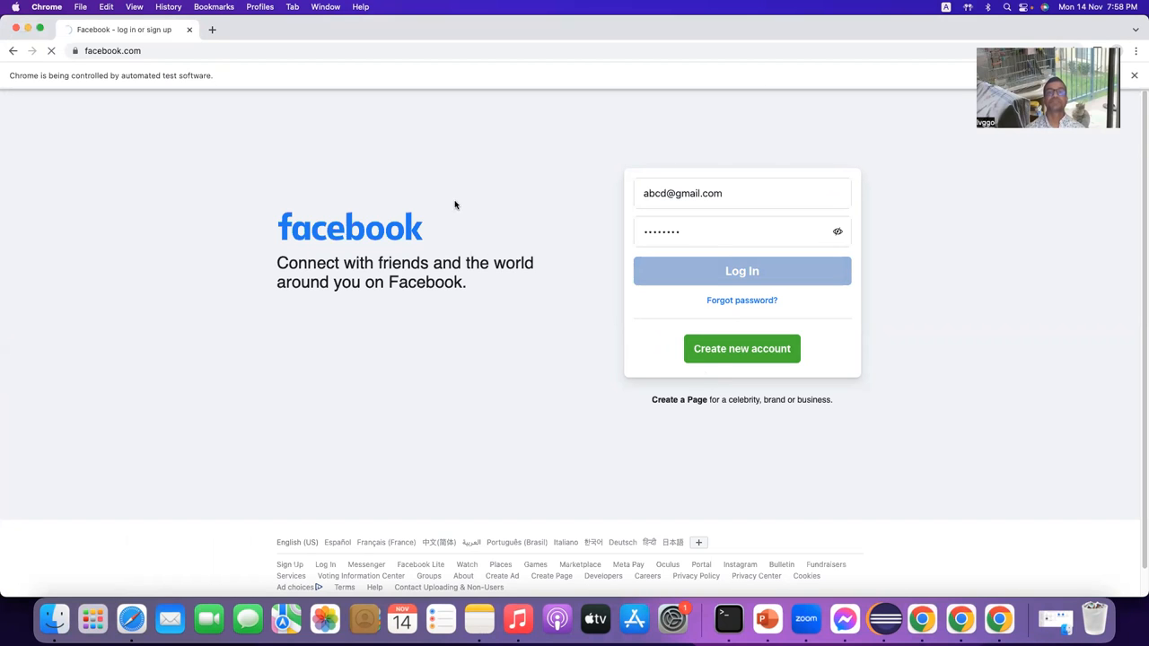
{"action": "mouse_move", "coordinate": [885, 614]}
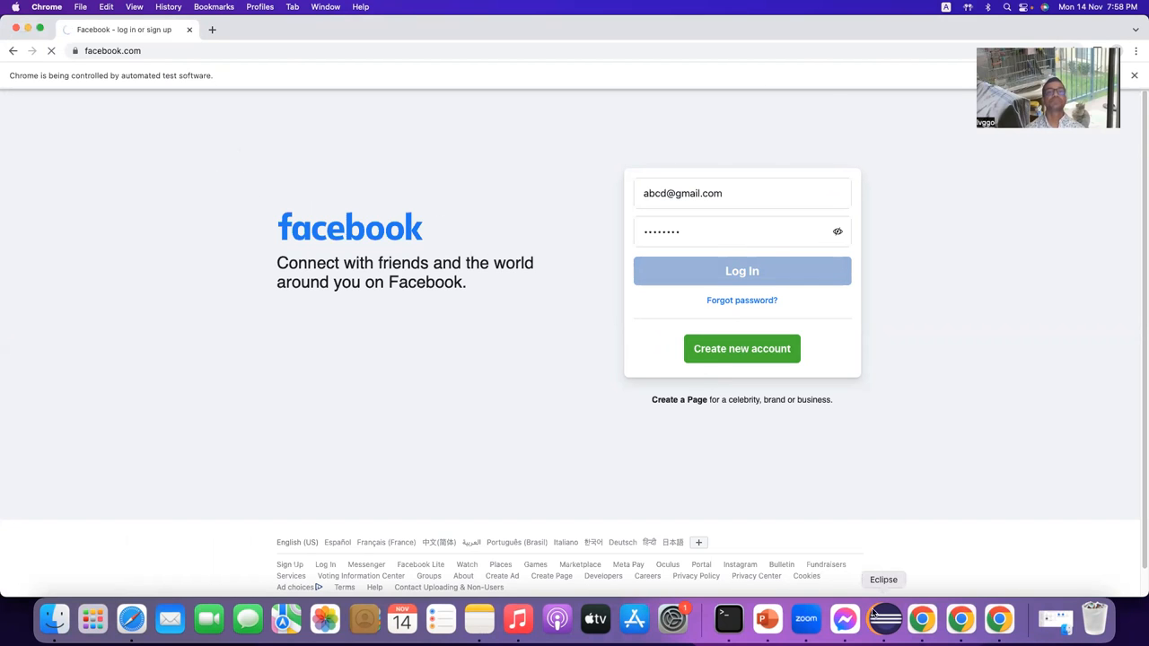
{"action": "left_click", "coordinate": [882, 579]}
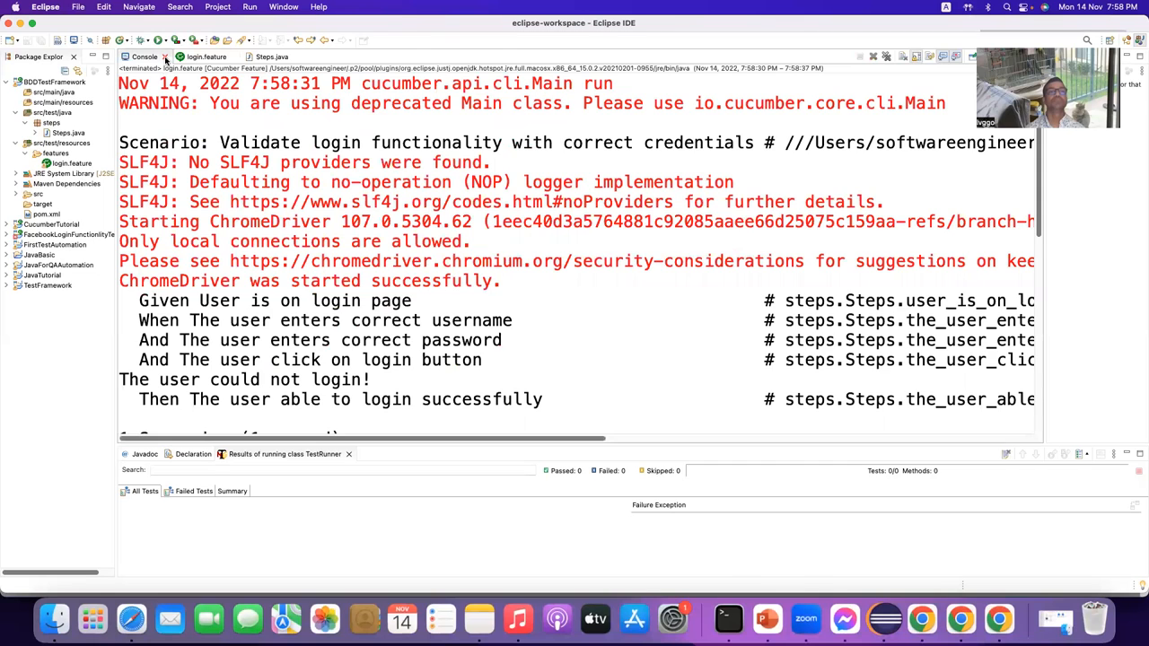
- Add driver.close() and driver.quit() before the 'could not login' print in Steps.java
{"action": "left_click", "coordinate": [274, 57]}
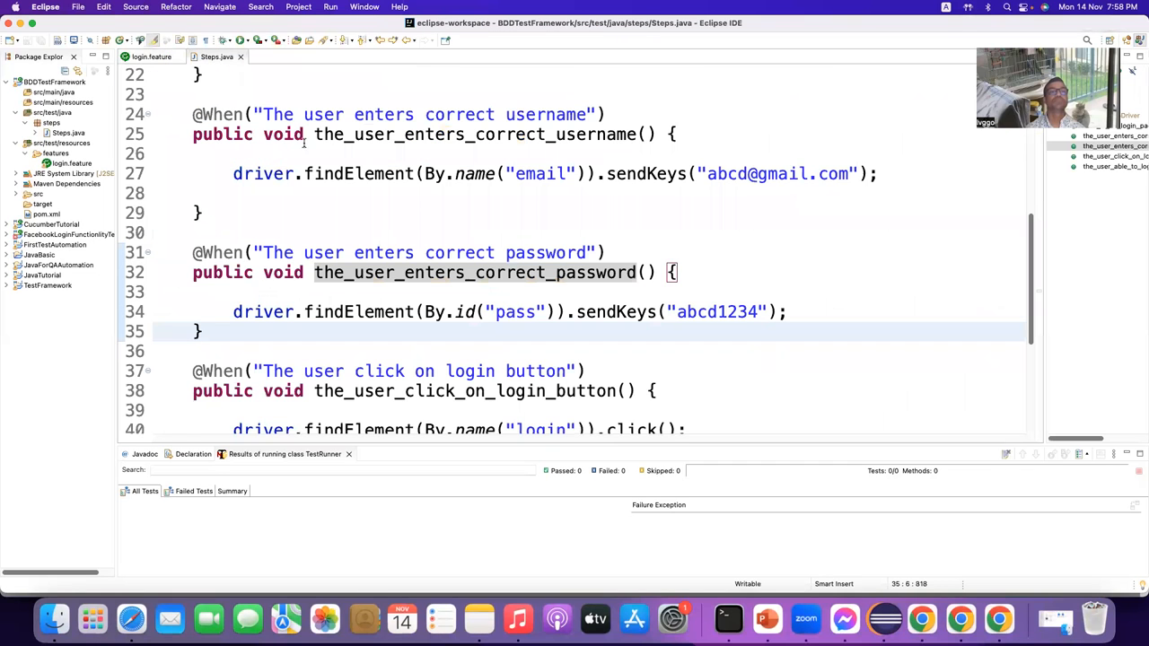
{"action": "scroll", "scroll_direction": "down", "scroll_amount": 3}
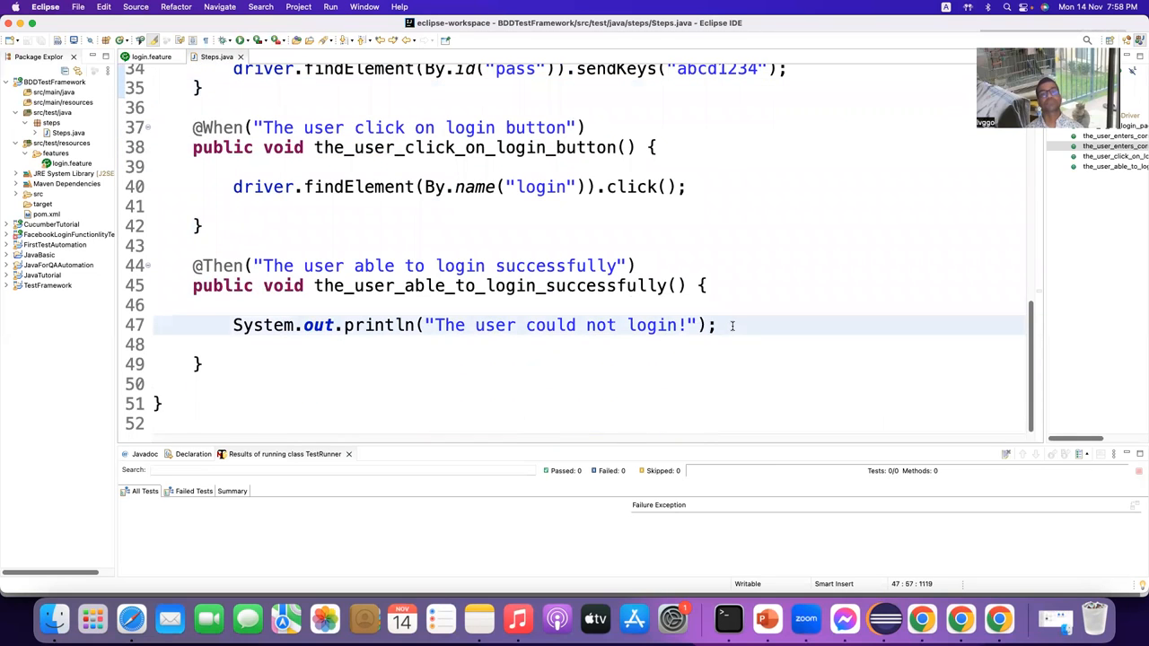
{"action": "key", "text": "Enter"}
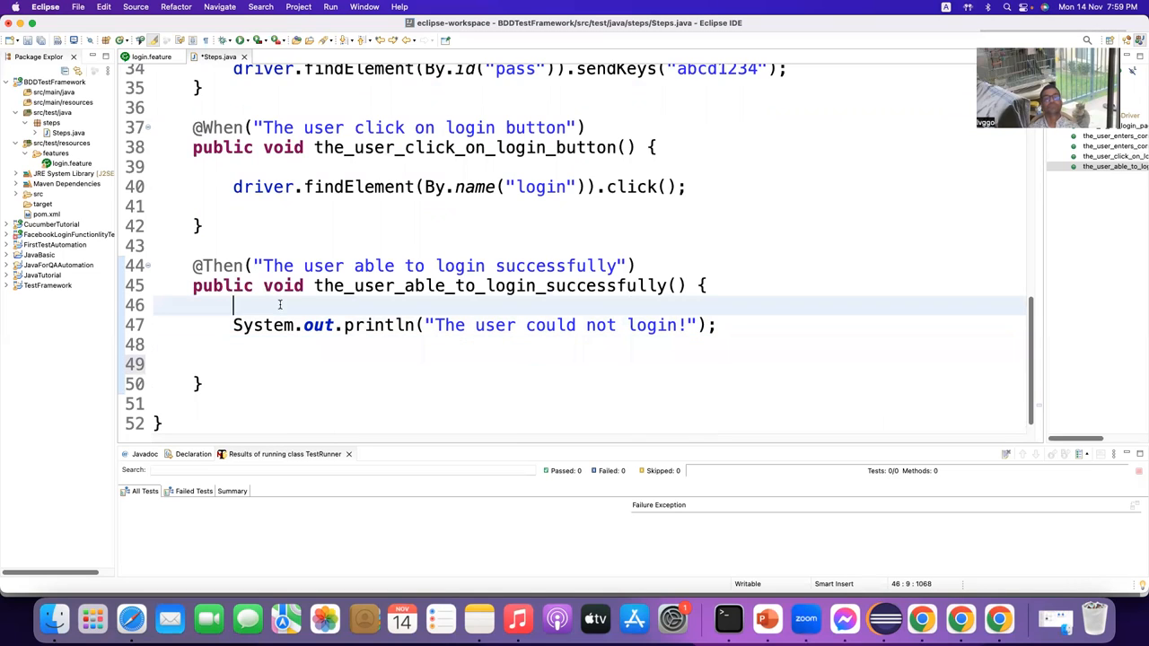
{"action": "type", "text": "dri"}
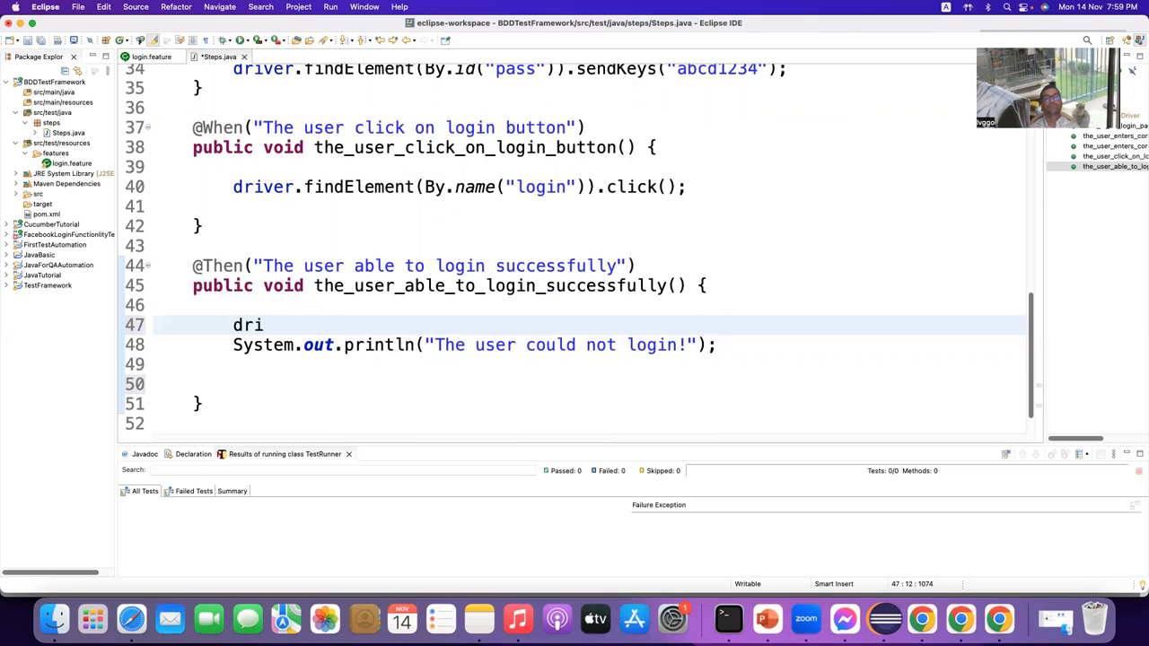
{"action": "type", "text": "ver.close();"}
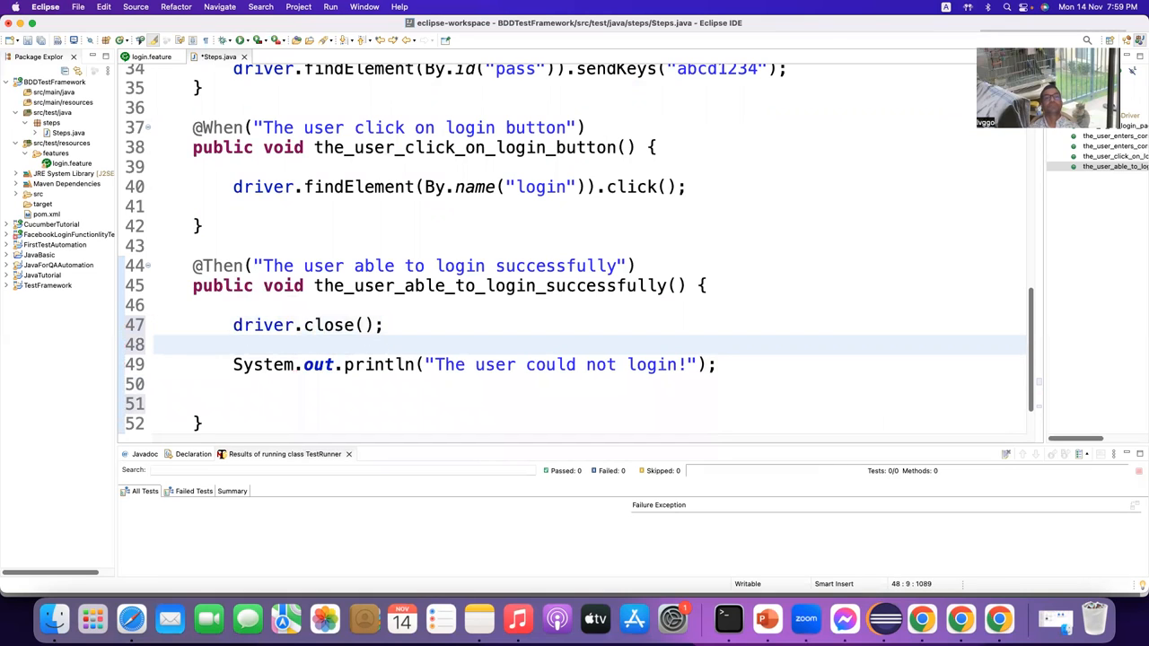
{"action": "type", "text": "driver."}
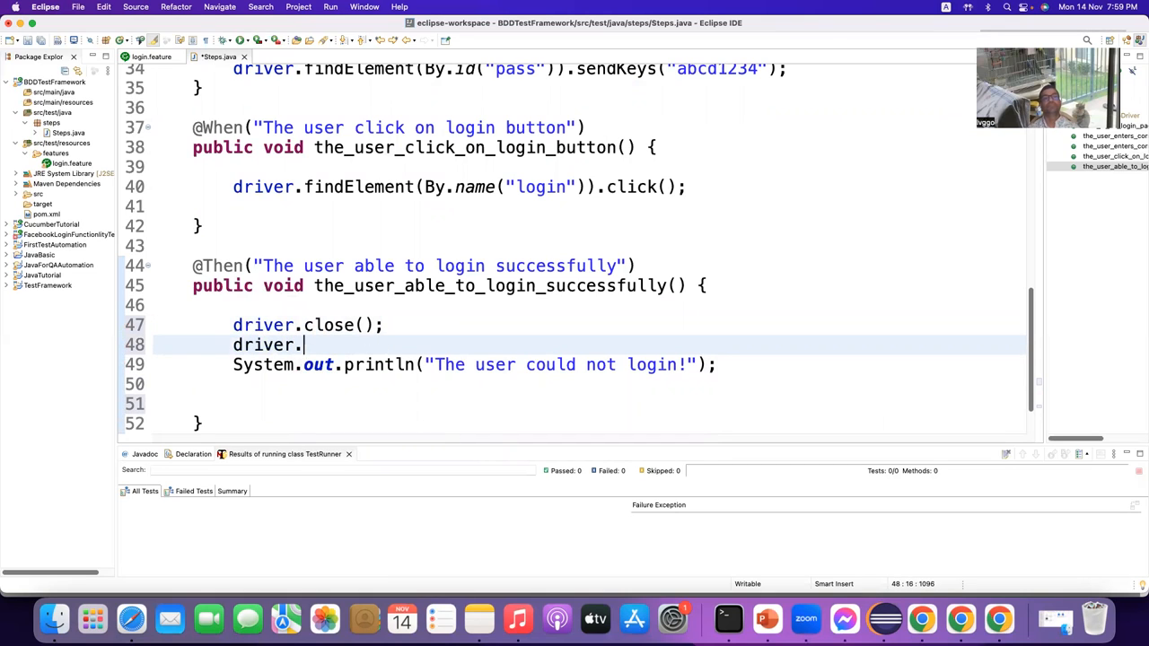
{"action": "type", "text": "quit();"}
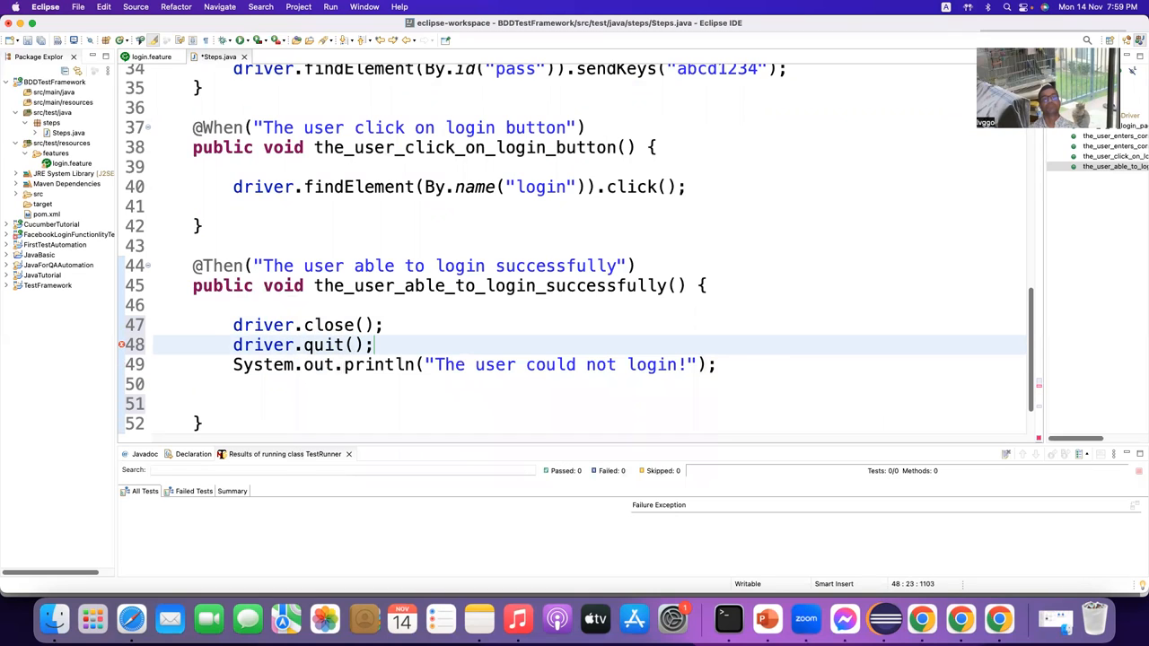
{"action": "left_click", "coordinate": [384, 325]}
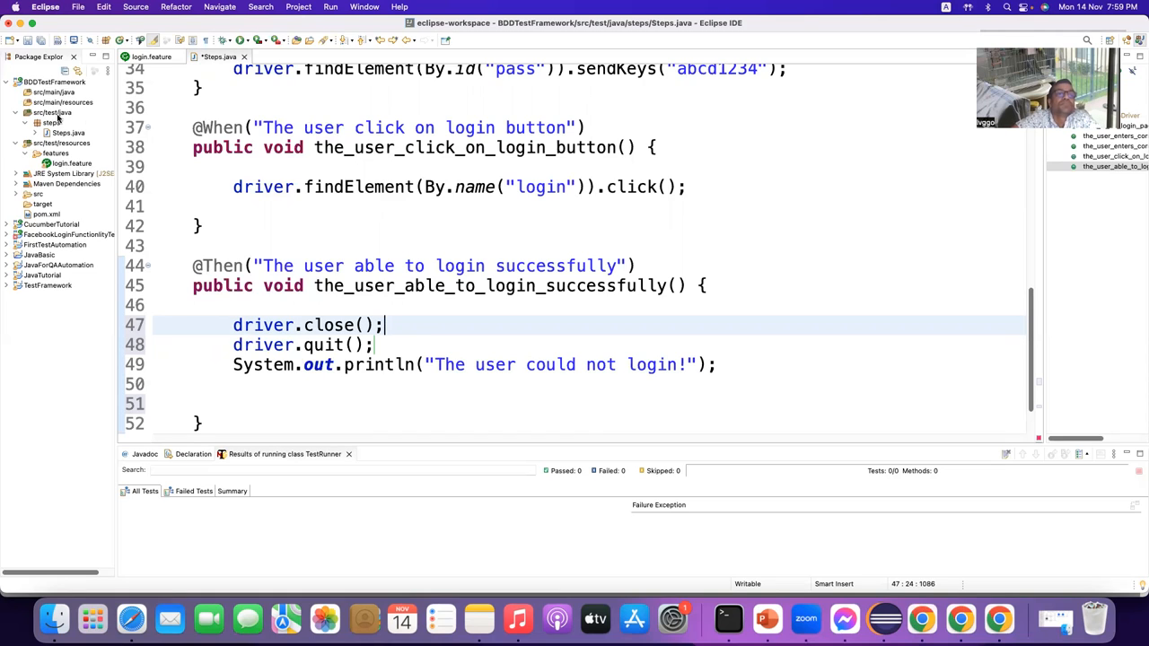
{"action": "left_click", "coordinate": [52, 113]}
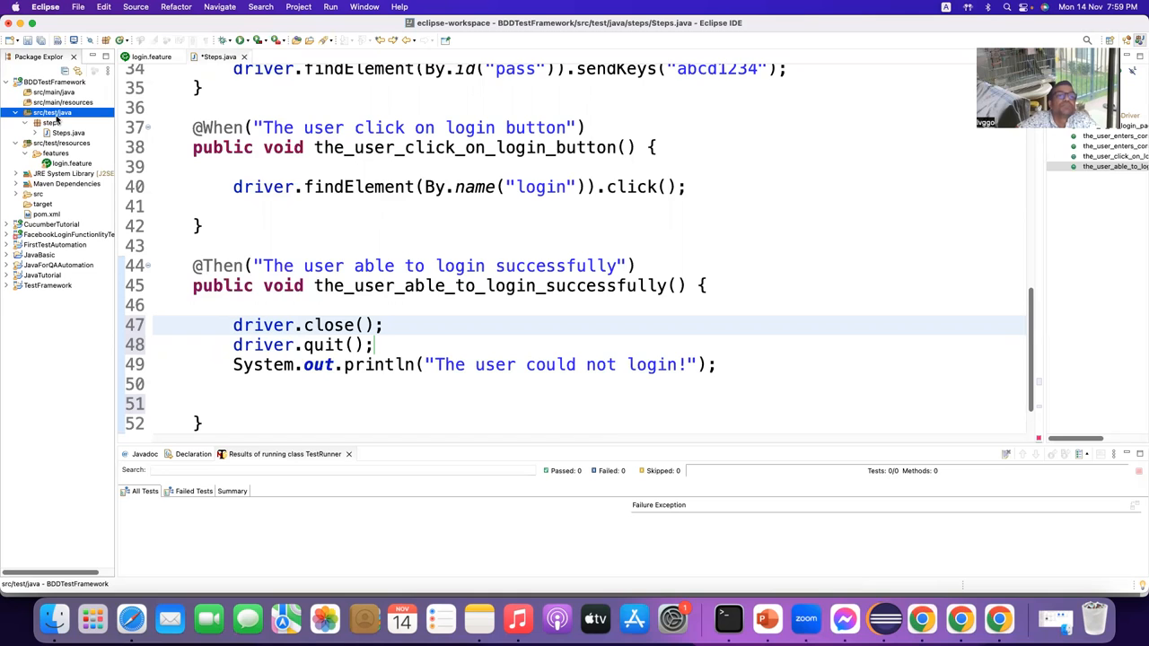
- Create a package named testRunner under src/test/java
{"action": "right_click", "coordinate": [45, 125]}
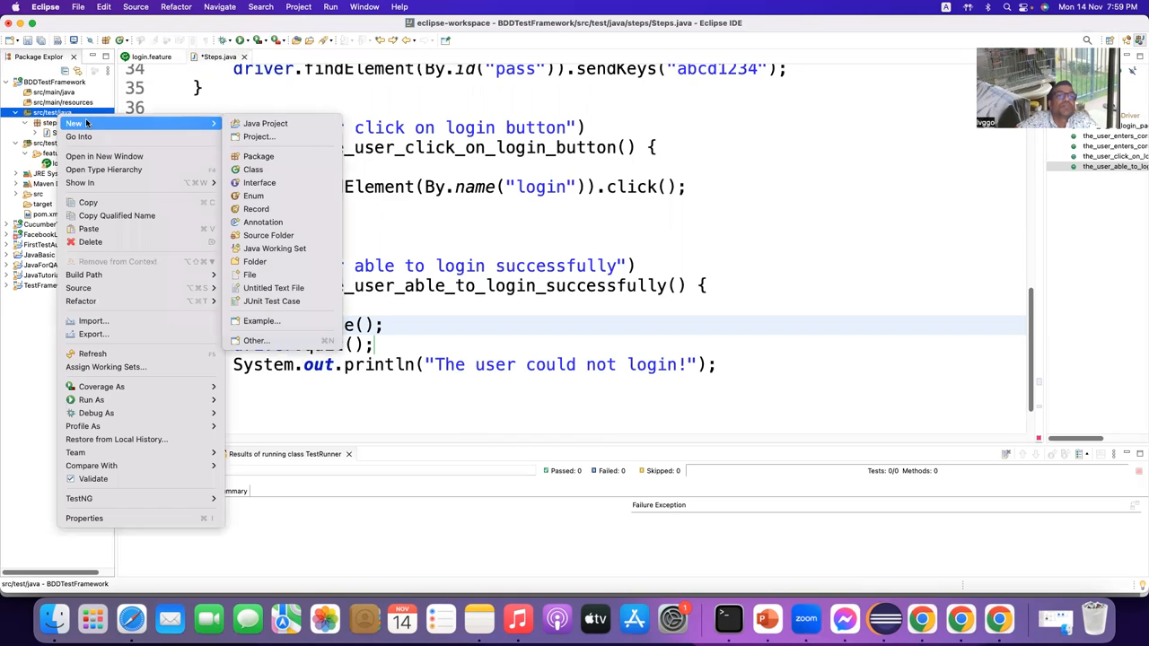
{"action": "mouse_move", "coordinate": [259, 156]}
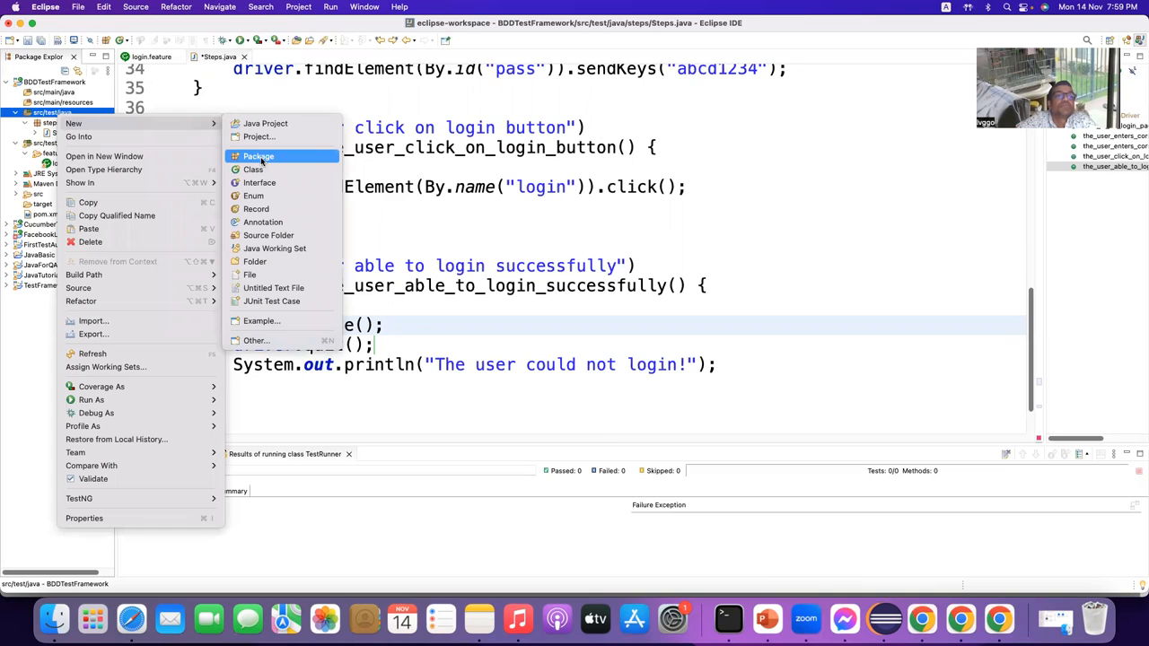
{"action": "left_click", "coordinate": [258, 157]}
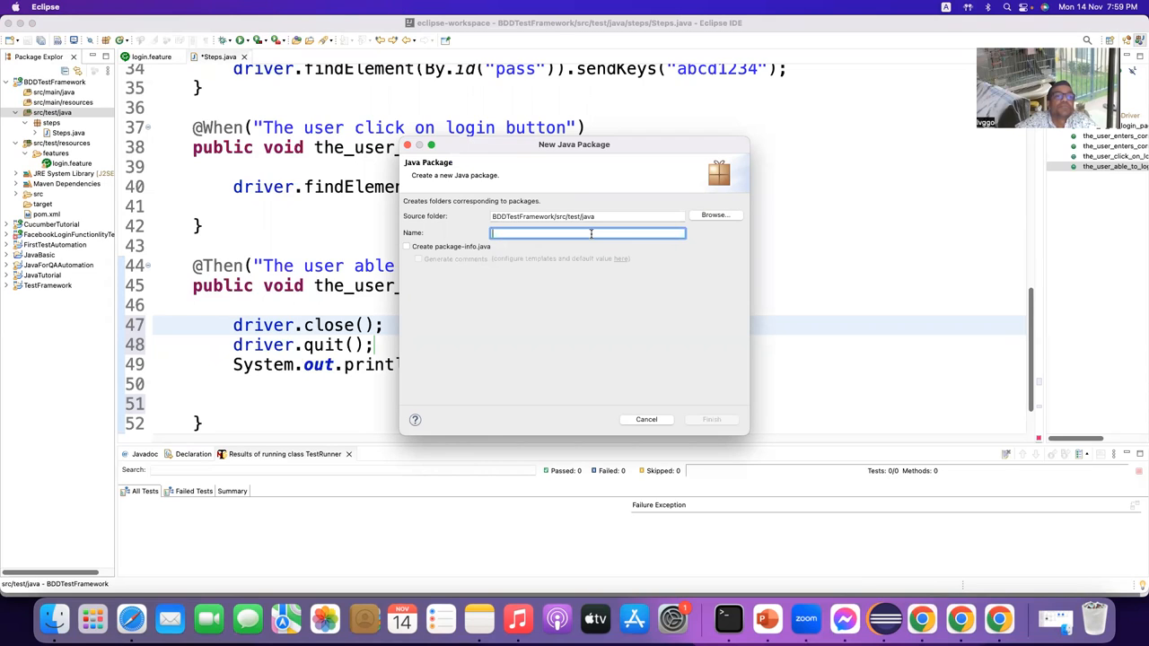
{"action": "type", "text": "testRu"}
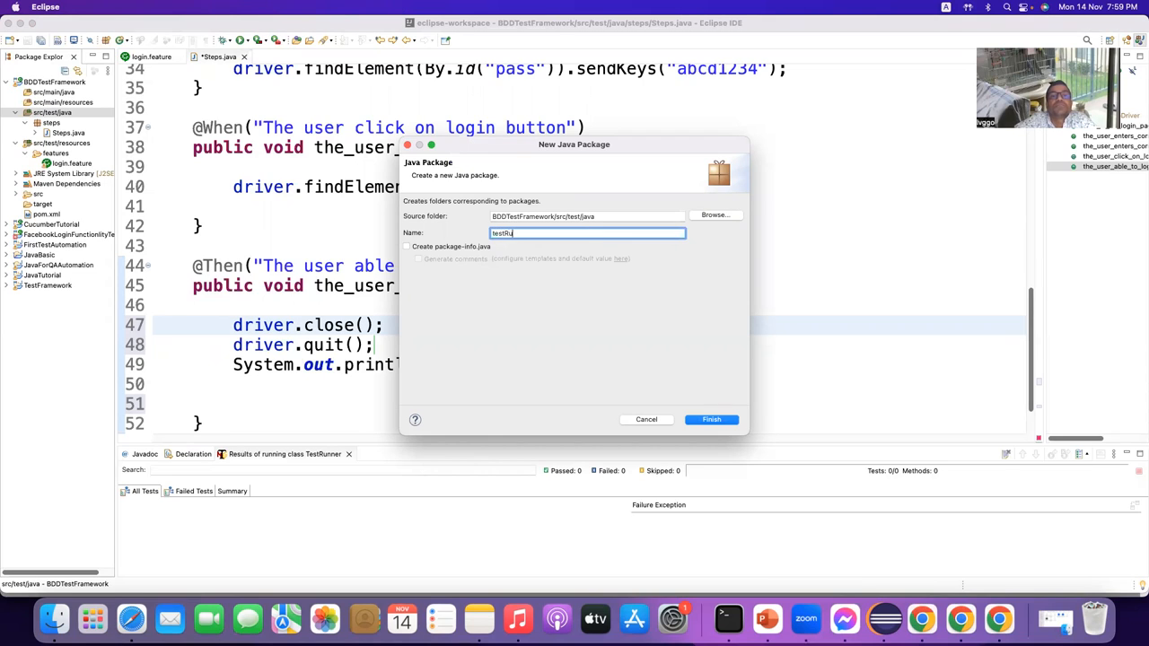
{"action": "type", "text": "nner"}
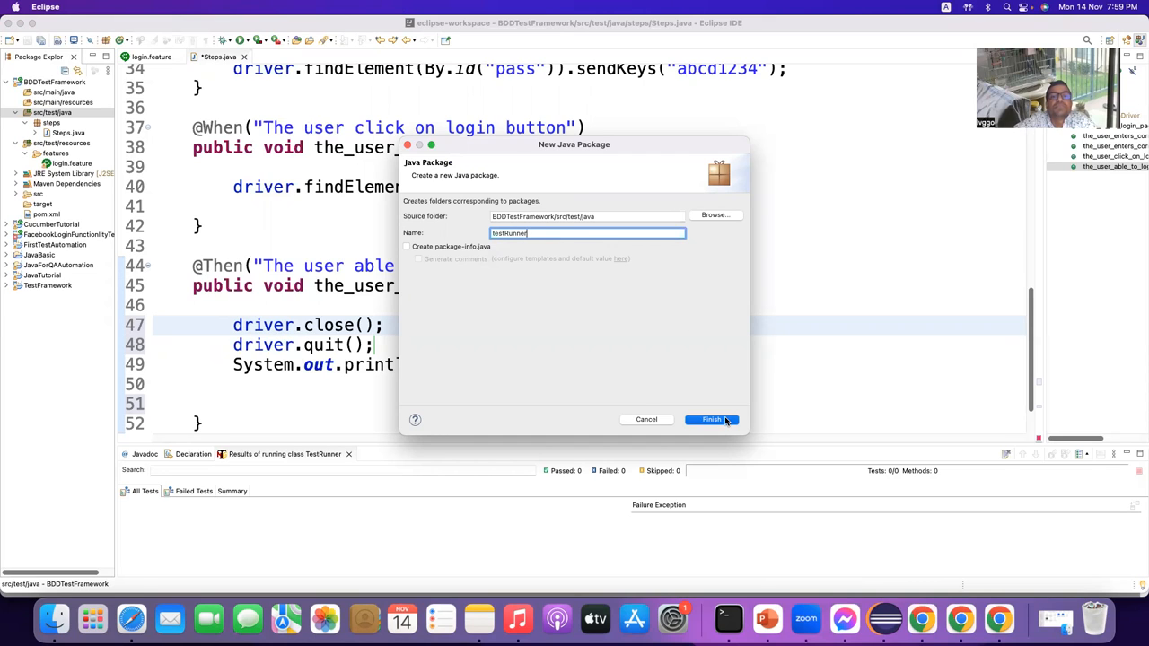
{"action": "left_click", "coordinate": [711, 419]}
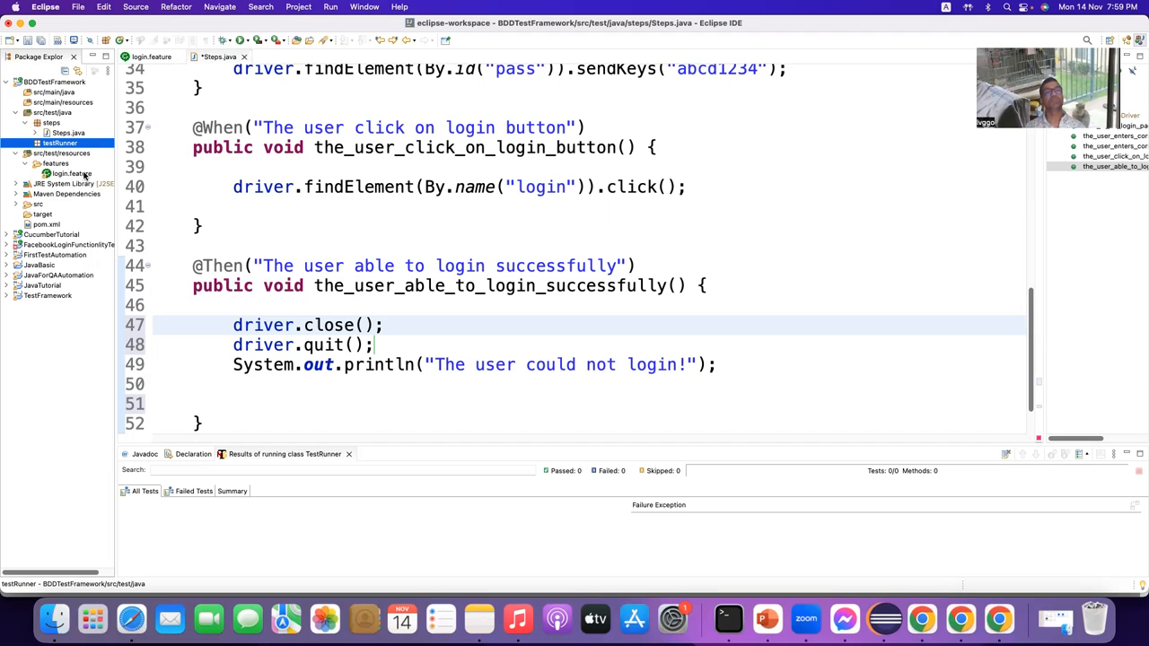
- Create a new empty public class named TestRunner in the testRunner package
{"action": "left_click", "coordinate": [54, 142]}
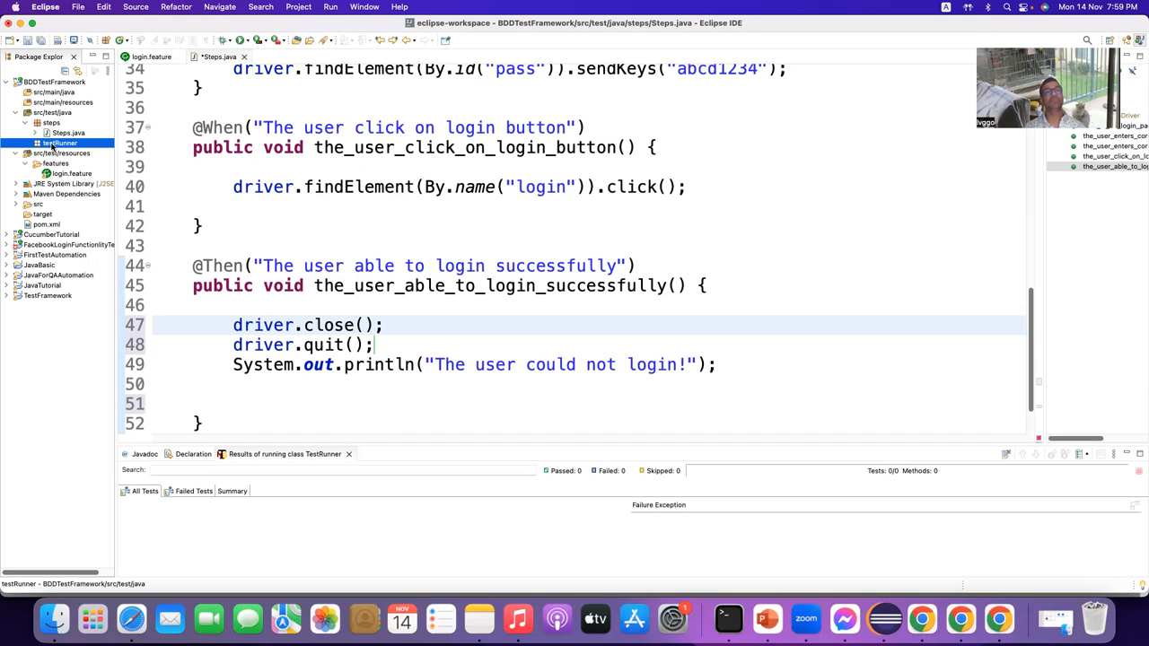
{"action": "right_click", "coordinate": [55, 142]}
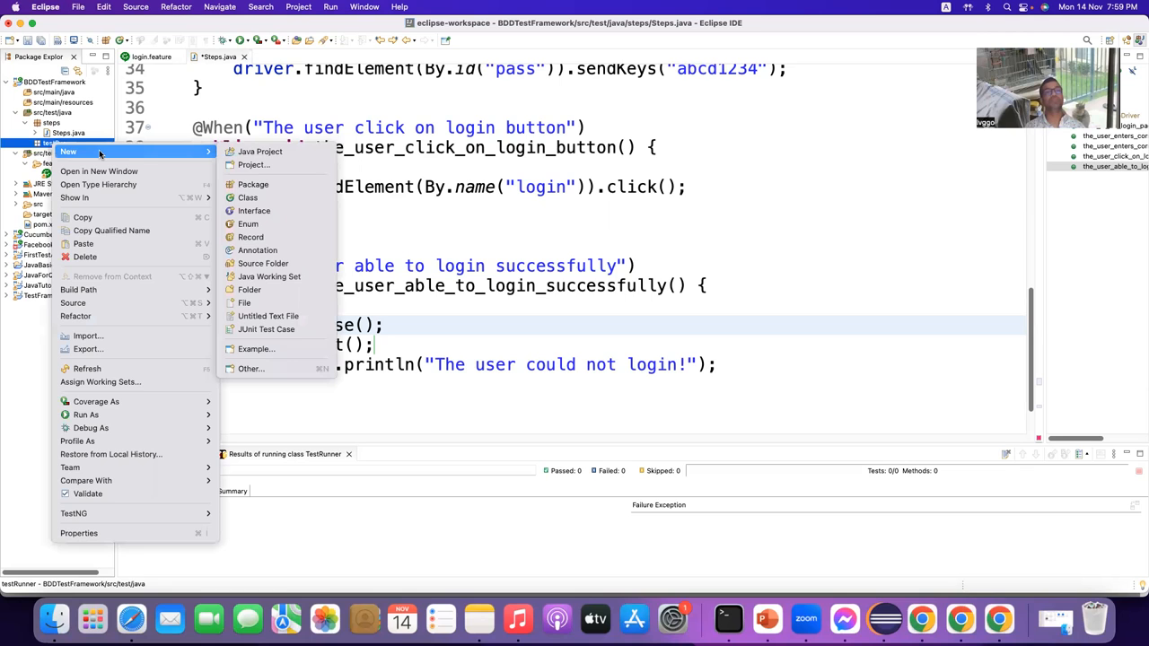
{"action": "mouse_move", "coordinate": [204, 155]}
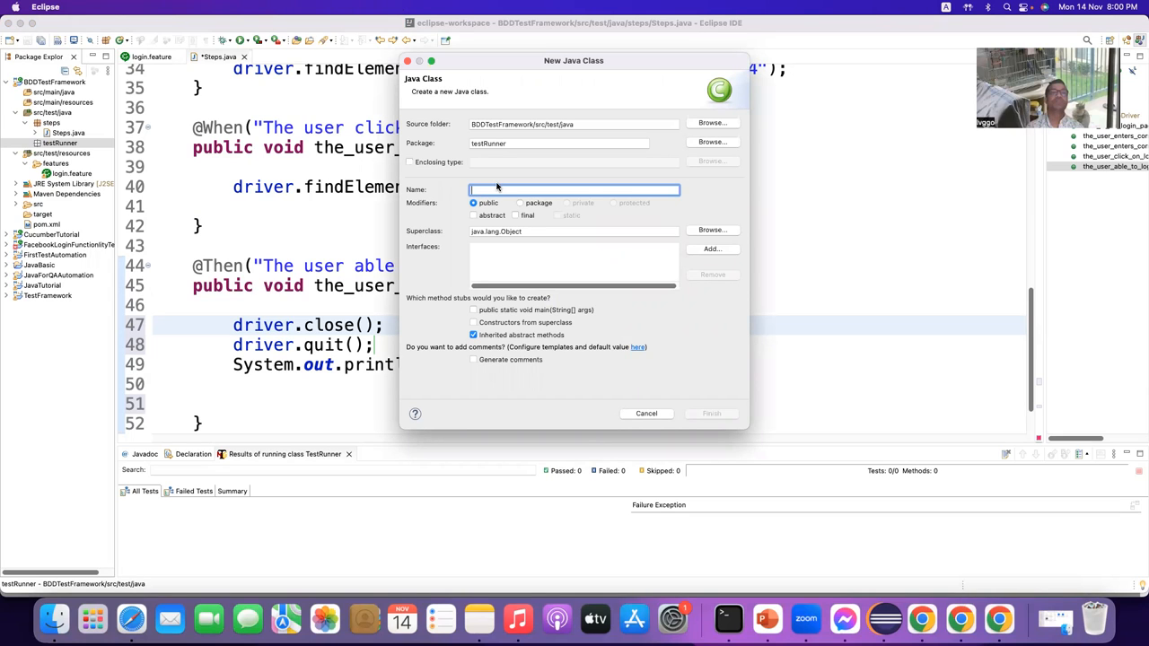
{"action": "type", "text": "TestRunner"}
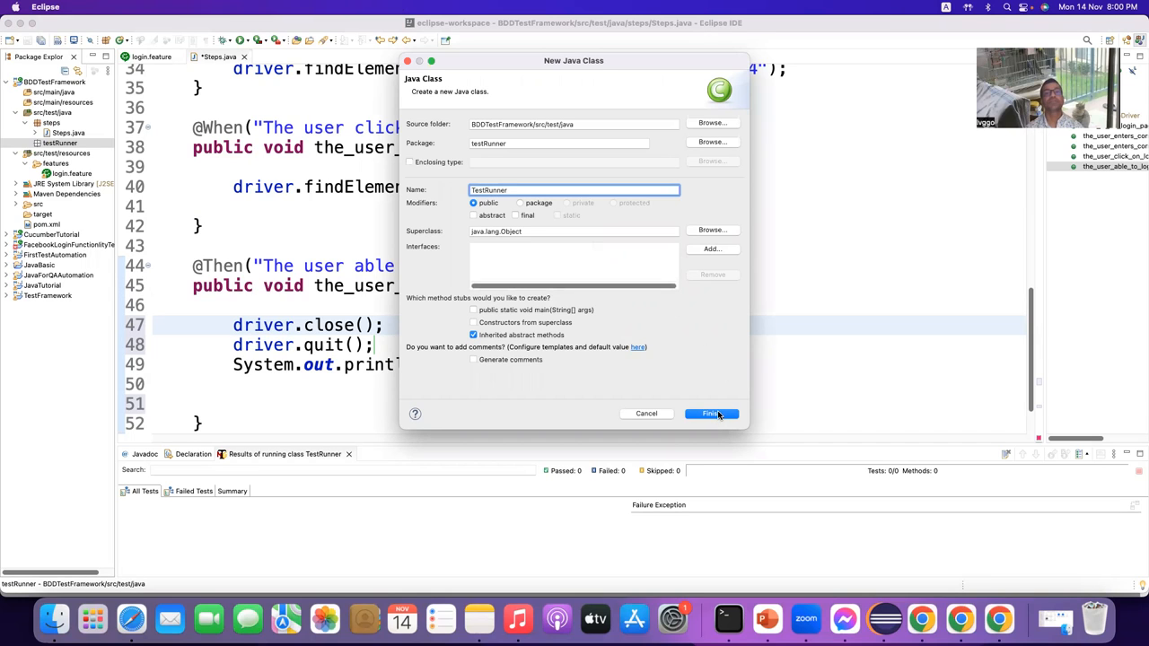
{"action": "left_click", "coordinate": [711, 413]}
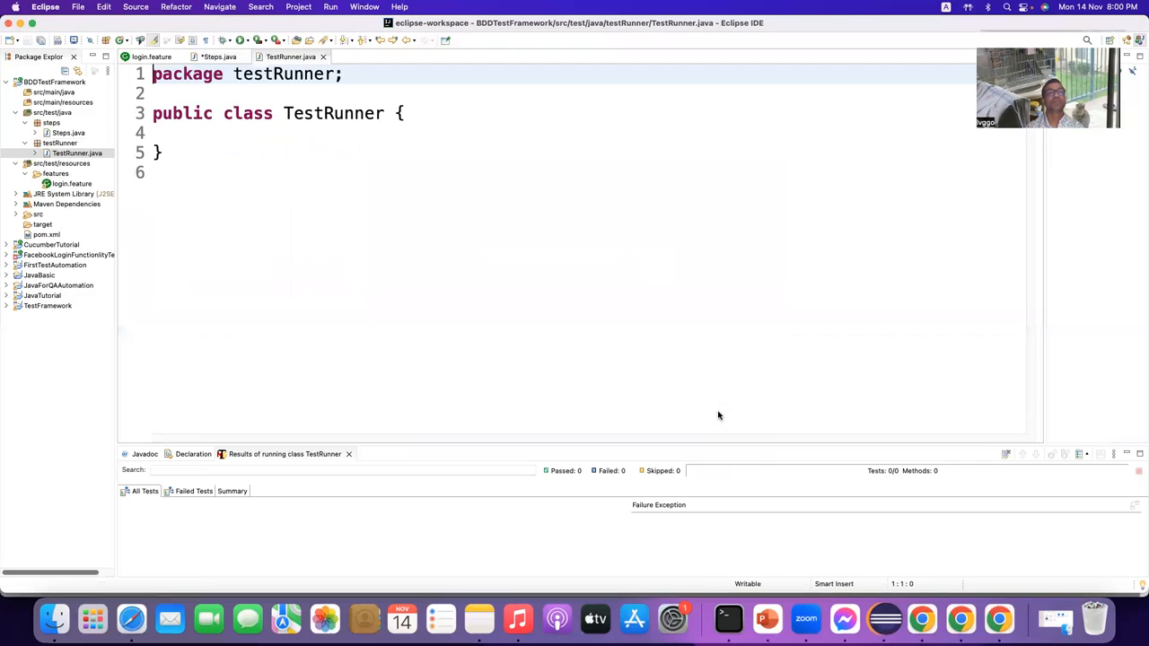
- Make TestRunner extend AbstractTestNGCucumberTests and import it from io.cucumber.testng
{"action": "left_click", "coordinate": [404, 113]}
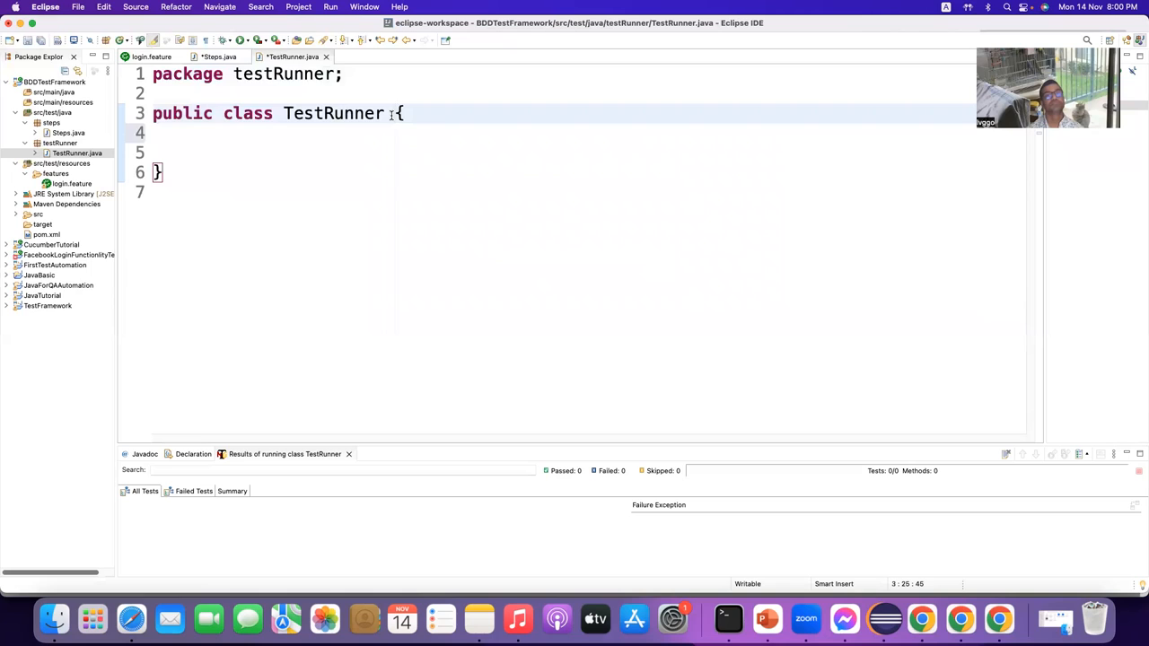
{"action": "type", "text": "exten"}
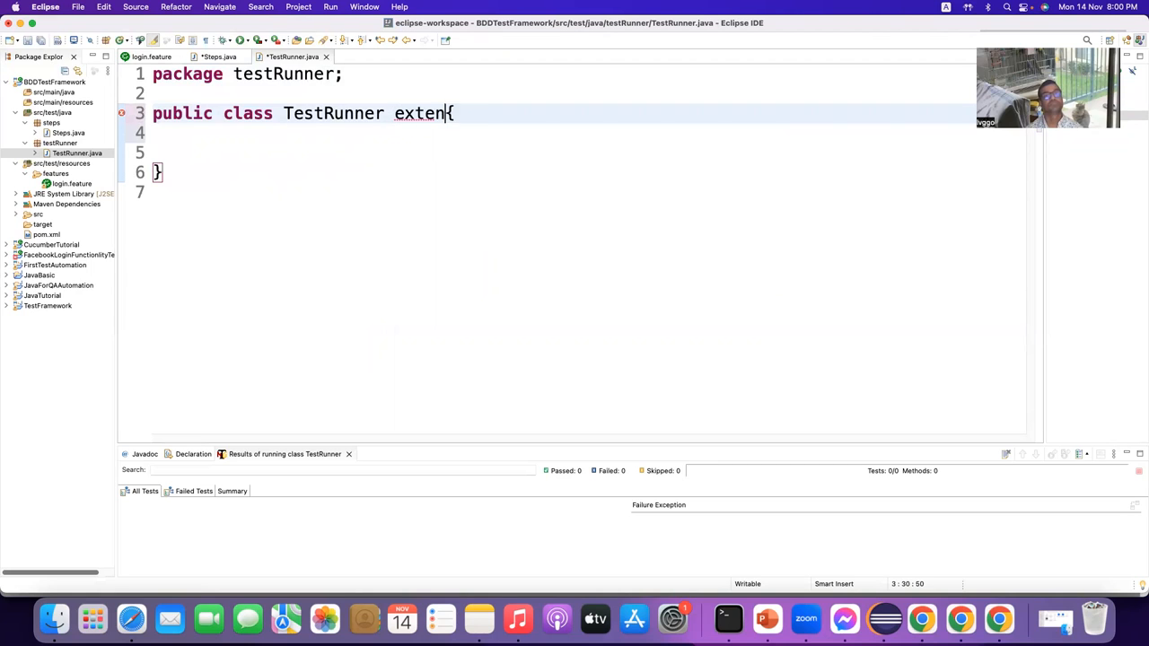
{"action": "type", "text": "ds"}
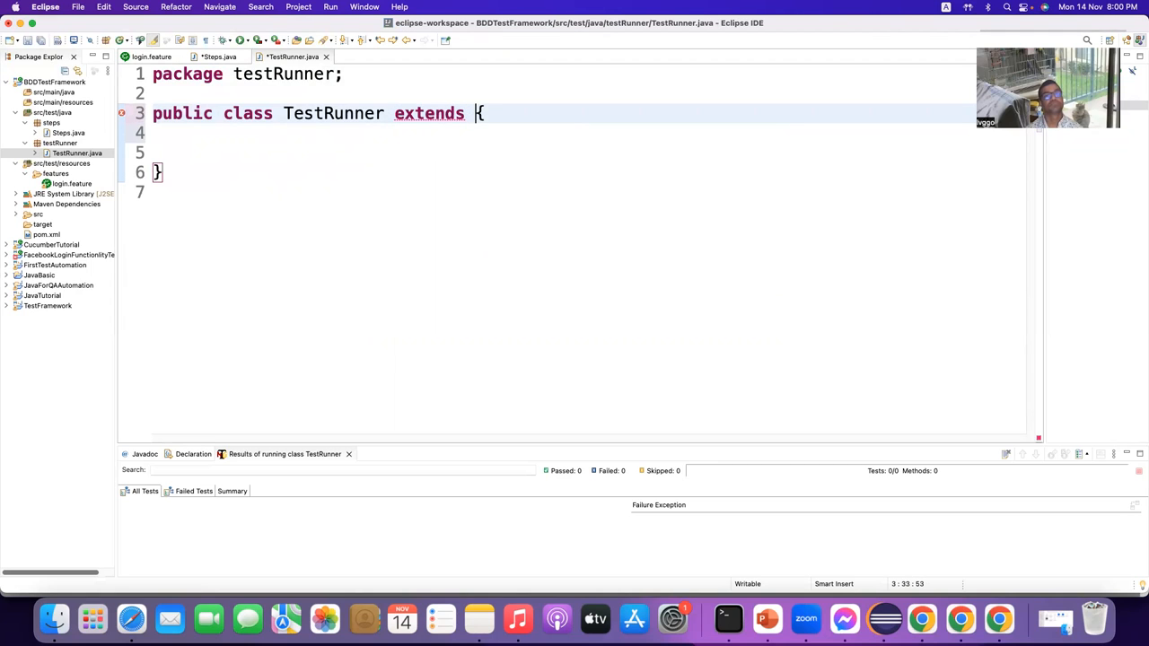
{"action": "type", "text": "A"}
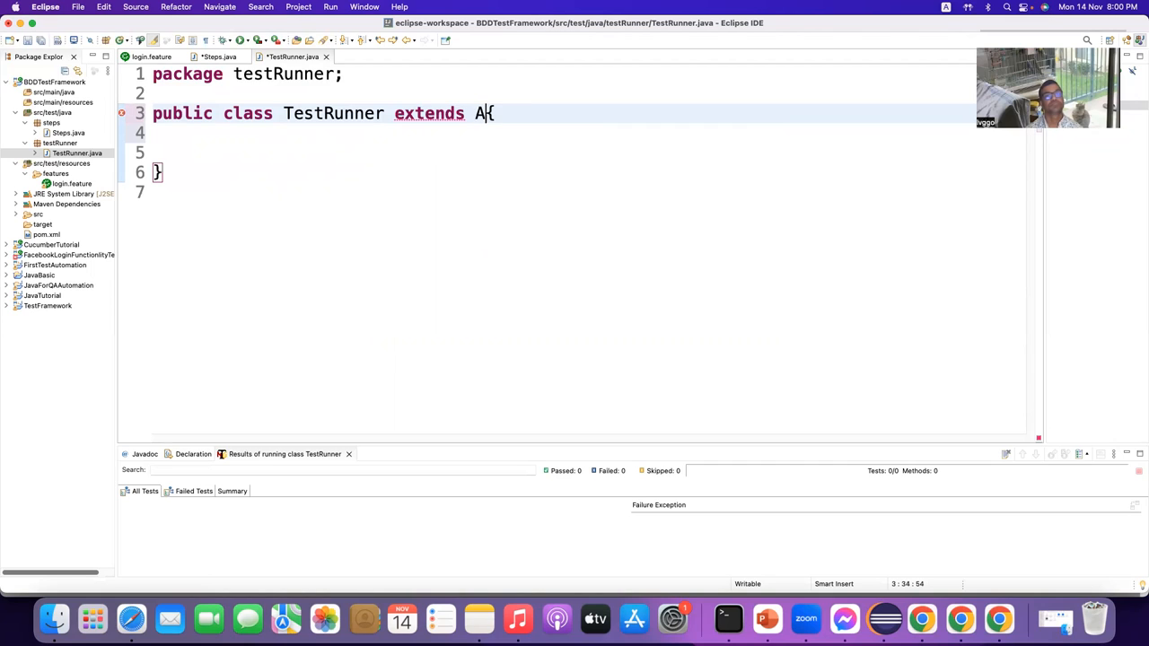
{"action": "type", "text": "bstra"}
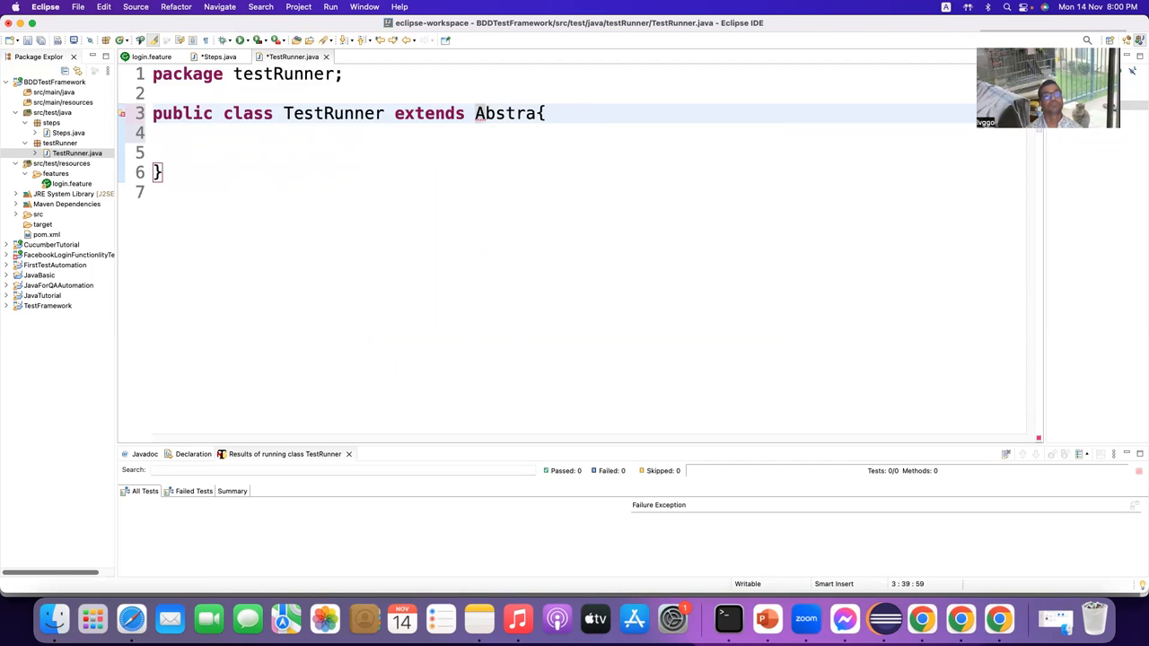
{"action": "type", "text": "ct"}
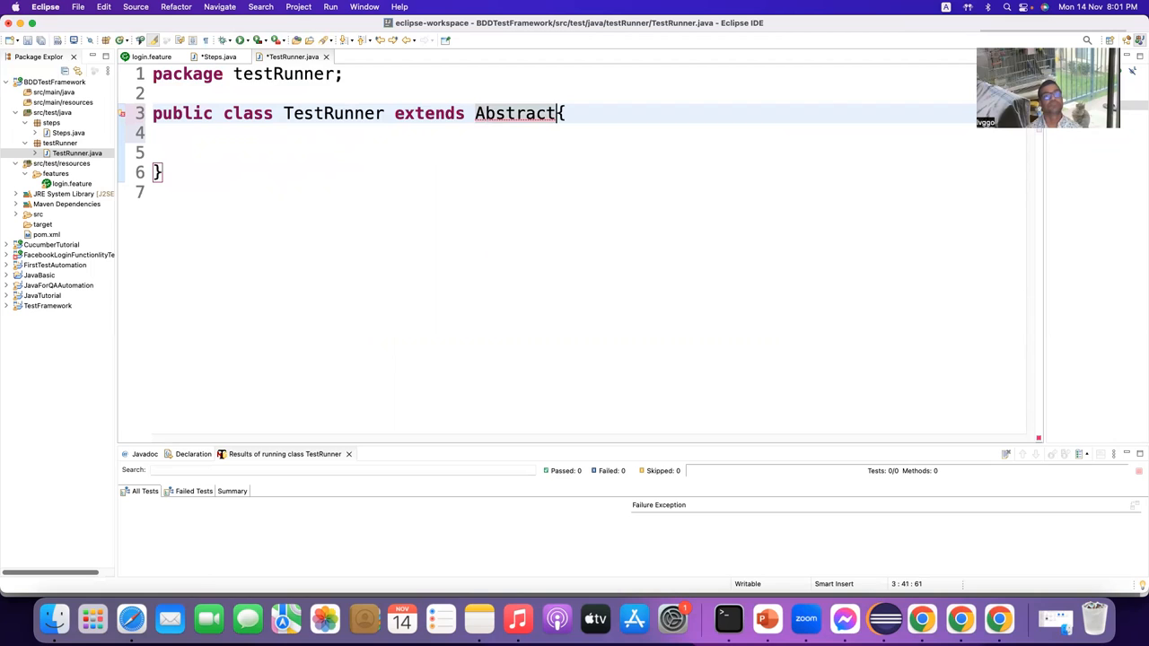
{"action": "type", "text": "Te"}
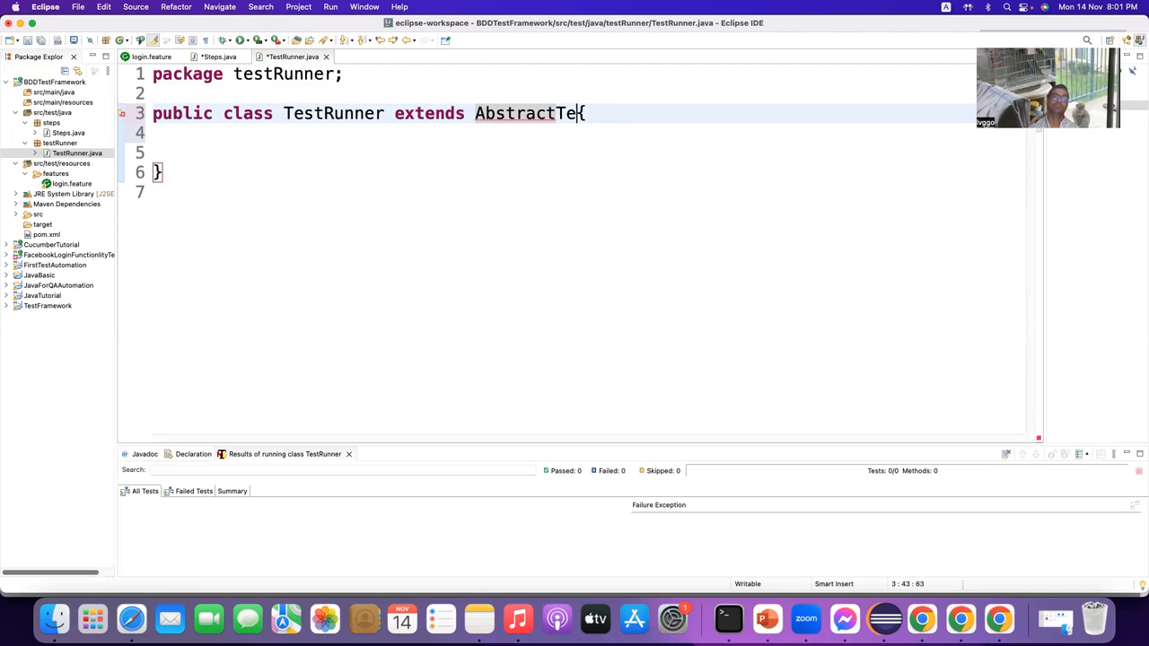
{"action": "type", "text": "stNG"}
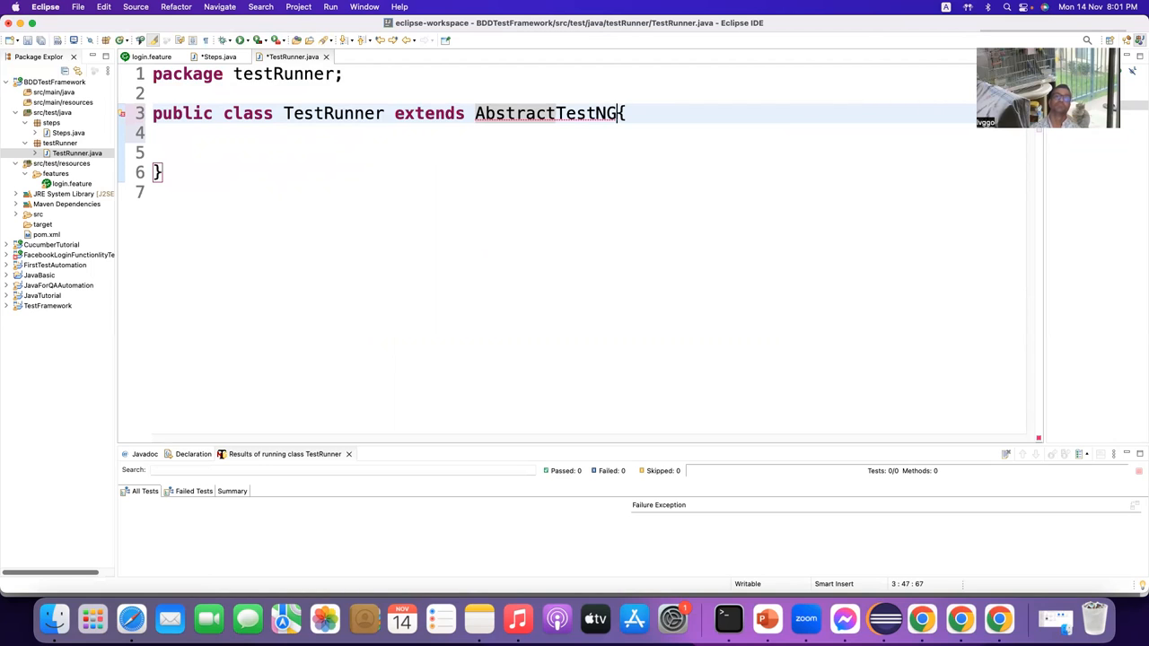
{"action": "type", "text": "Cucu"}
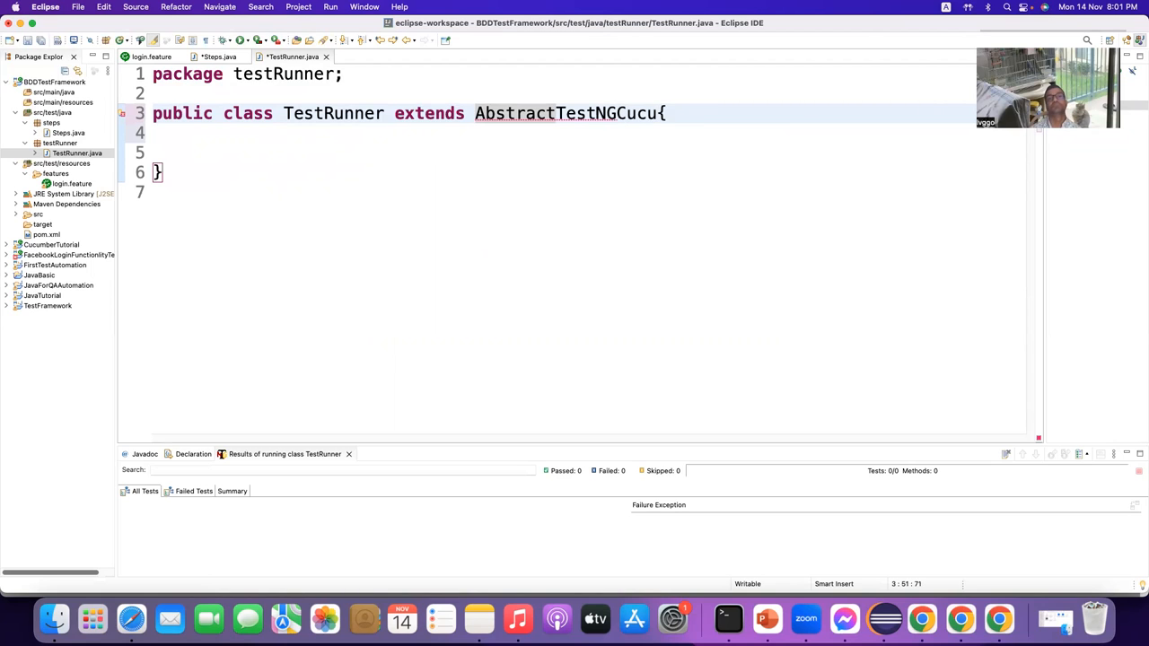
{"action": "type", "text": "mber"}
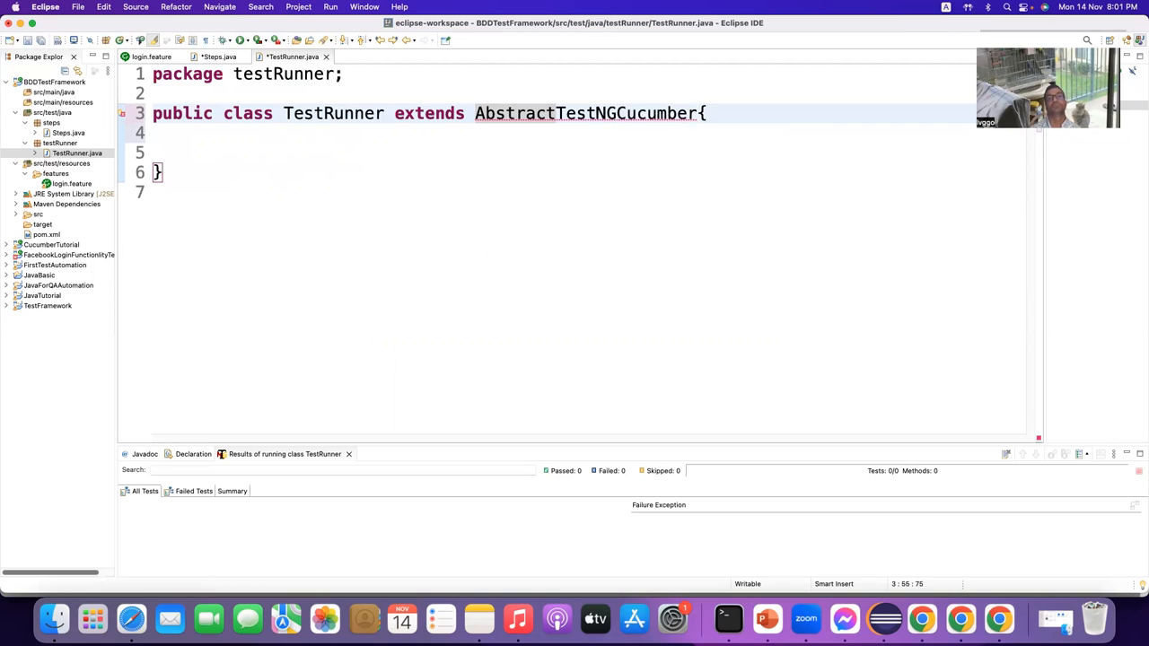
{"action": "type", "text": "Tests"}
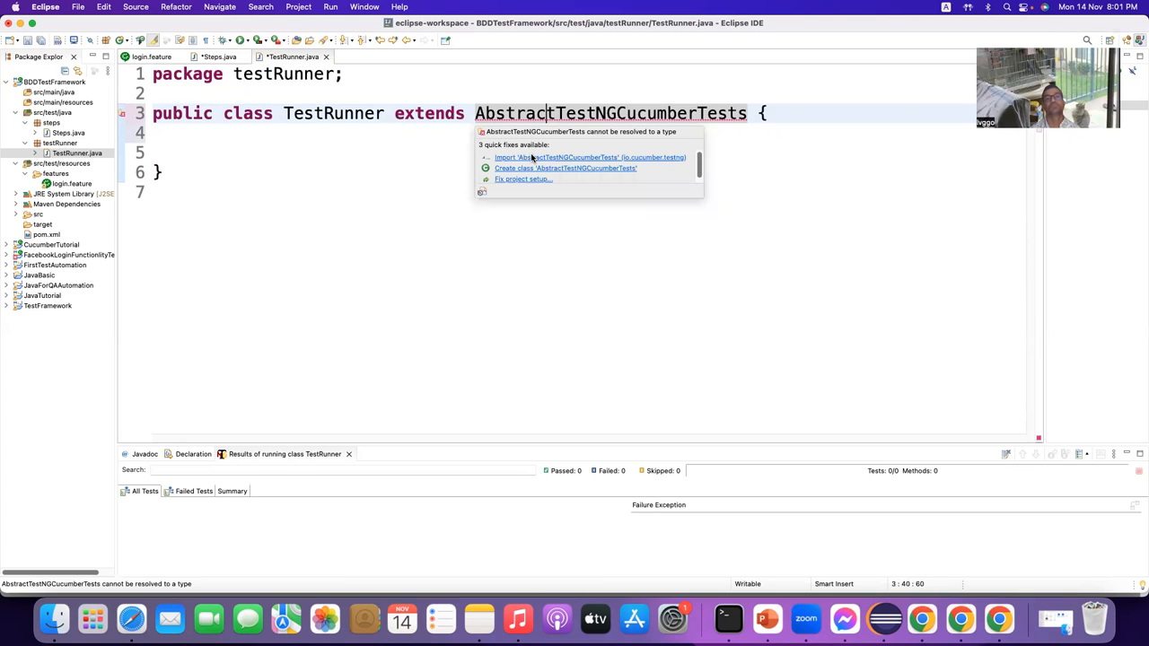
{"action": "left_click", "coordinate": [593, 157]}
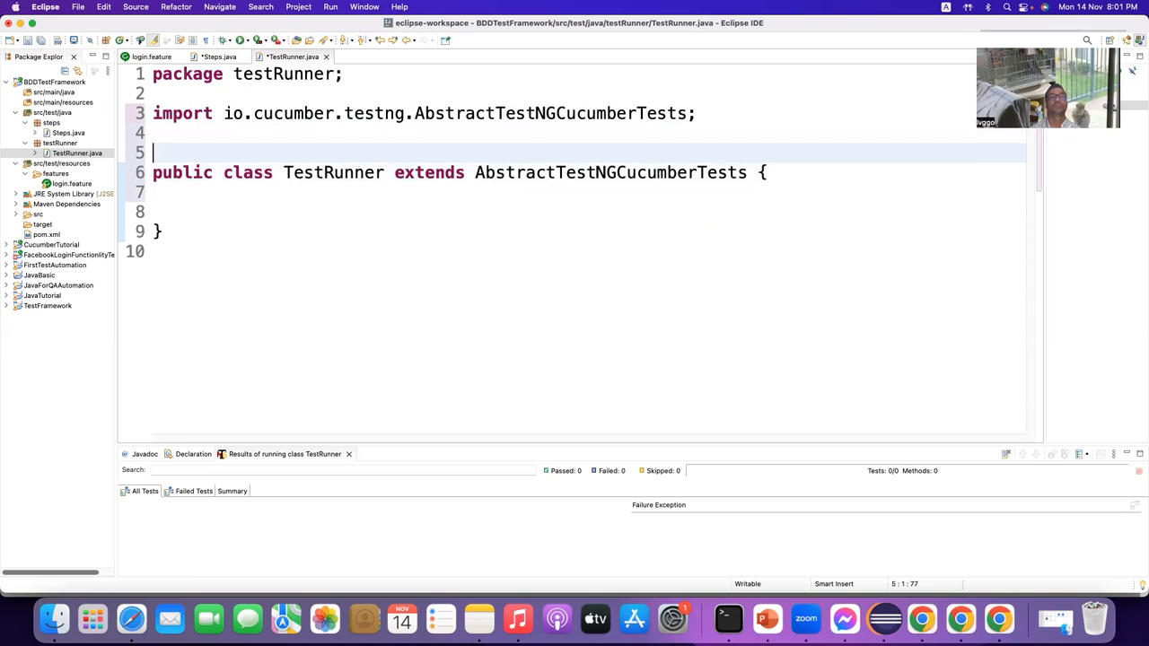
{"action": "type", "text": "@"}
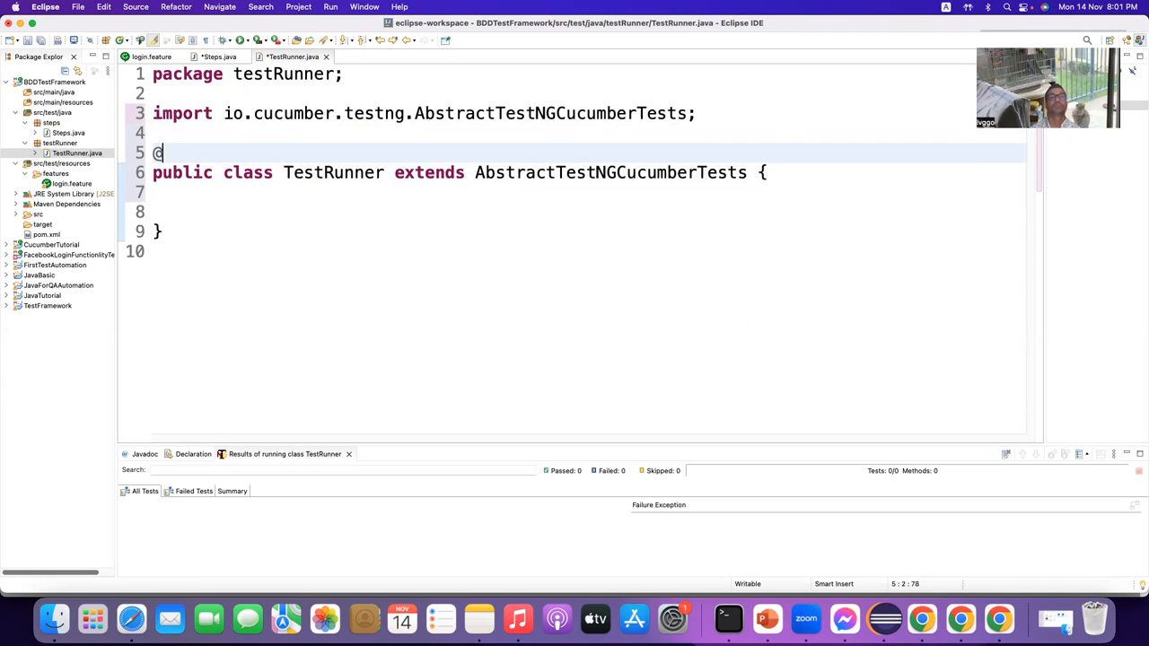
{"action": "type", "text": "Cuc"}
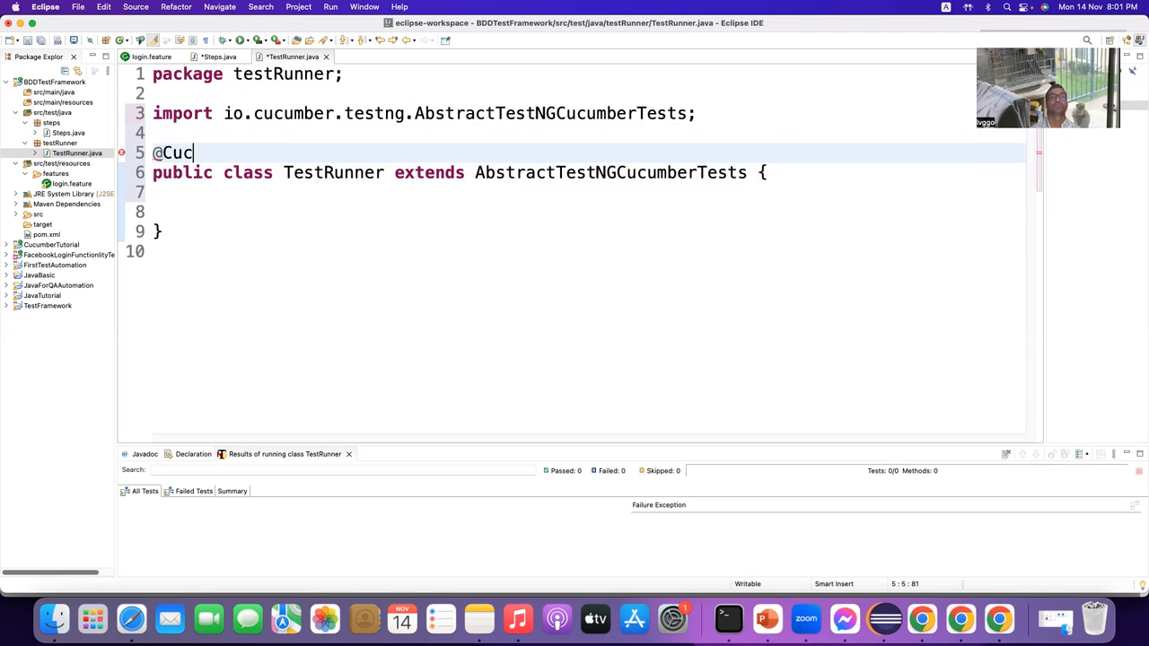
{"action": "type", "text": "umber"}
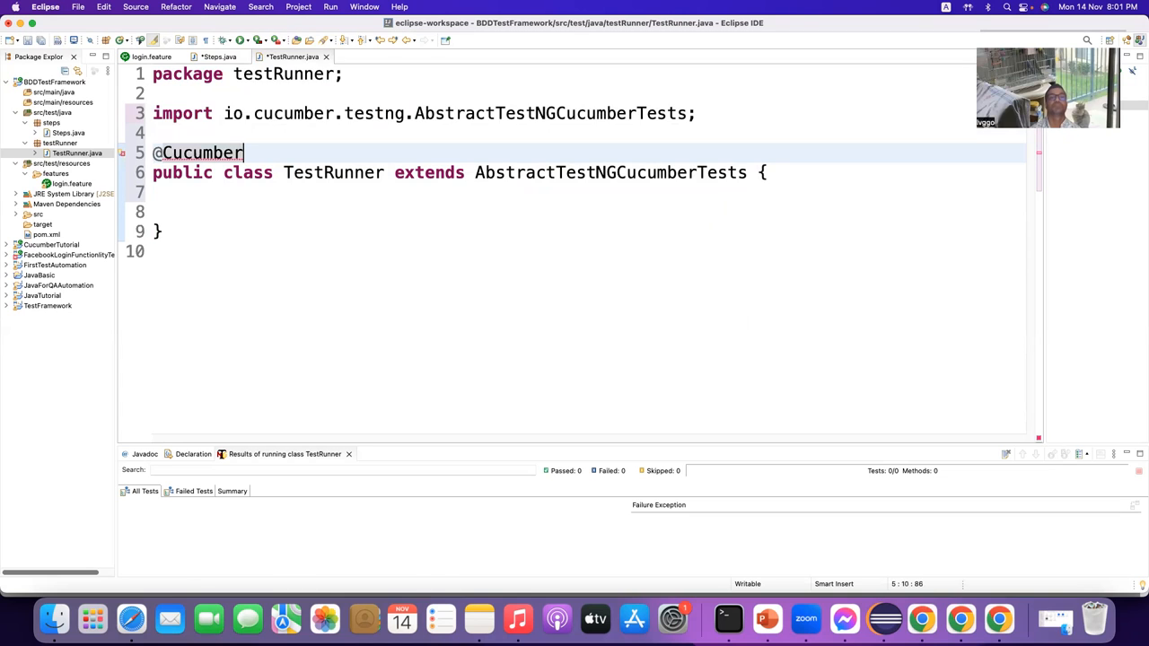
{"action": "type", "text": "Opt"}
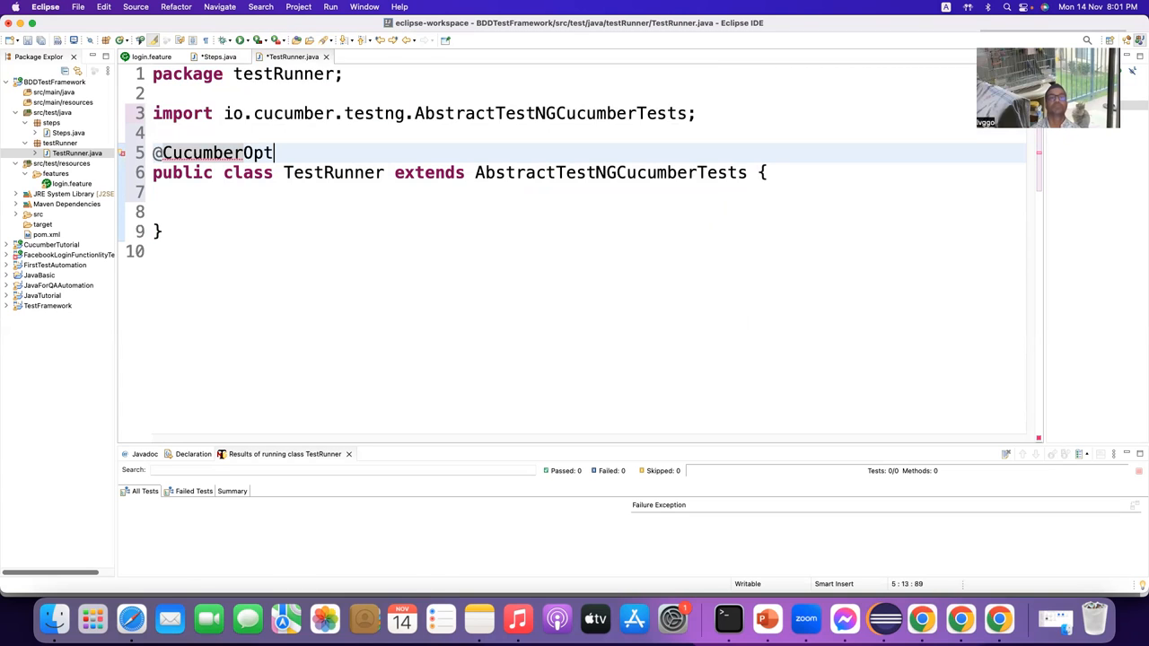
{"action": "type", "text": "ions"}
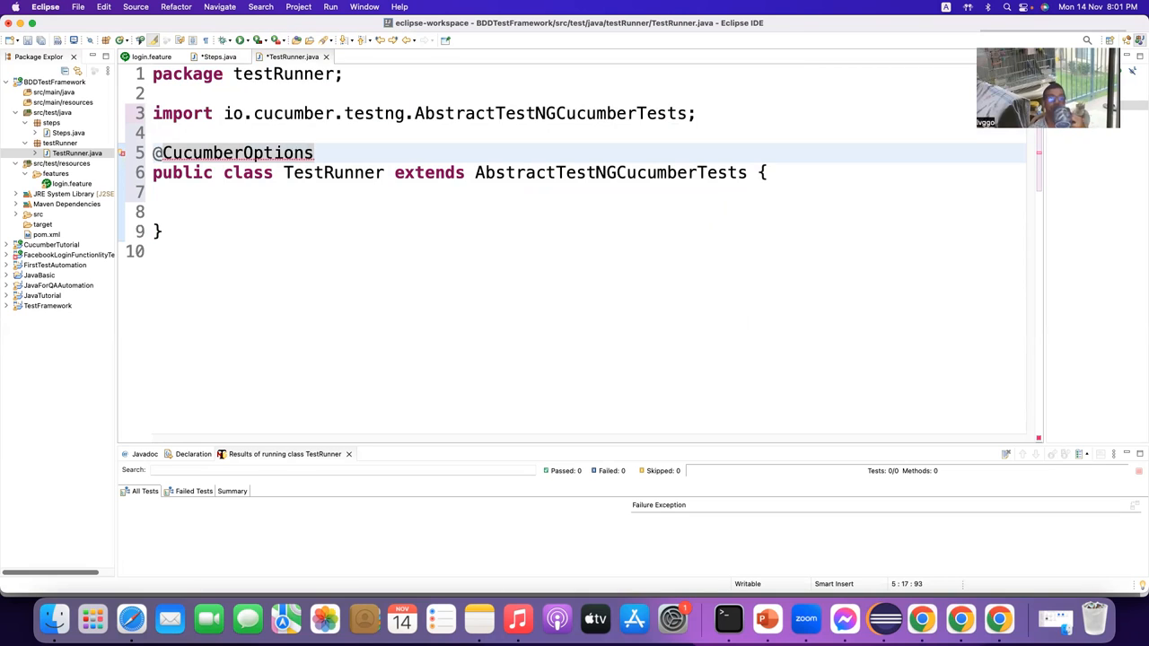
{"action": "type", "text": "()"}
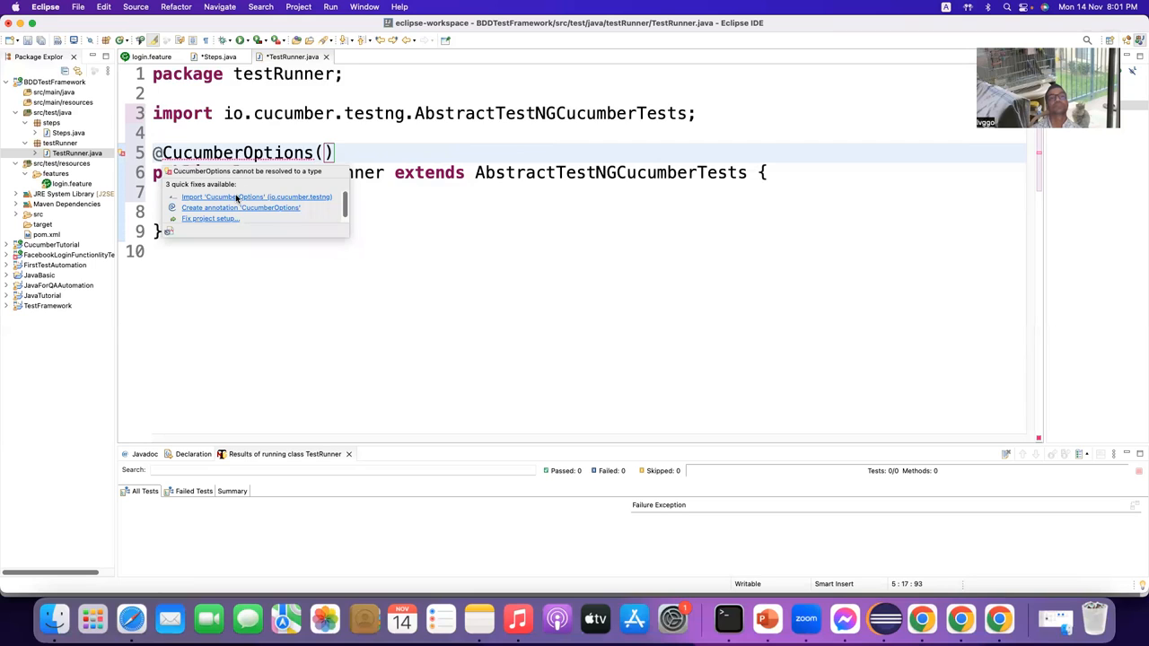
{"action": "left_click", "coordinate": [256, 197]}
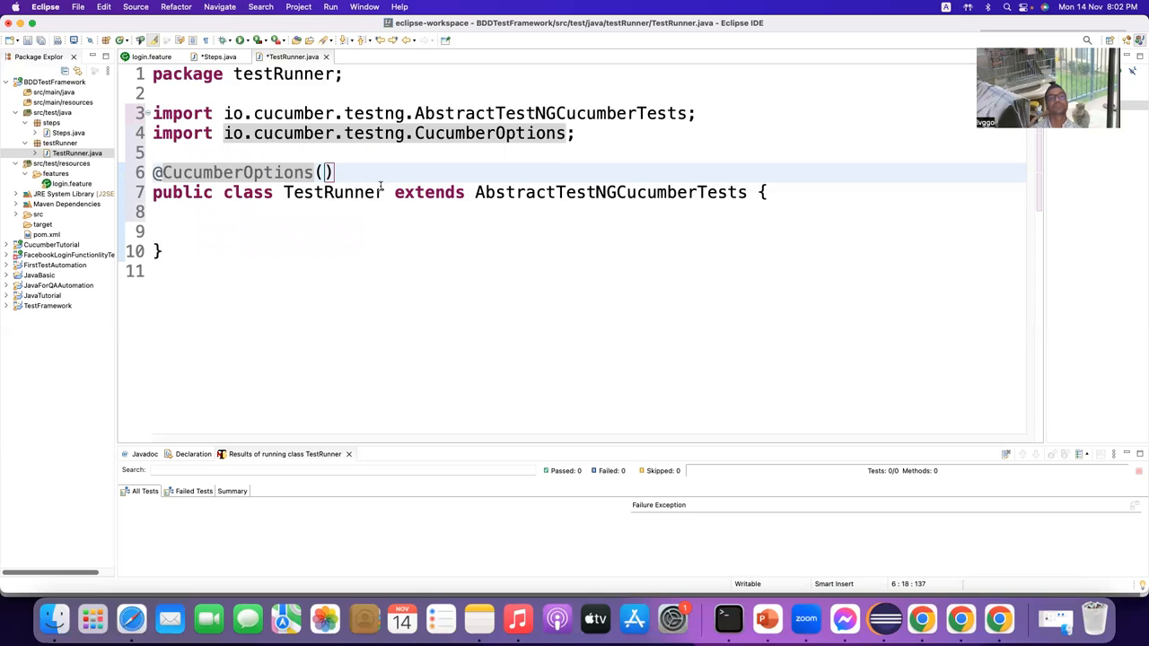
{"action": "key", "text": "Enter"}
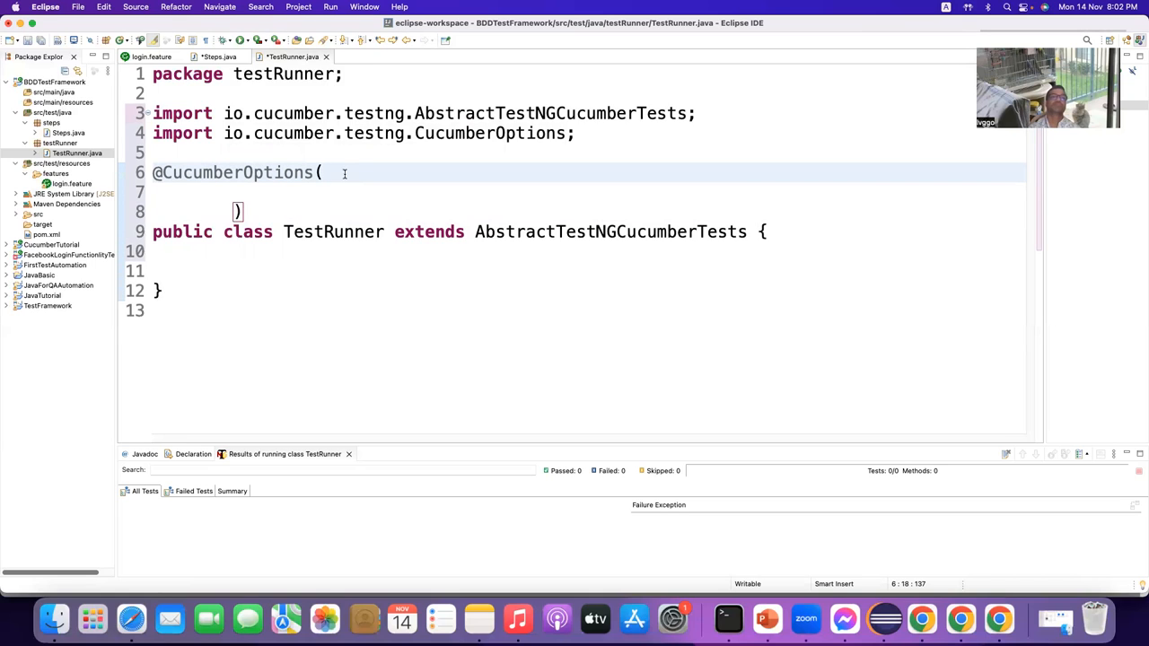
{"action": "type", "text": "featur"}
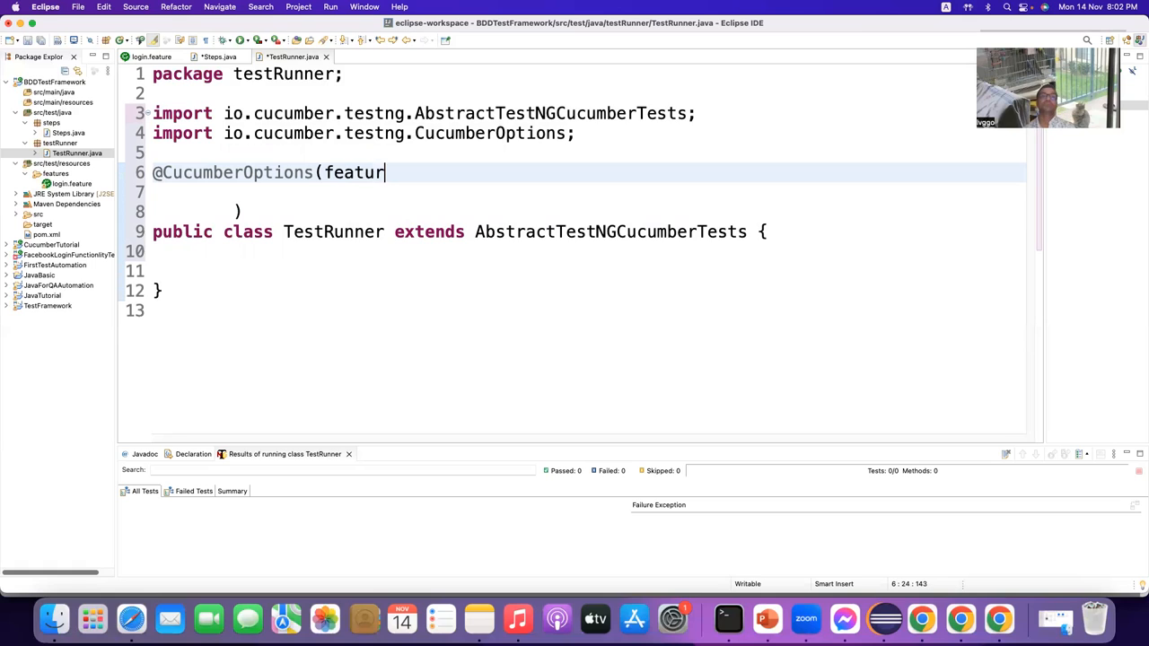
{"action": "type", "text": "e"}
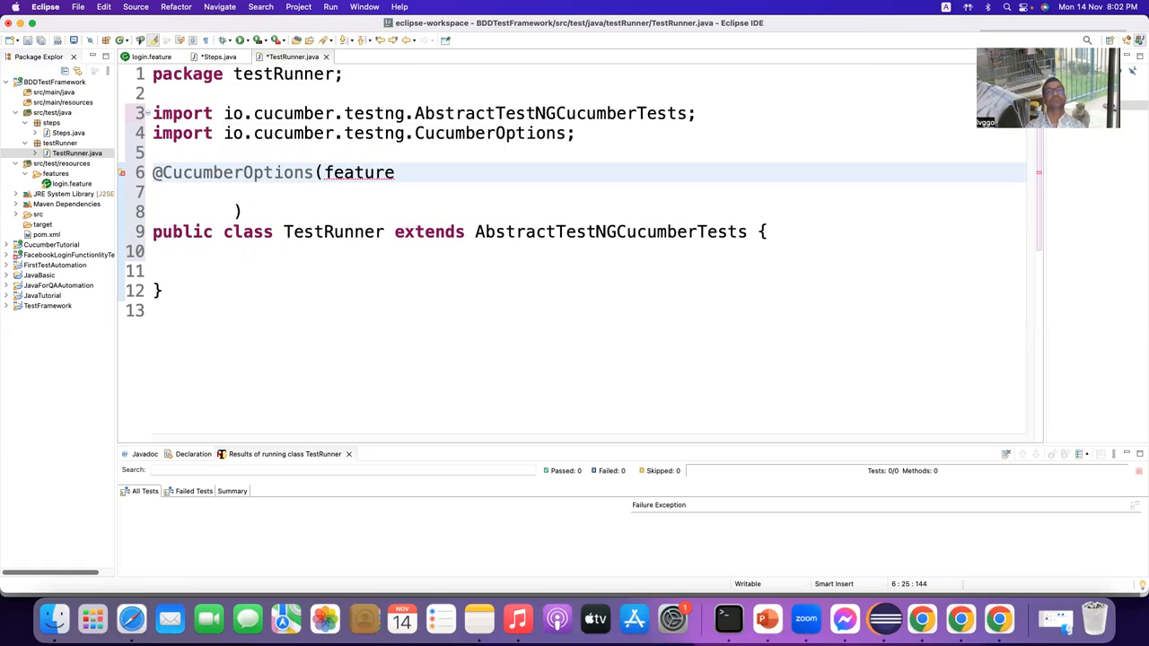
{"action": "type", "text": "s ="}
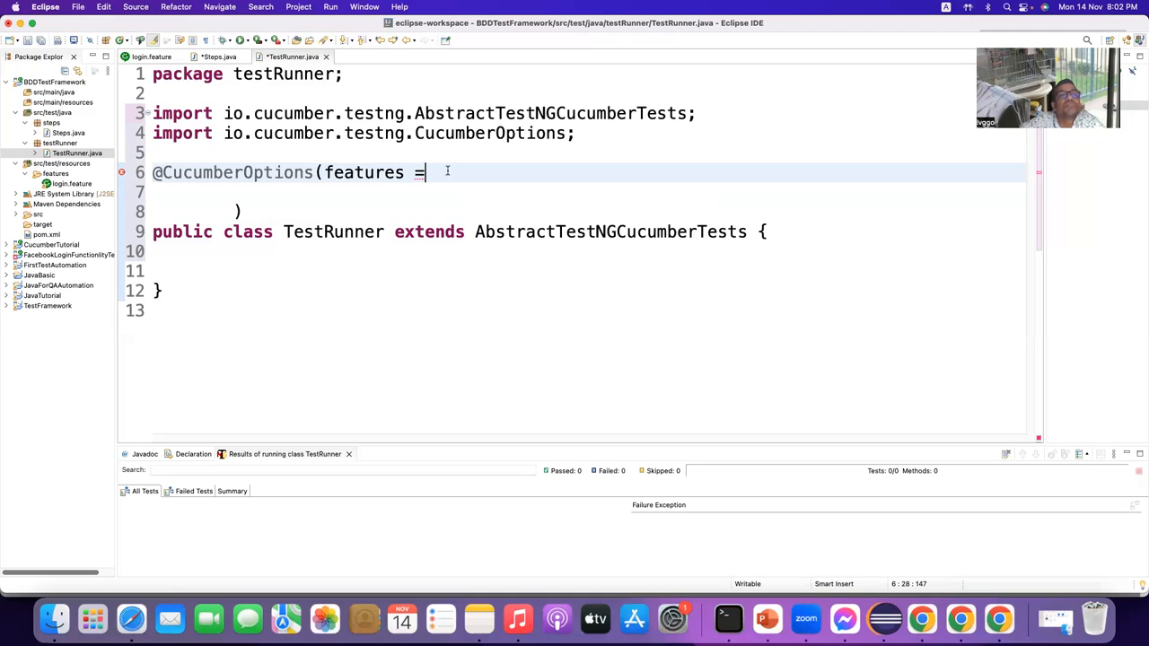
{"action": "type", "text": "\"\""}
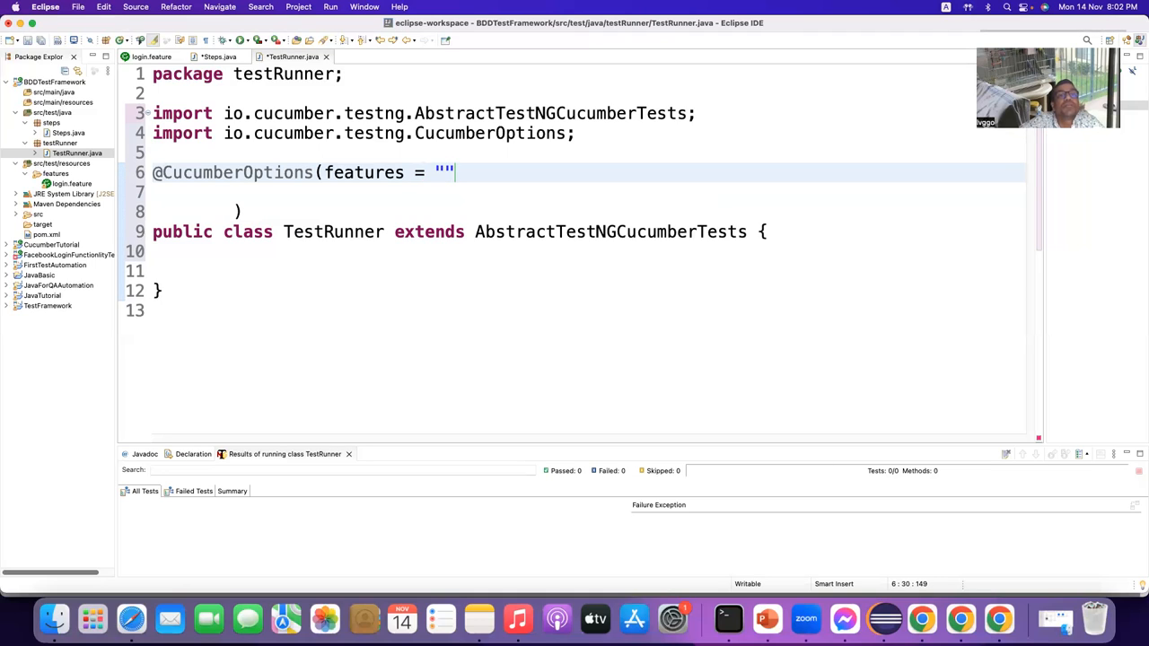
{"action": "type", "text": "s"}
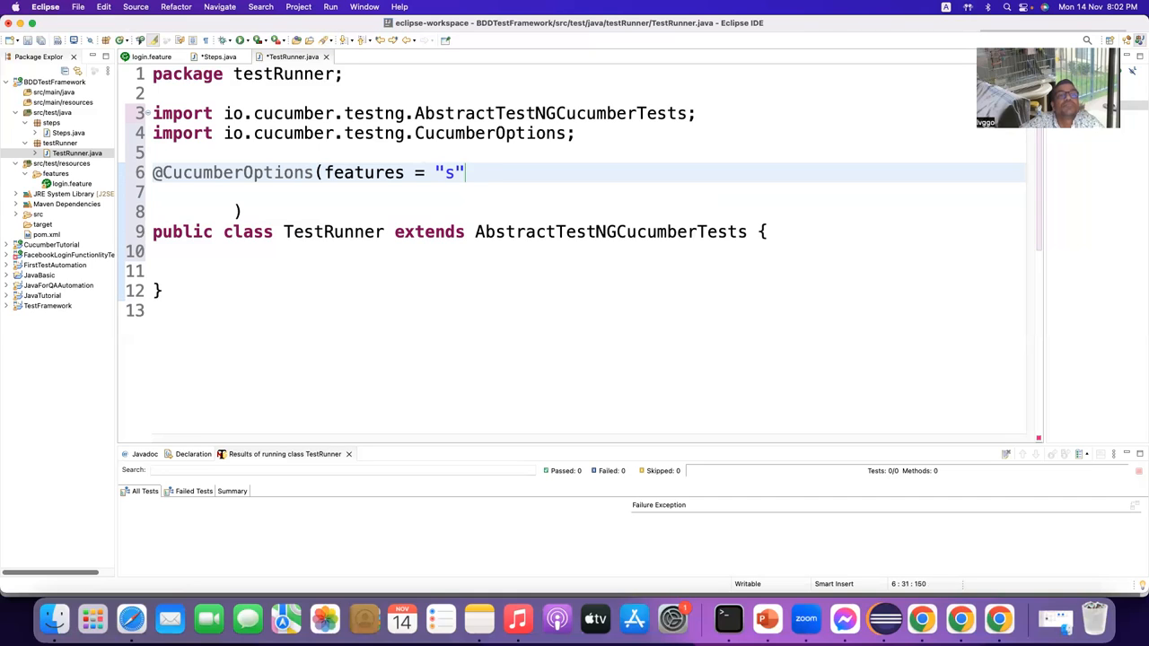
{"action": "type", "text": "rc/"}
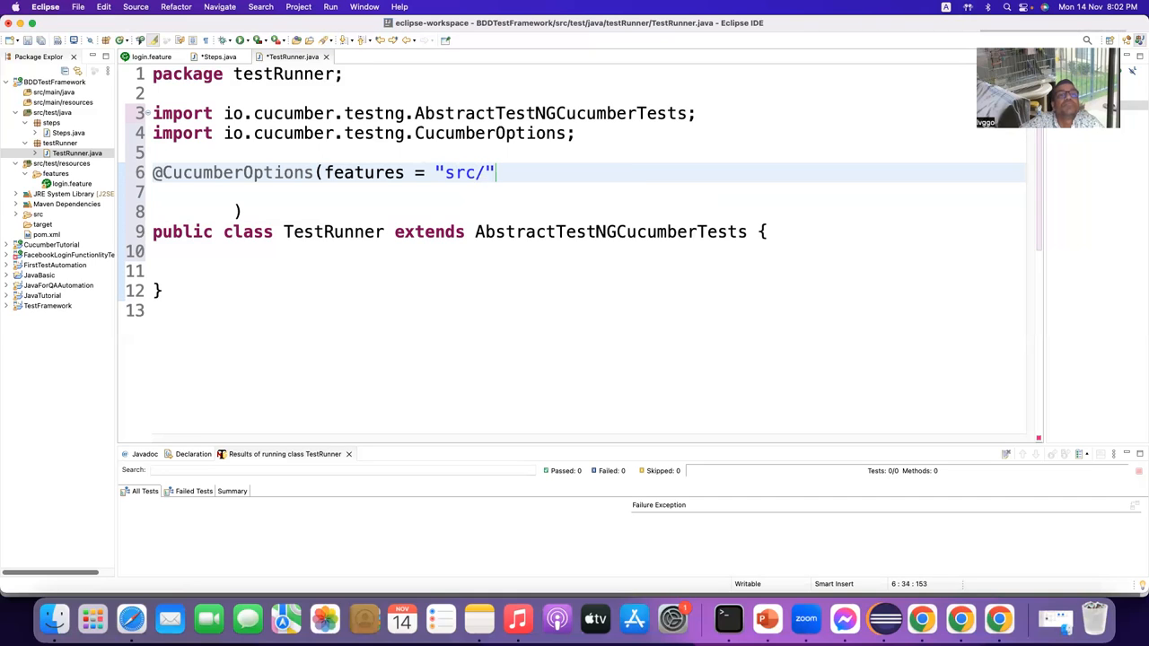
{"action": "type", "text": "tes"}
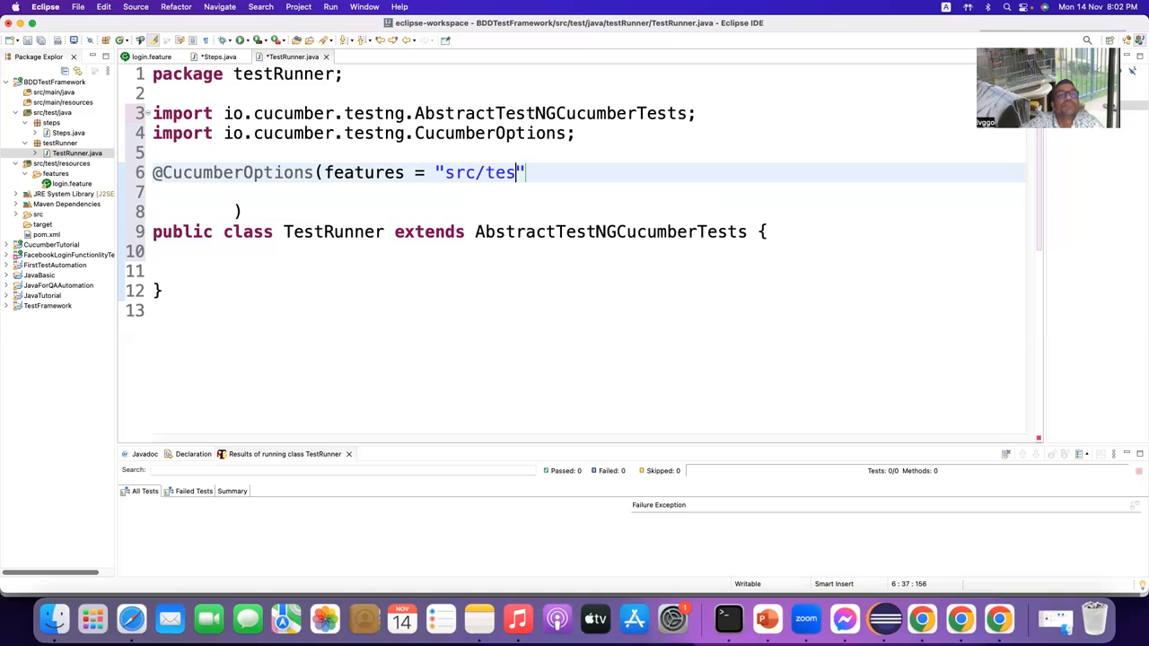
{"action": "type", "text": "t"}
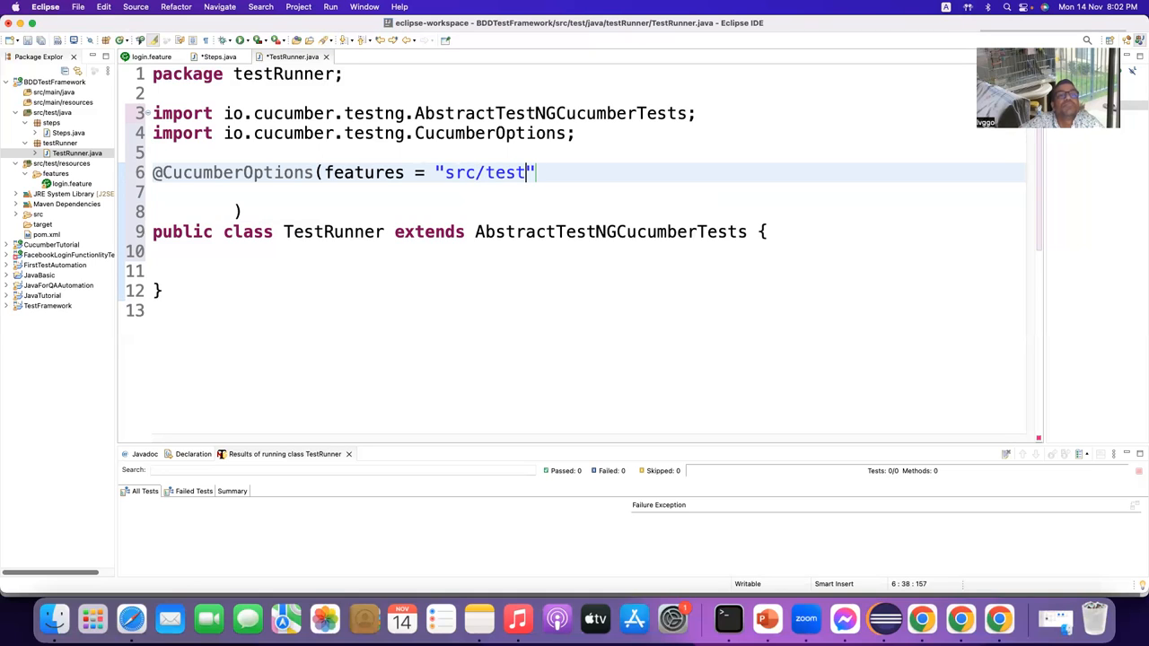
{"action": "type", "text": "/"}
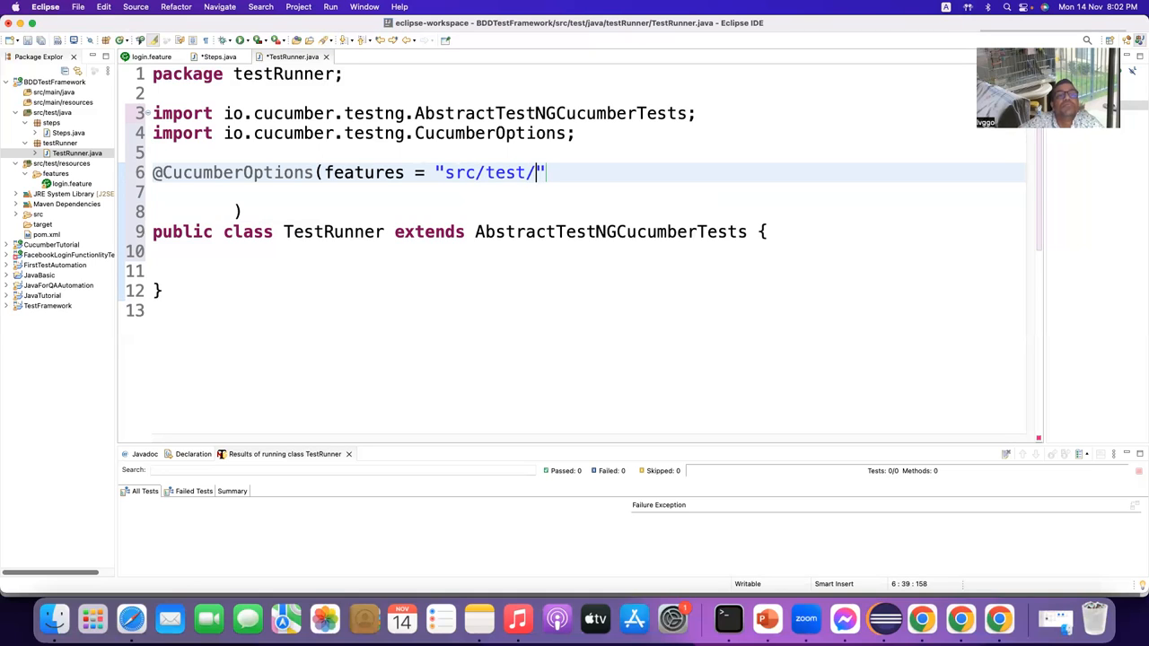
{"action": "type", "text": "resou"}
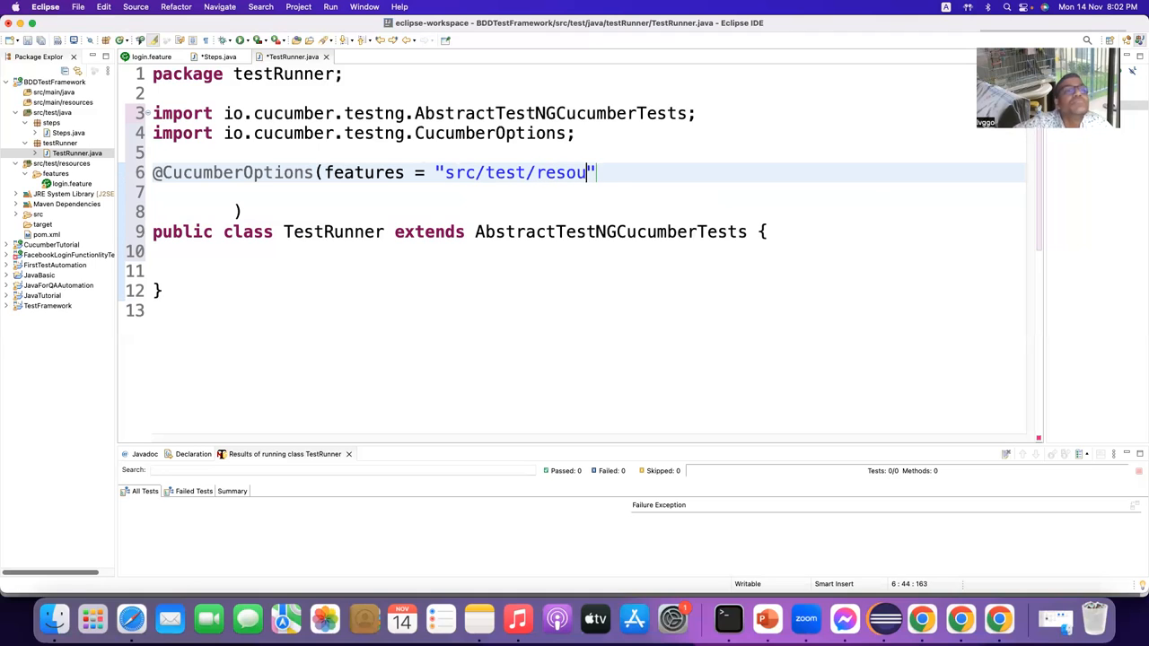
{"action": "type", "text": "rces"}
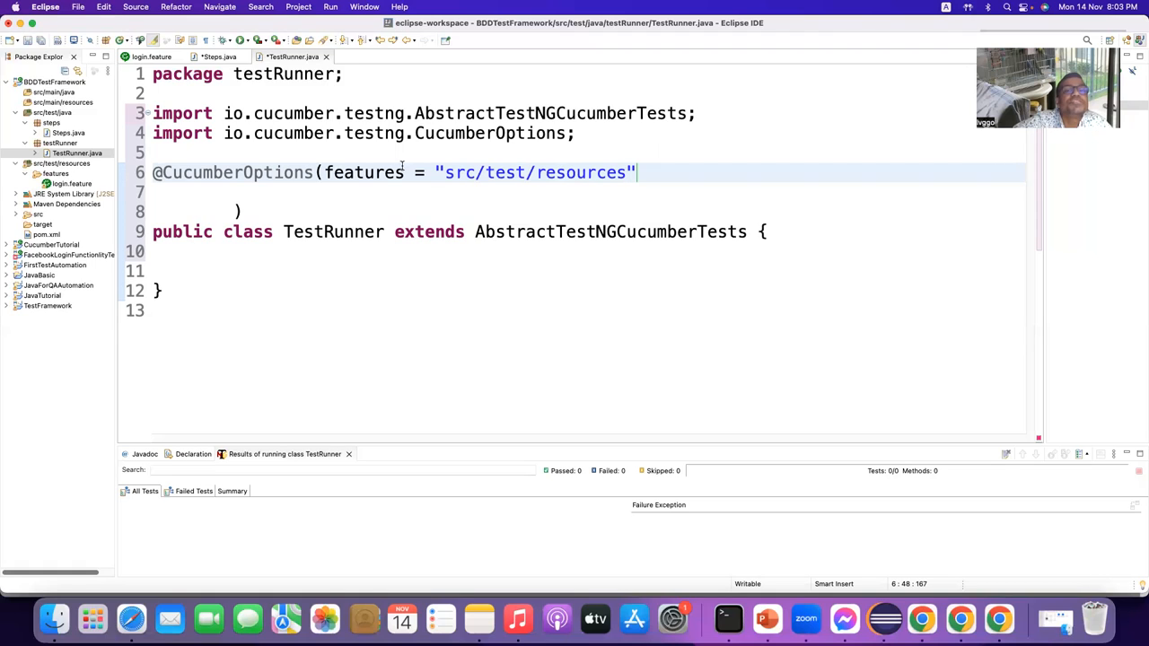
{"action": "type", "text": "/"}
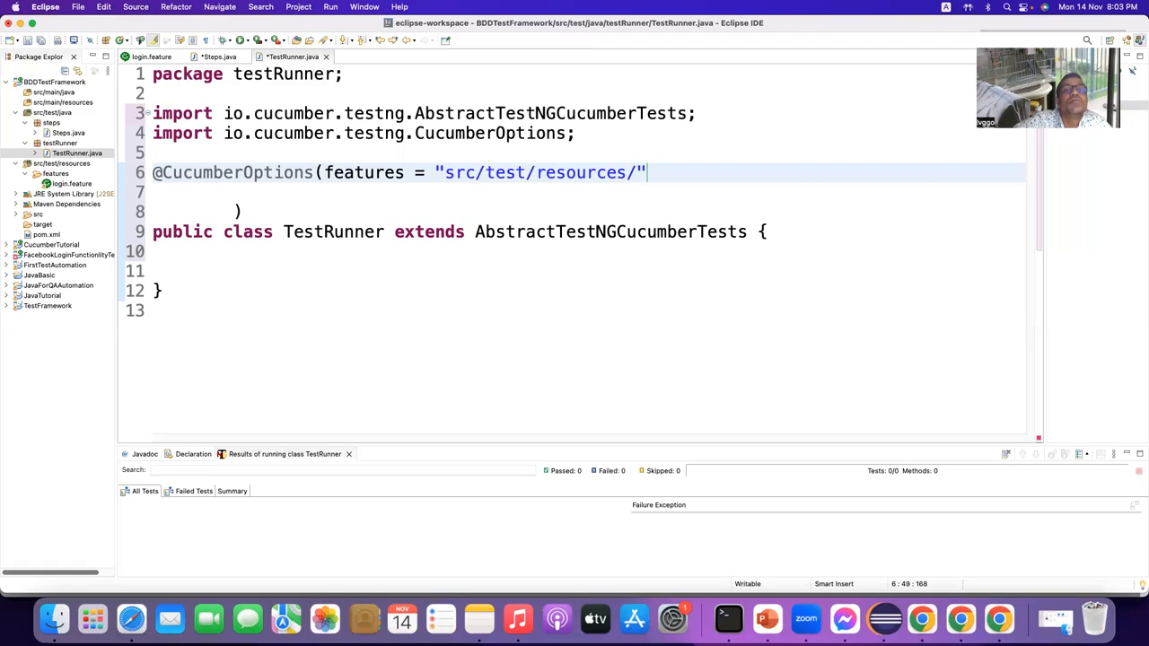
{"action": "type", "text": "feat"}
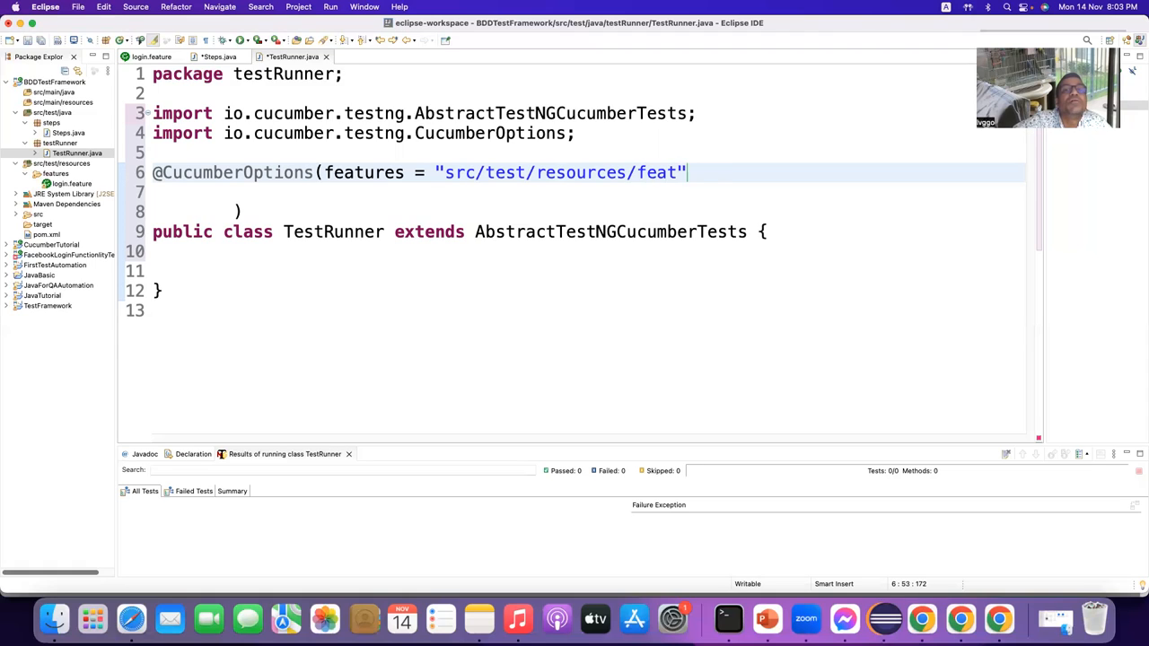
{"action": "type", "text": "ures"}
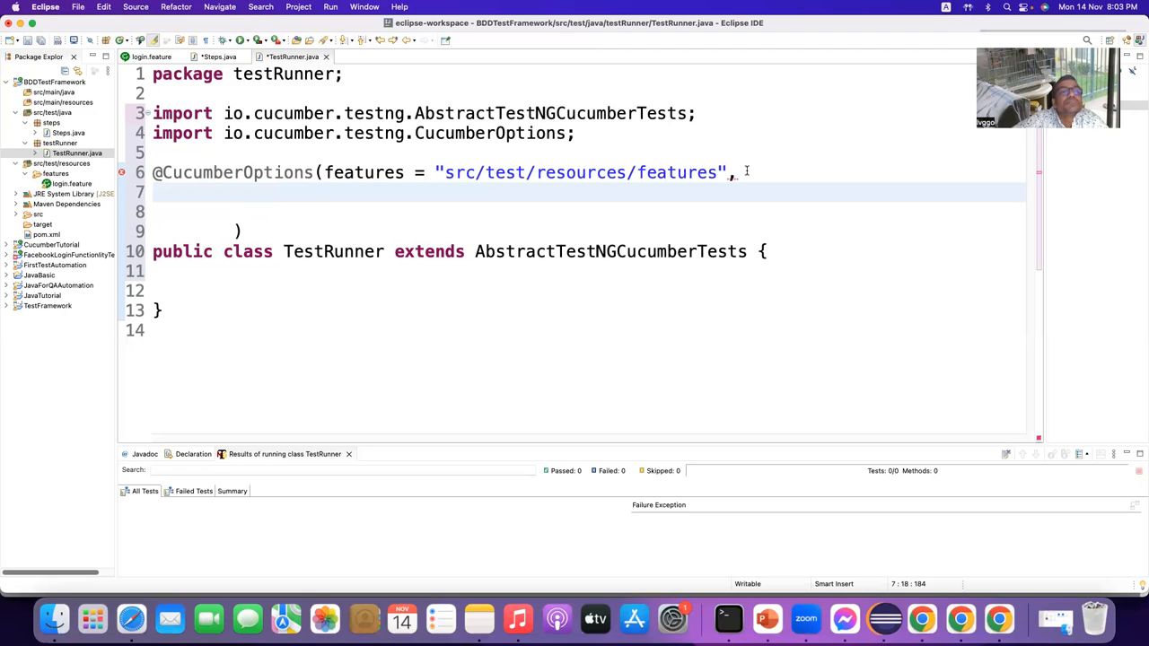
{"action": "type", "text": "gl"}
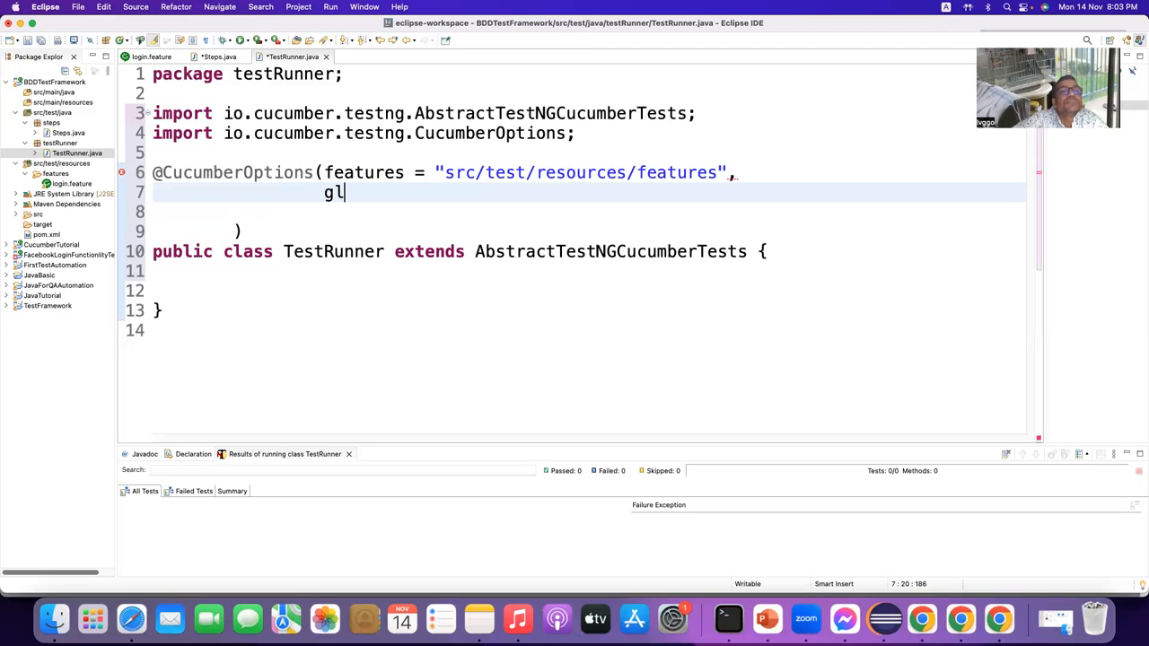
{"action": "type", "text": "ue"}
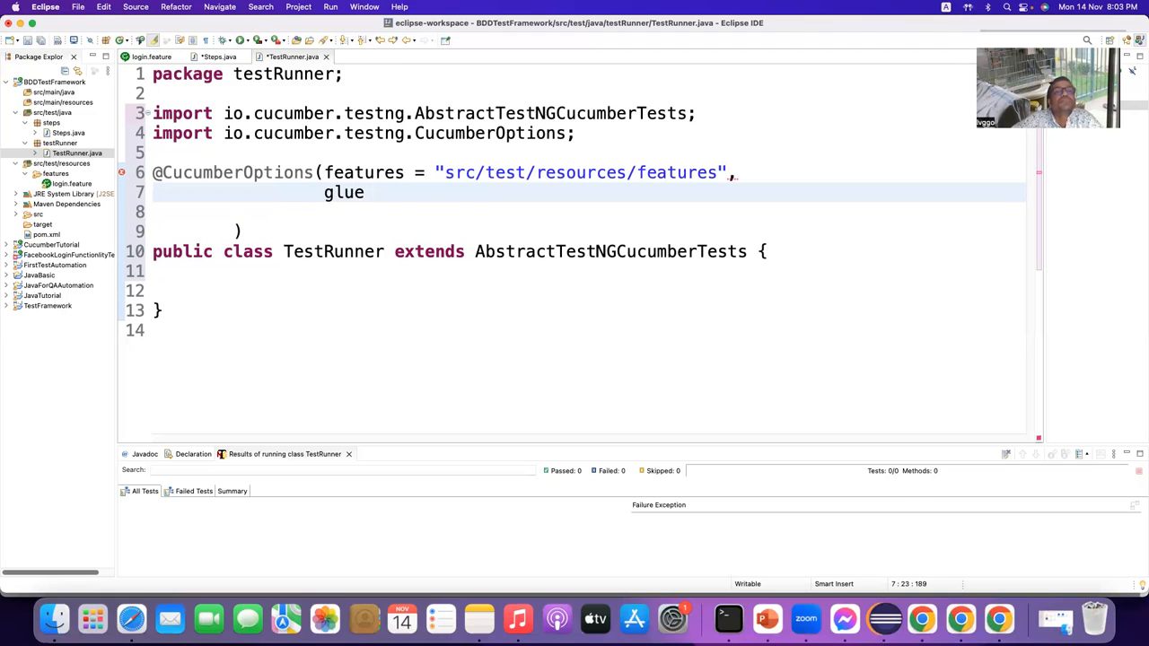
{"action": "type", "text": "="}
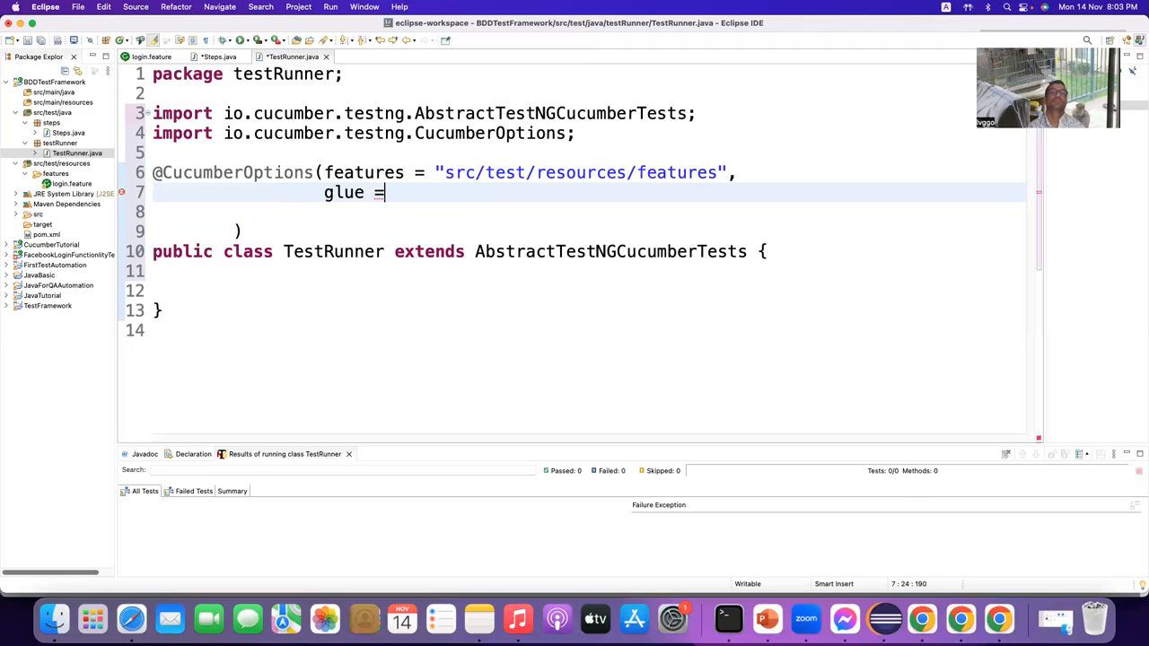
{"action": "type", "text": "\" \""}
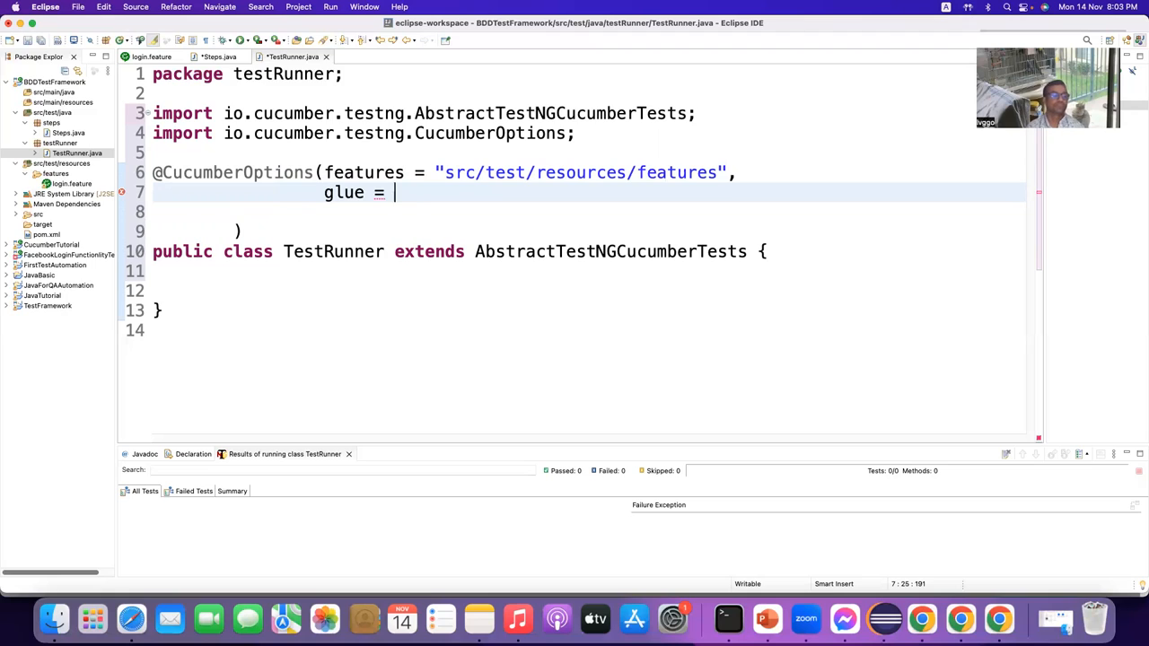
{"action": "type", "text": "\""}
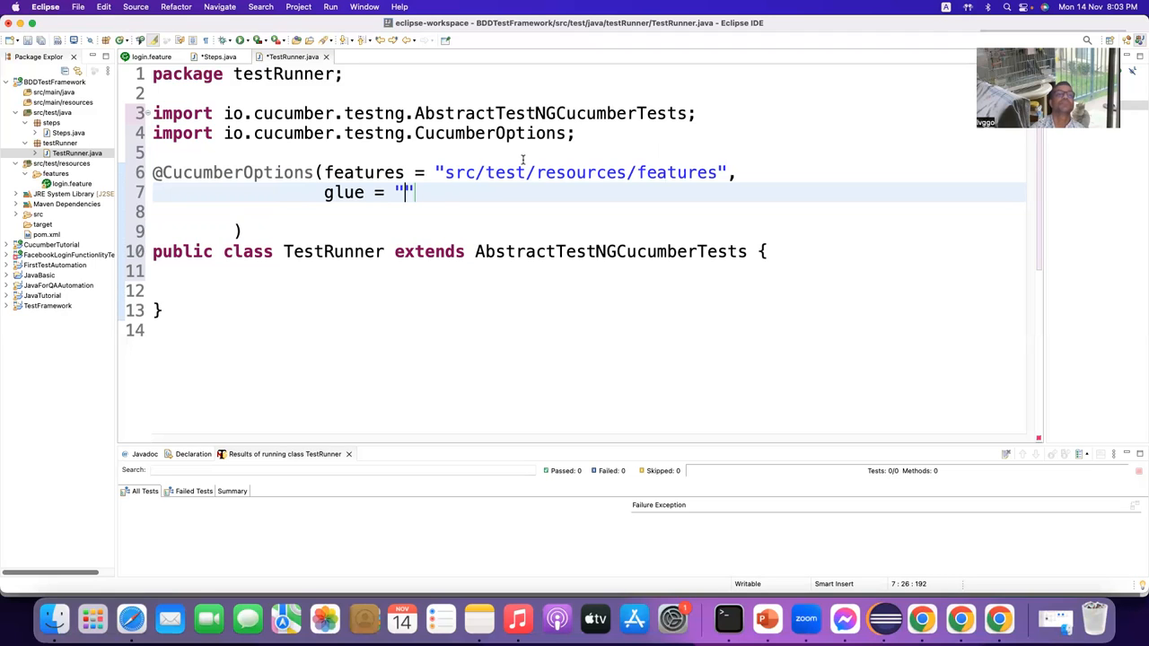
{"action": "type", "text": "steps"}
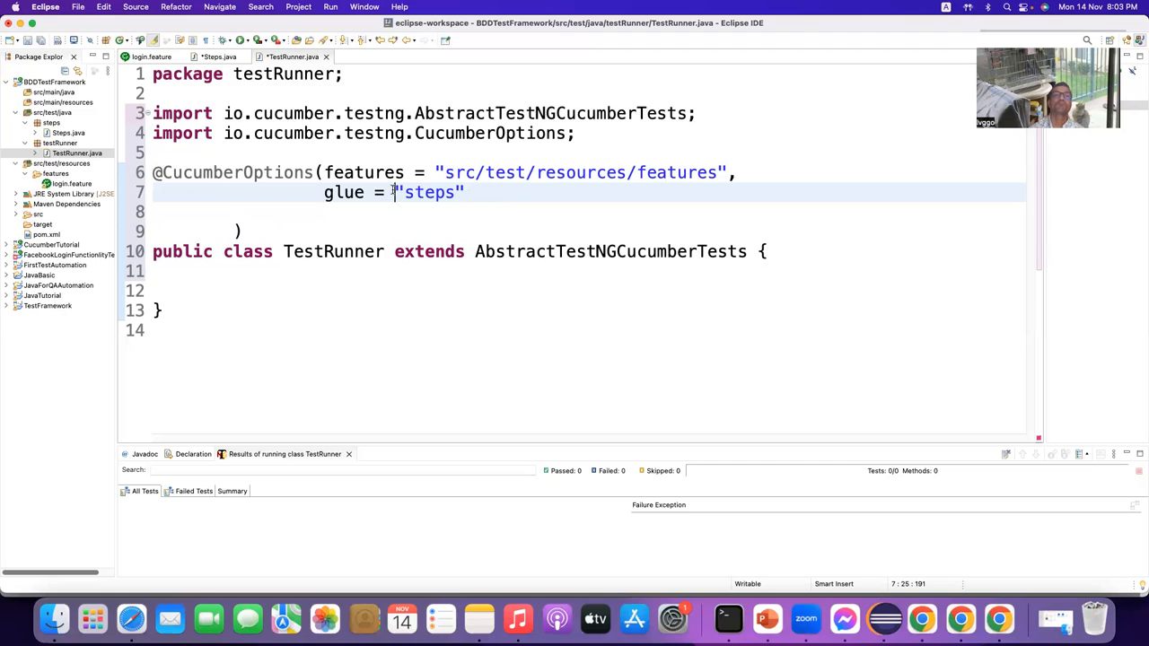
{"action": "type", "text": "{"}
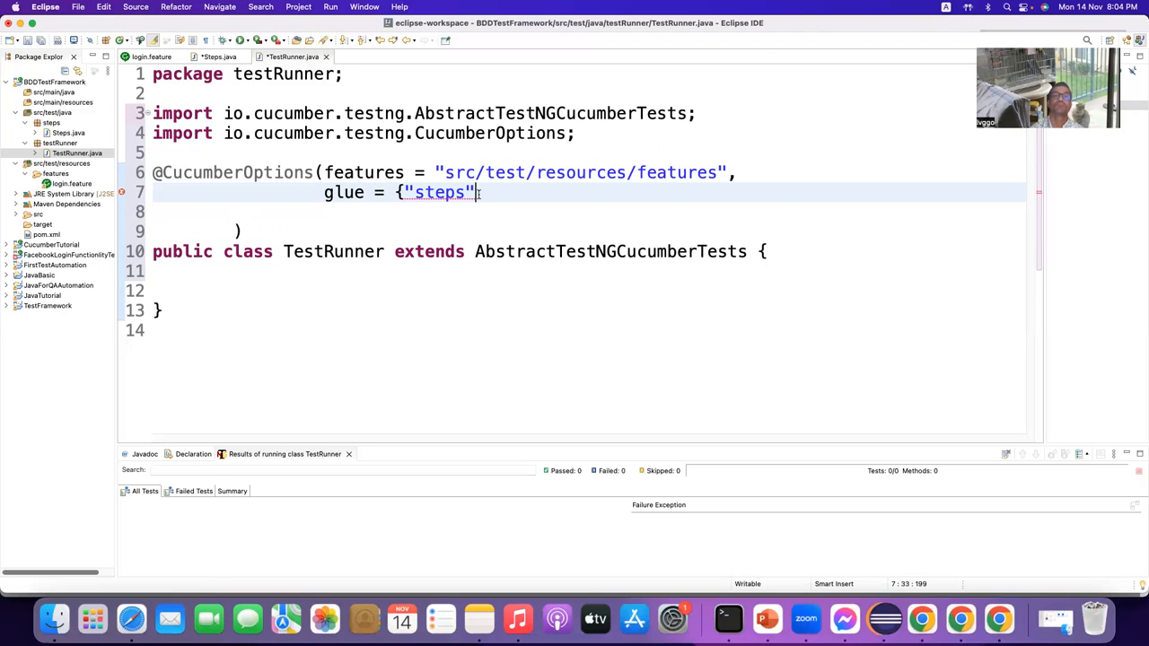
{"action": "type", "text": "}"}
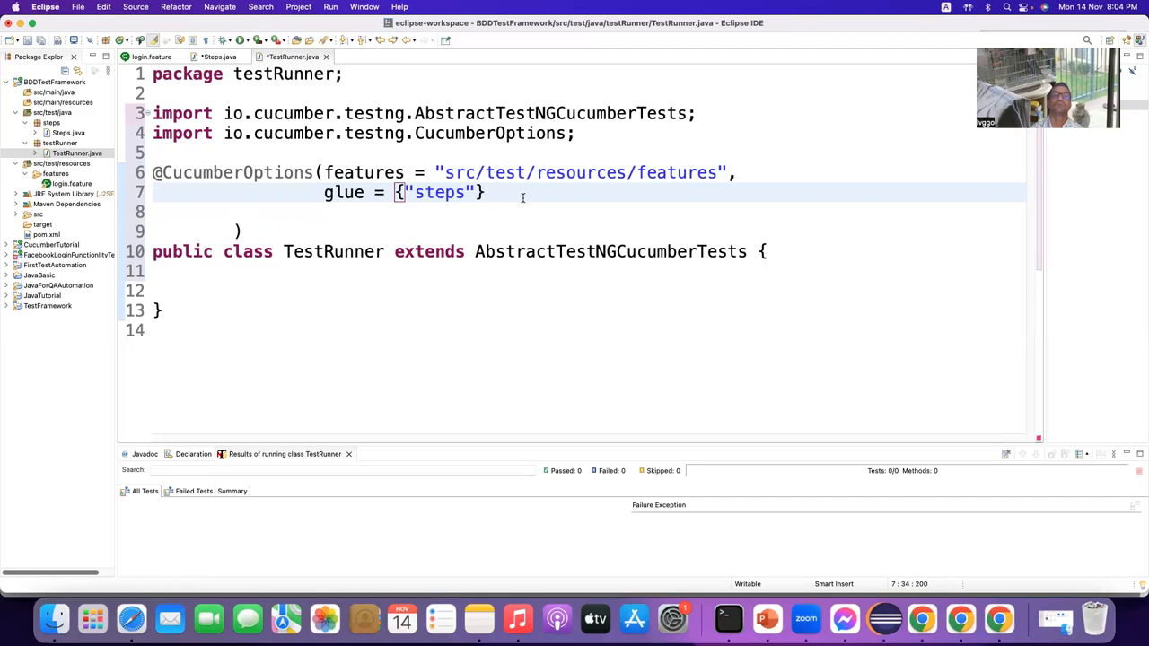
{"action": "mouse_move", "coordinate": [470, 214]}
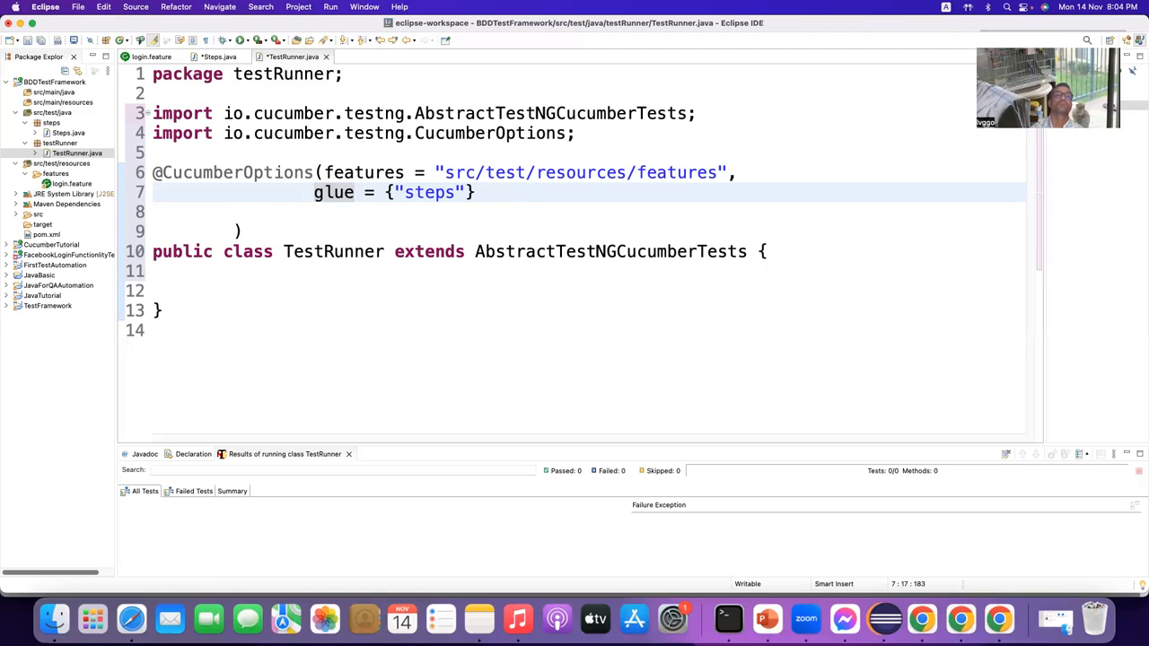
{"action": "key", "text": "Backspace"}
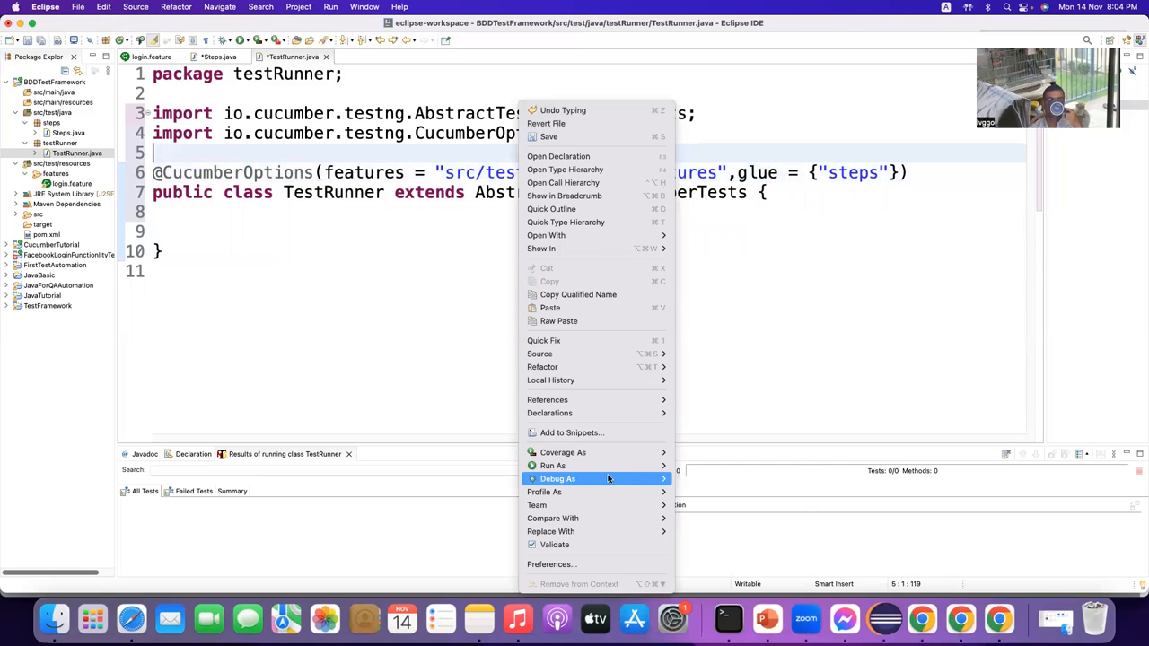
{"action": "mouse_move", "coordinate": [553, 465]}
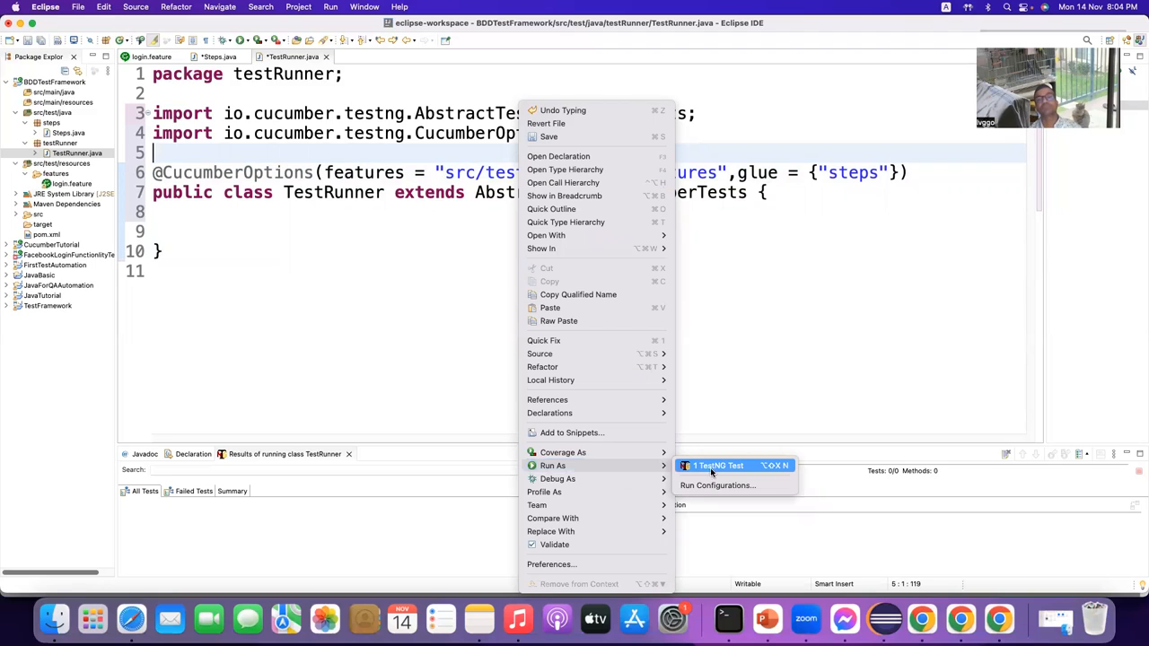
{"action": "mouse_move", "coordinate": [742, 474]}
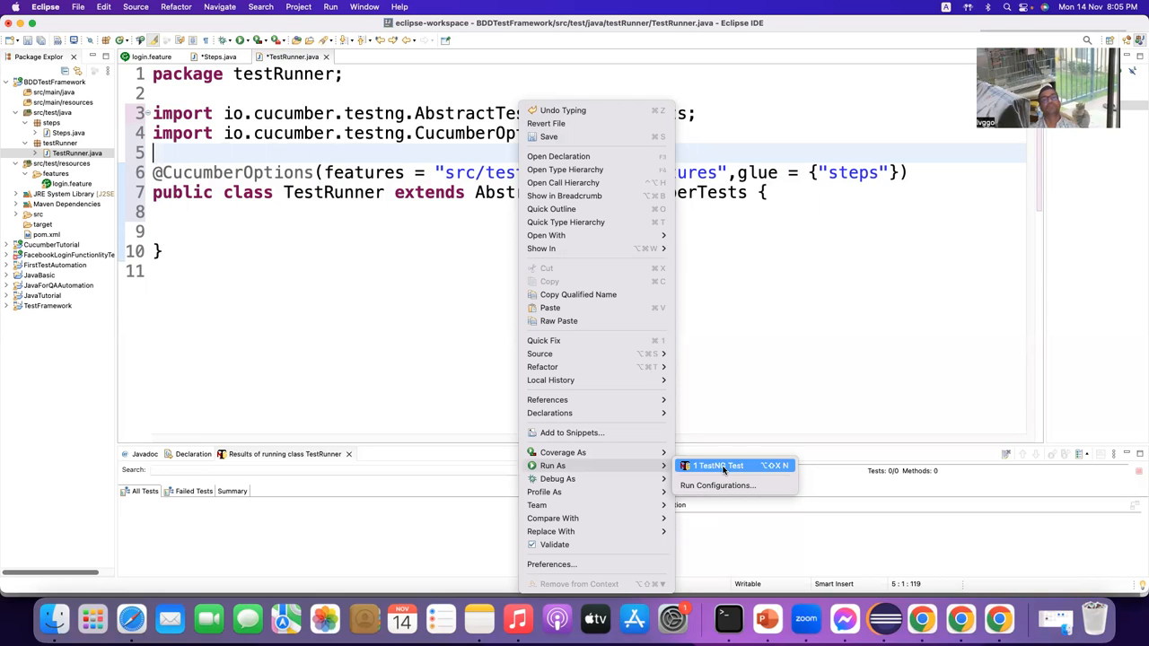
- Launch TestRunner as a TestNG test
{"action": "left_click", "coordinate": [720, 465]}
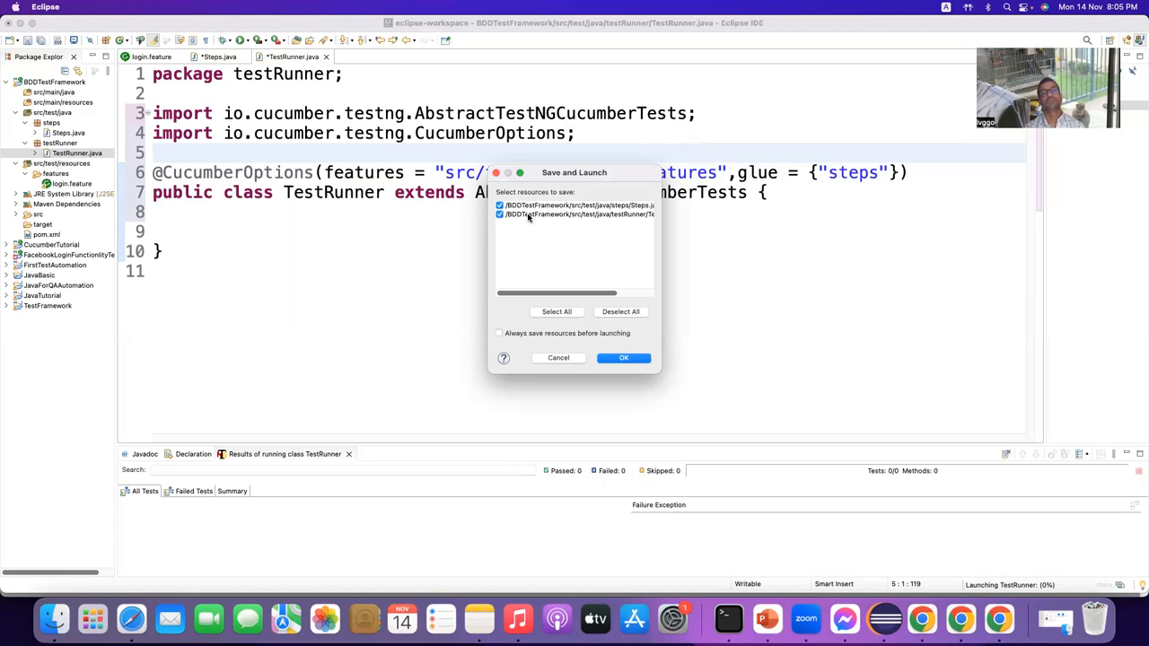
{"action": "mouse_move", "coordinate": [570, 214]}
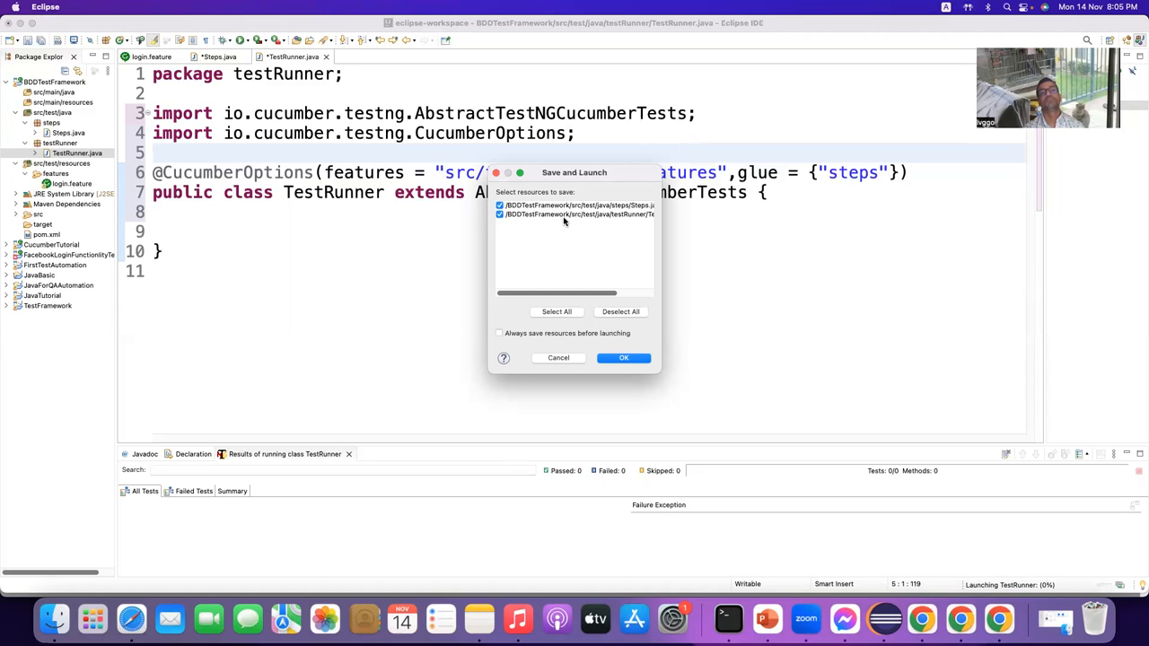
{"action": "mouse_move", "coordinate": [589, 225]}
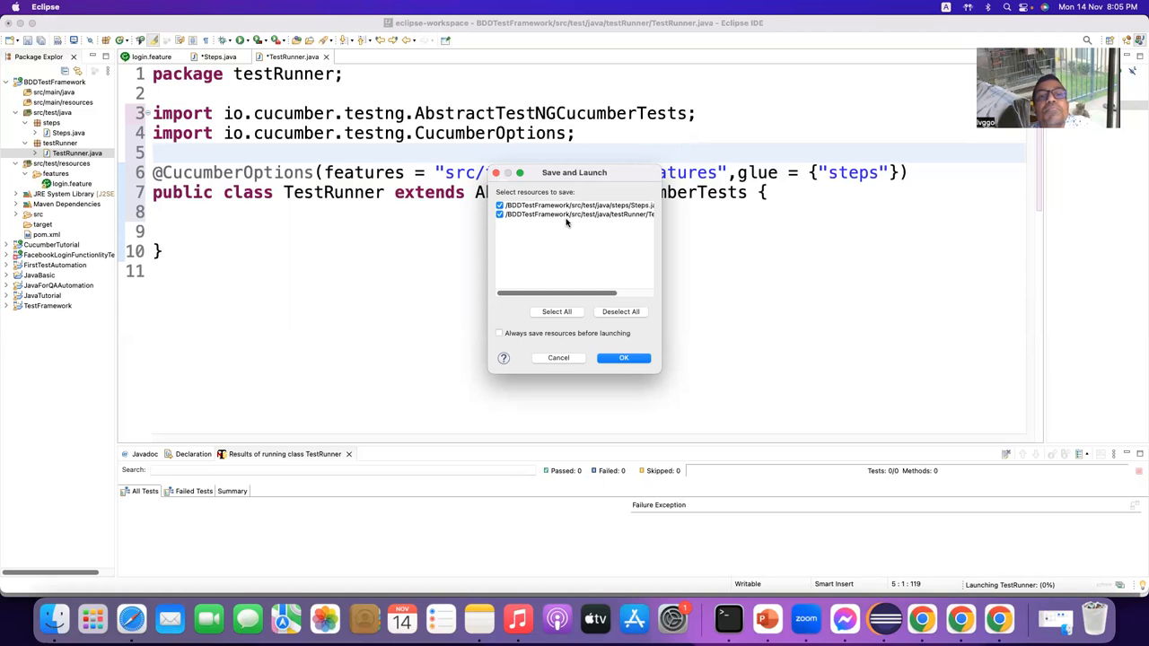
{"action": "mouse_move", "coordinate": [608, 223]}
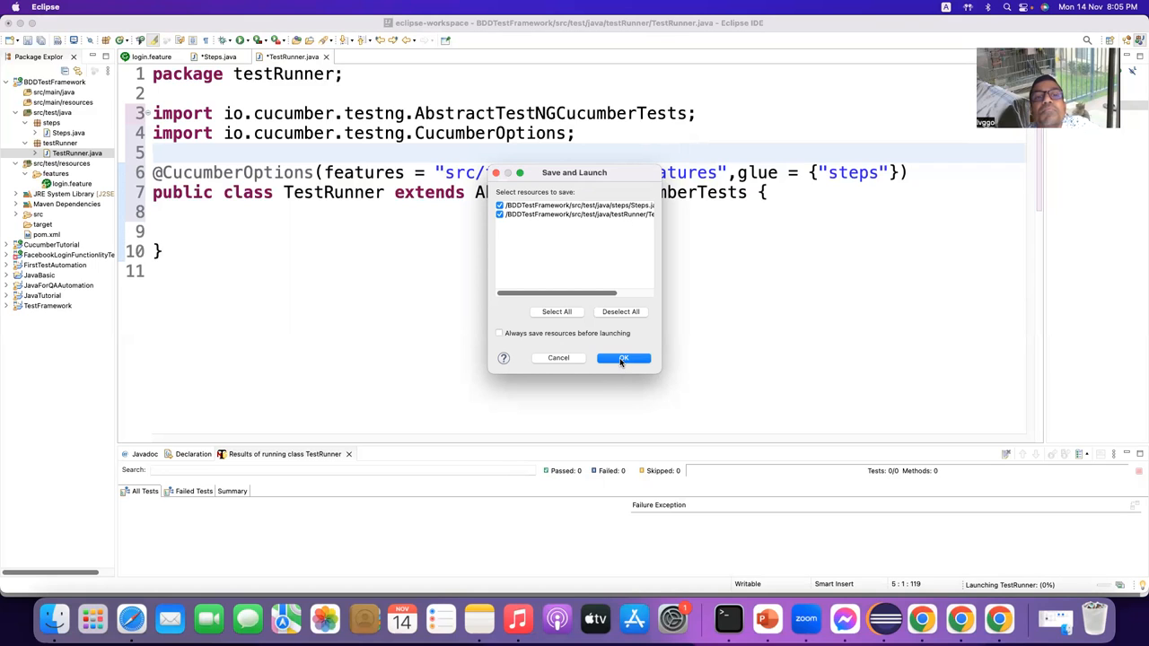
- Save Steps.java and TestRunner.java and let the TestNG run proceed
{"action": "left_click", "coordinate": [624, 359]}
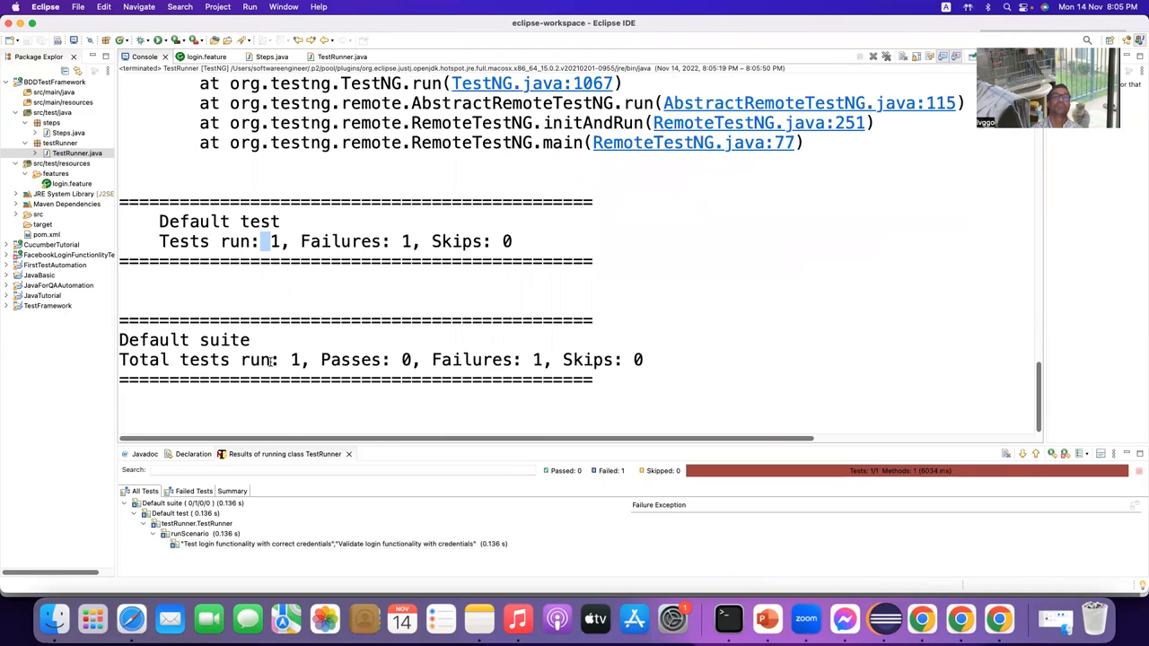
{"action": "mouse_move", "coordinate": [284, 324]}
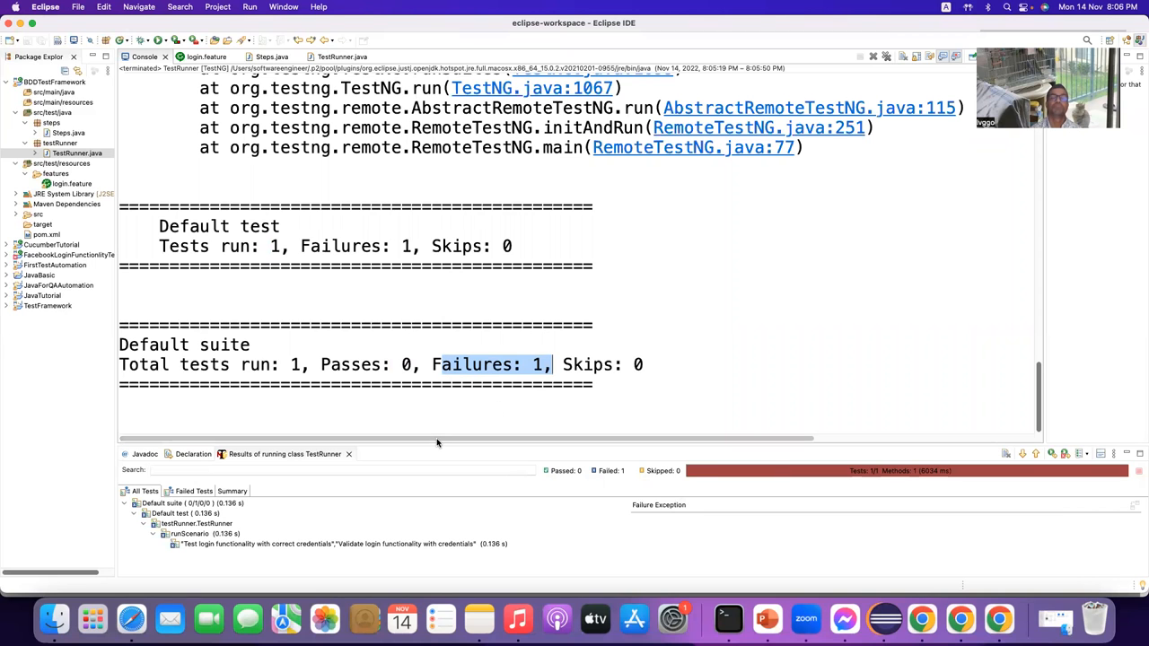
{"action": "mouse_move", "coordinate": [433, 298]}
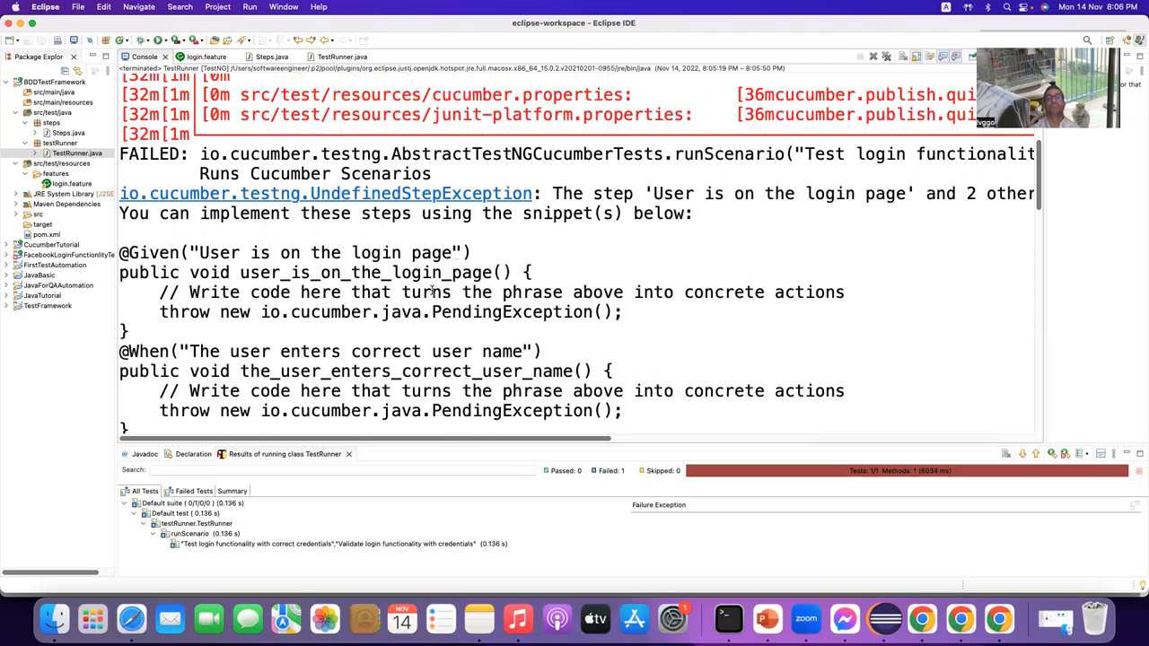
- Scroll the console to the UndefinedStepException snippets for the three undefined login steps
{"action": "scroll", "scroll_direction": "down", "scroll_amount": 3}
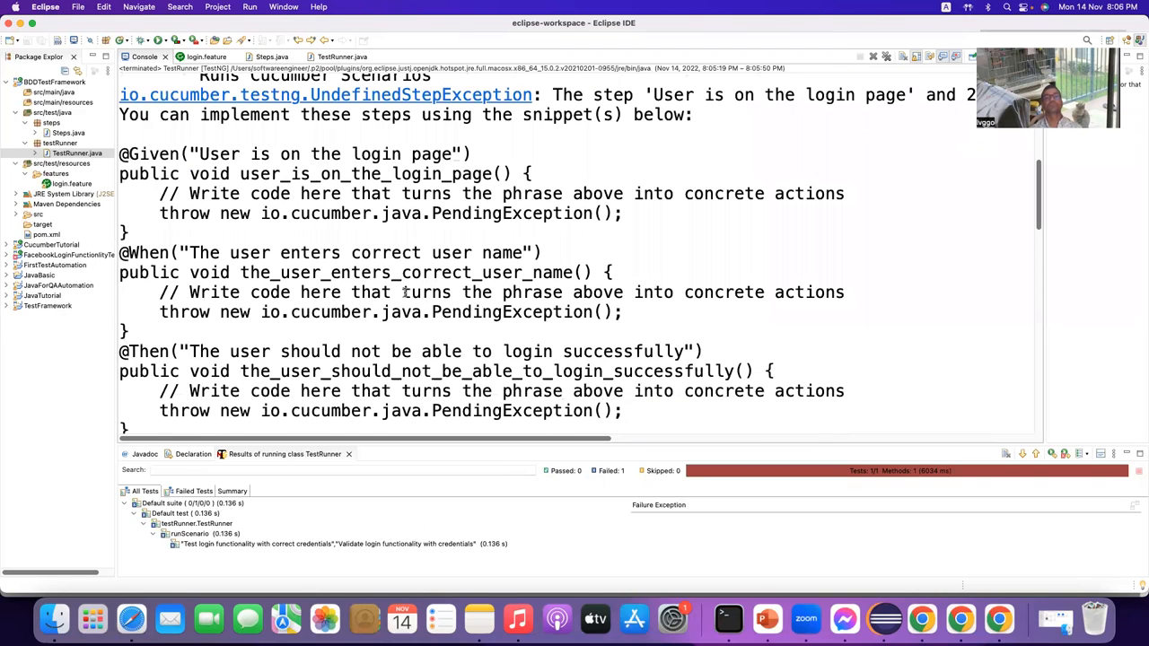
{"action": "scroll", "scroll_direction": "down", "scroll_amount": 3}
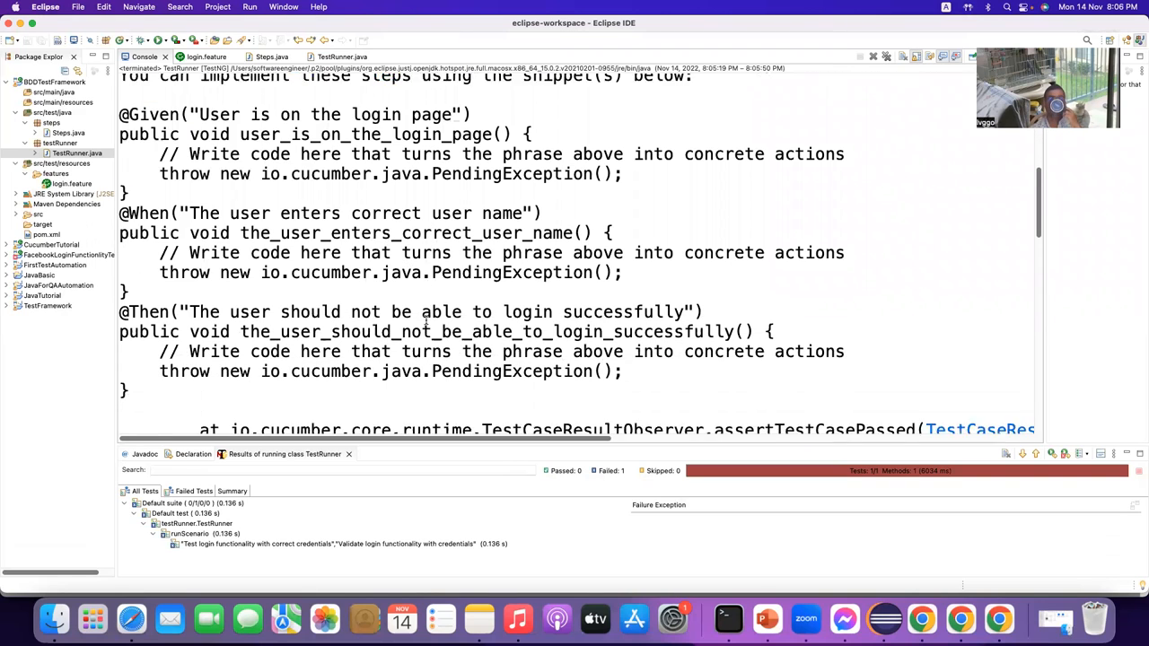
{"action": "scroll", "scroll_direction": "down", "scroll_amount": 3}
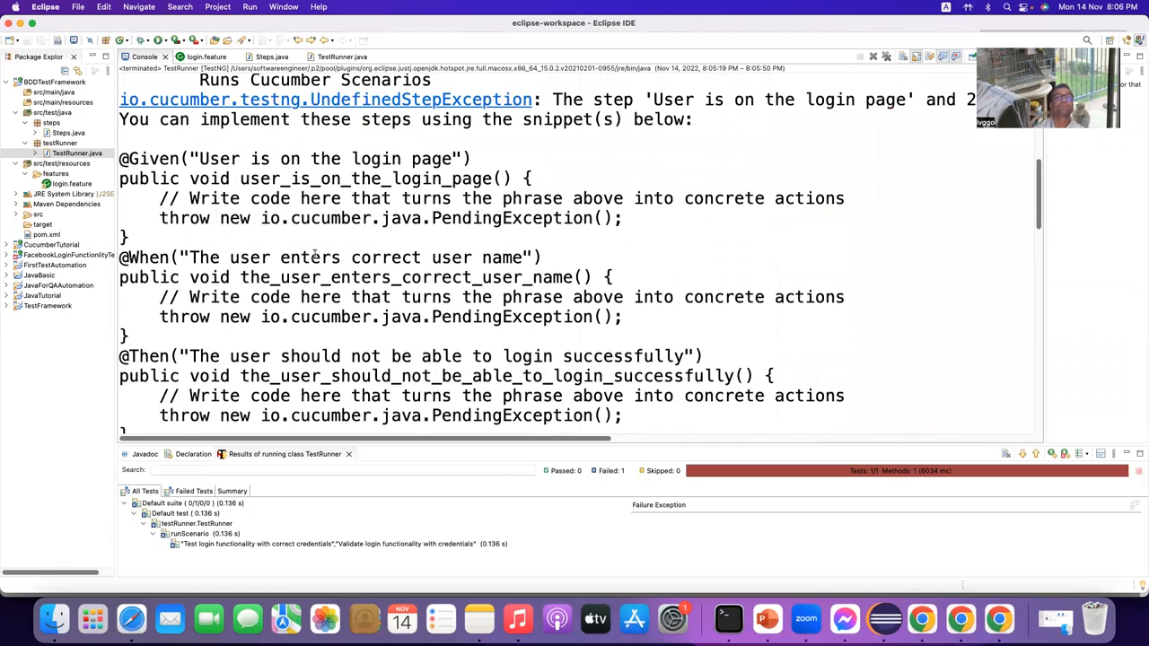
{"action": "scroll", "scroll_direction": "down", "scroll_amount": 3}
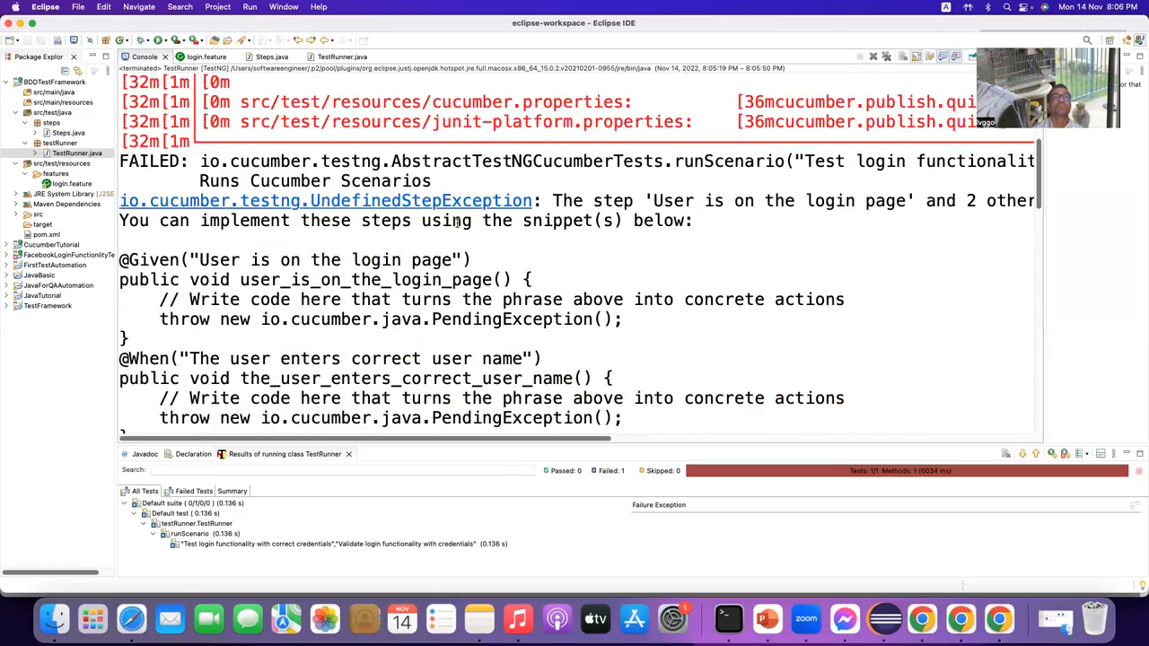
{"action": "scroll", "scroll_direction": "down", "scroll_amount": 3}
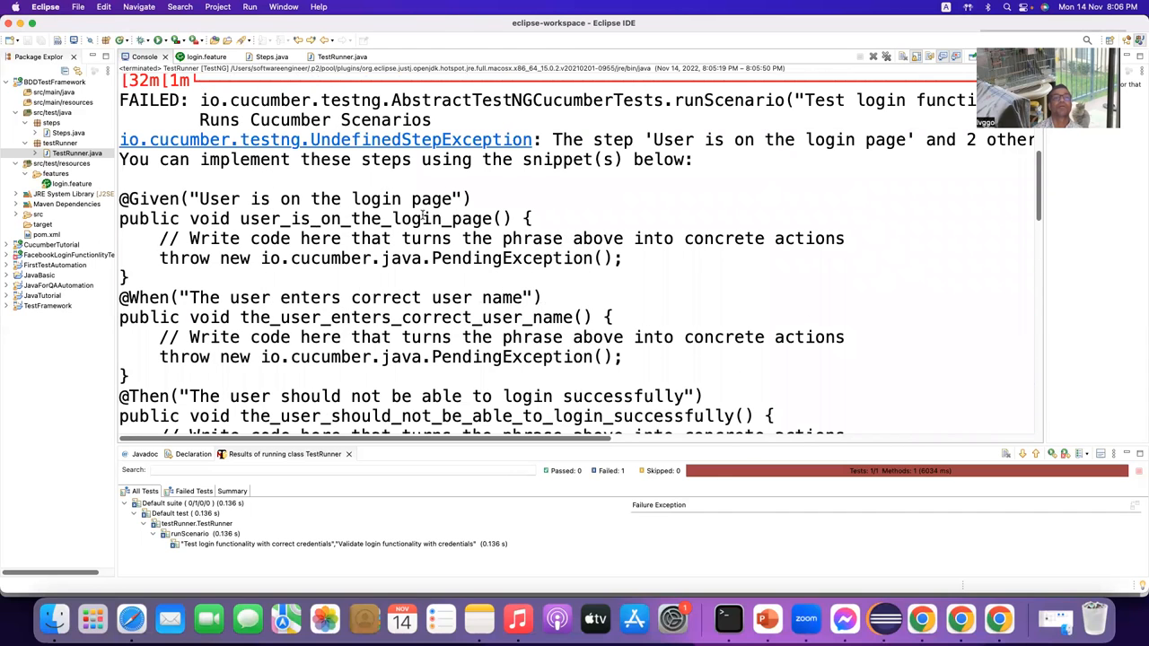
{"action": "mouse_move", "coordinate": [446, 271]}
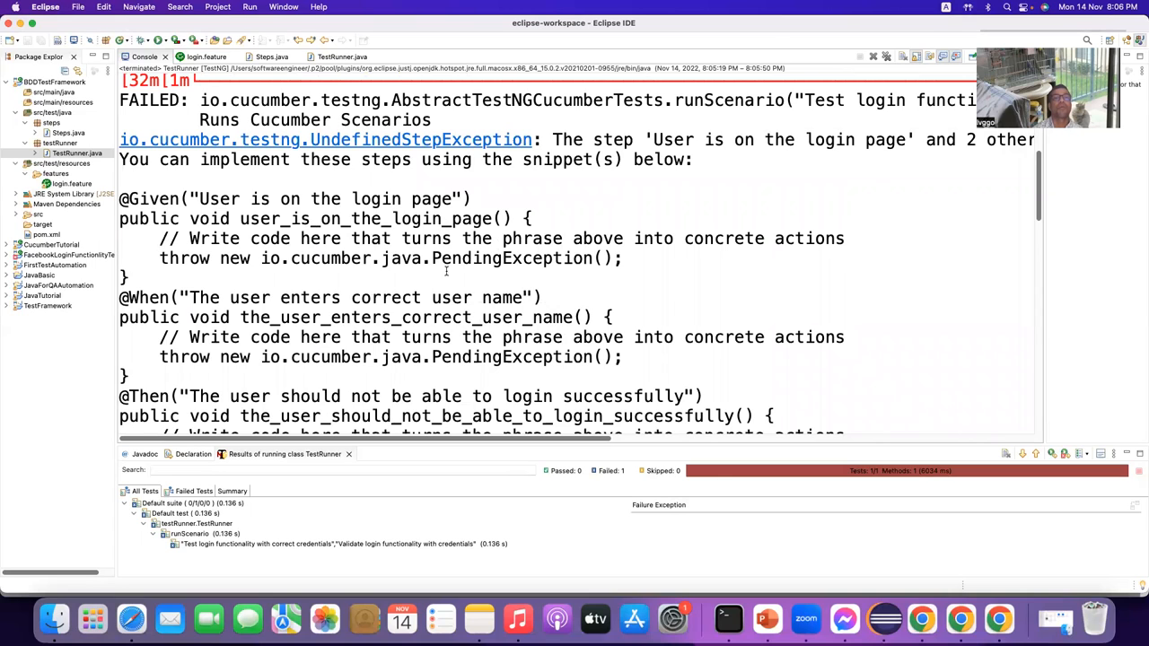
{"action": "scroll", "scroll_direction": "down", "scroll_amount": 3}
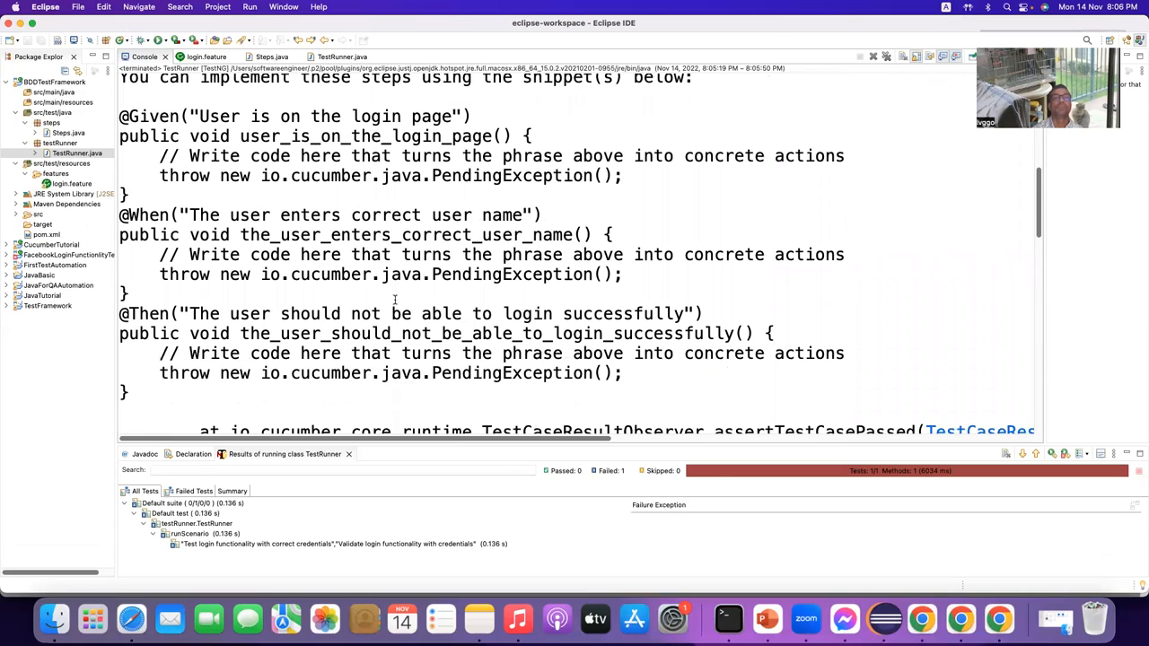
{"action": "mouse_move", "coordinate": [417, 313]}
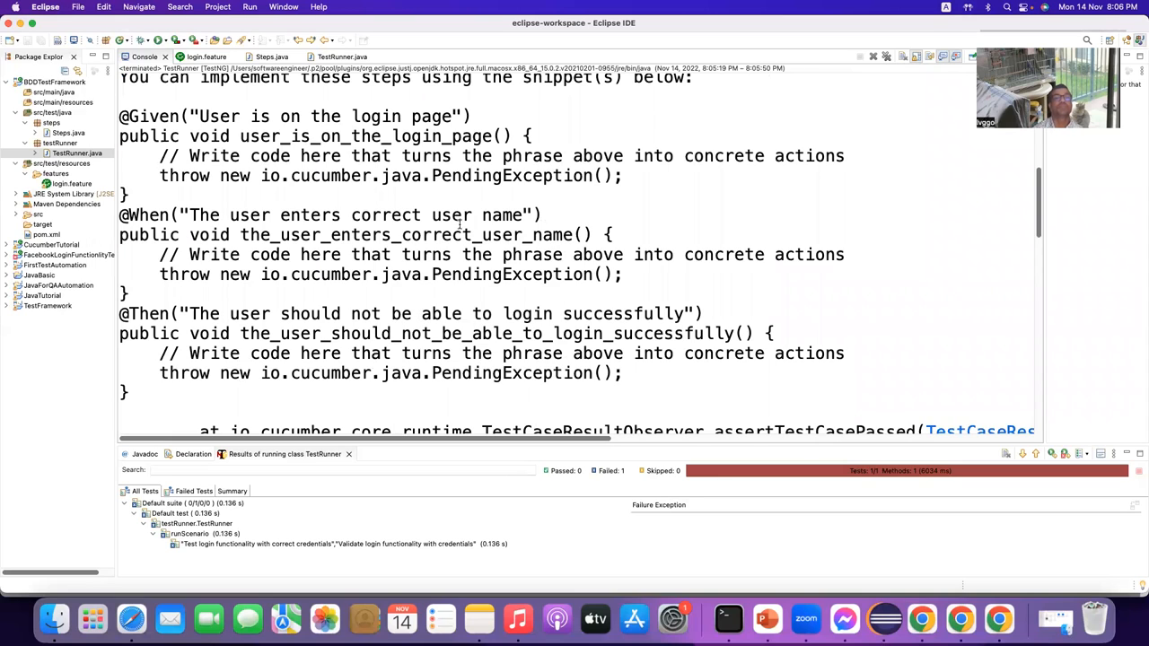
{"action": "scroll", "scroll_direction": "down", "scroll_amount": 3}
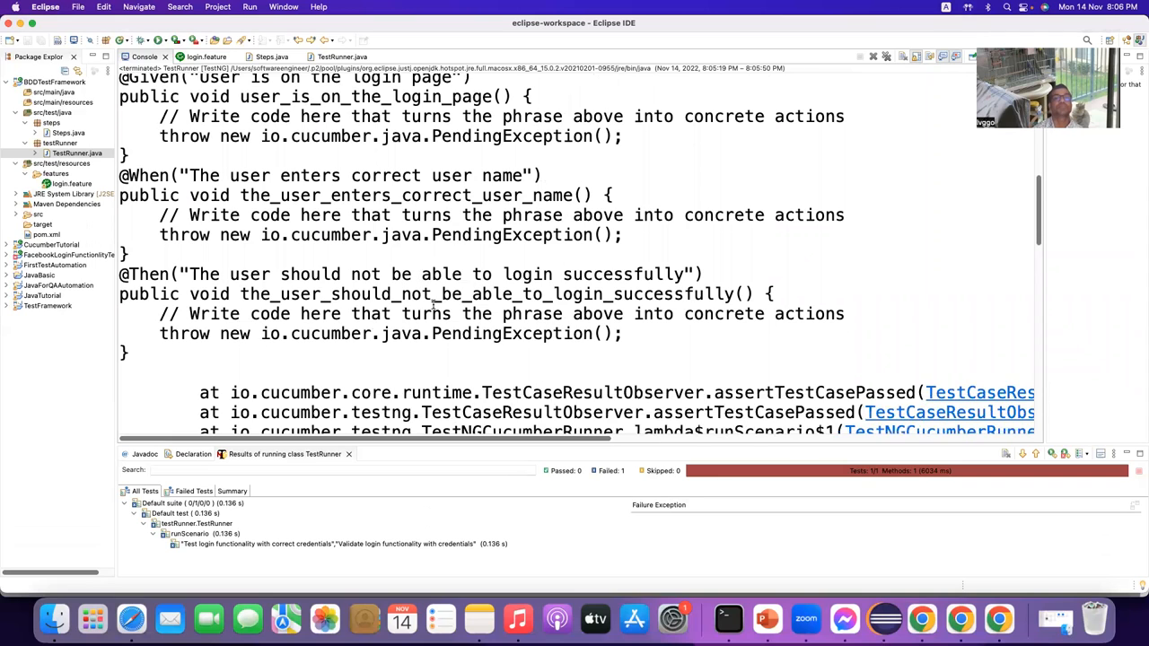
{"action": "scroll", "scroll_direction": "down", "scroll_amount": 3}
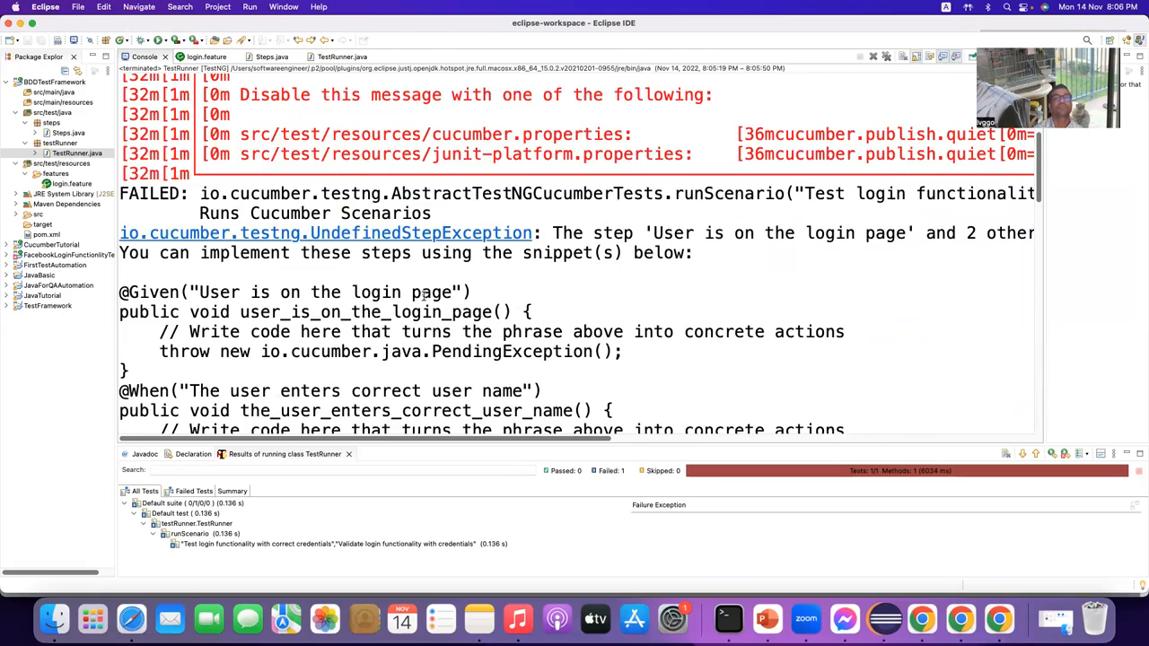
{"action": "scroll", "scroll_direction": "down", "scroll_amount": 3}
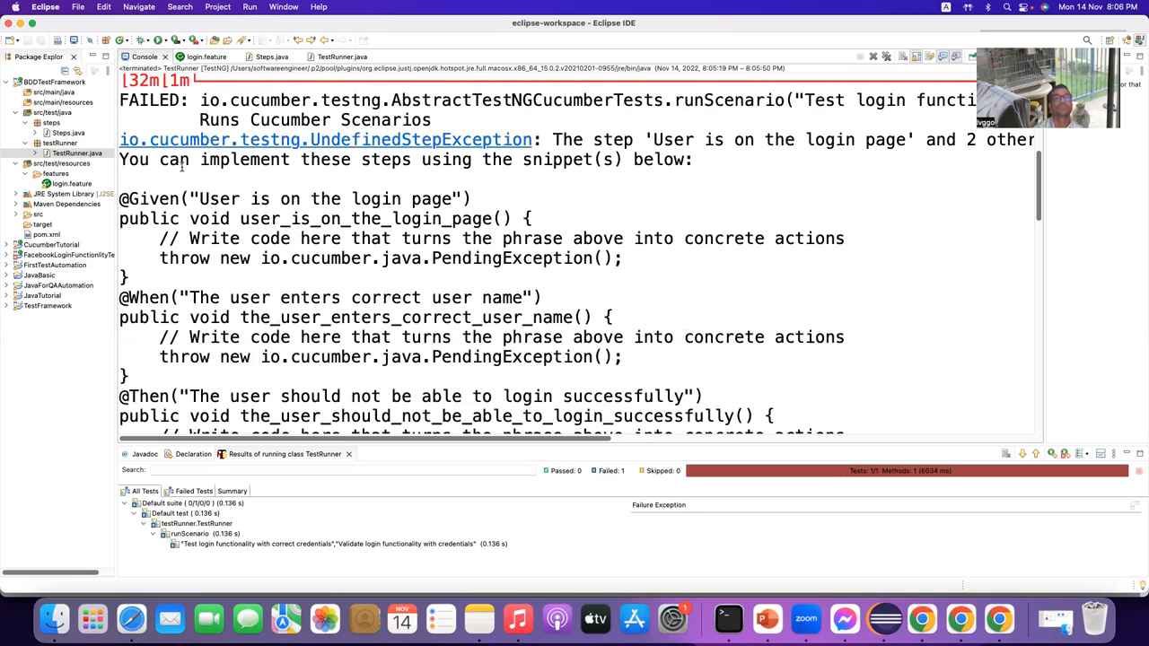
{"action": "mouse_move", "coordinate": [420, 160]}
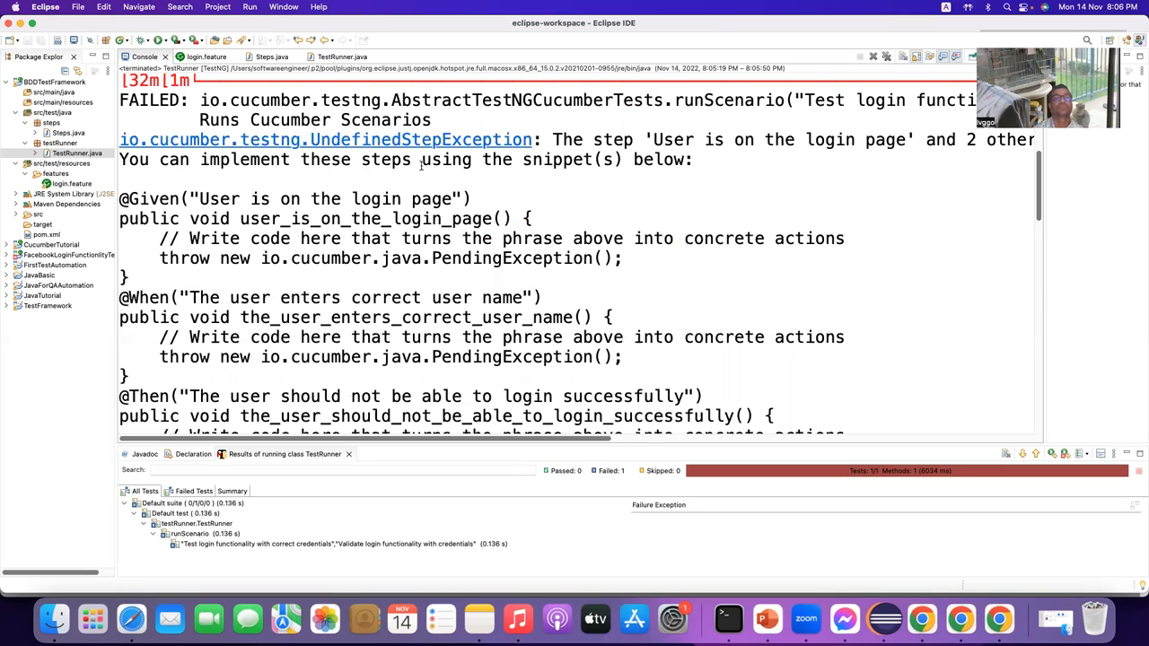
{"action": "mouse_move", "coordinate": [549, 167]}
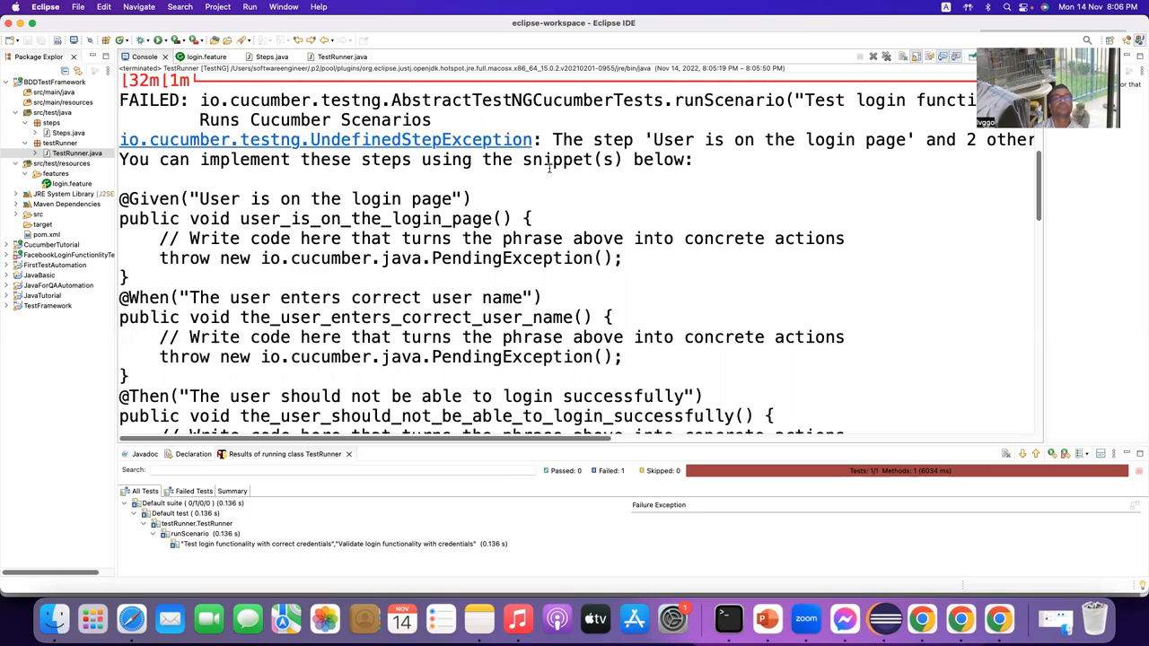
{"action": "mouse_move", "coordinate": [655, 159]}
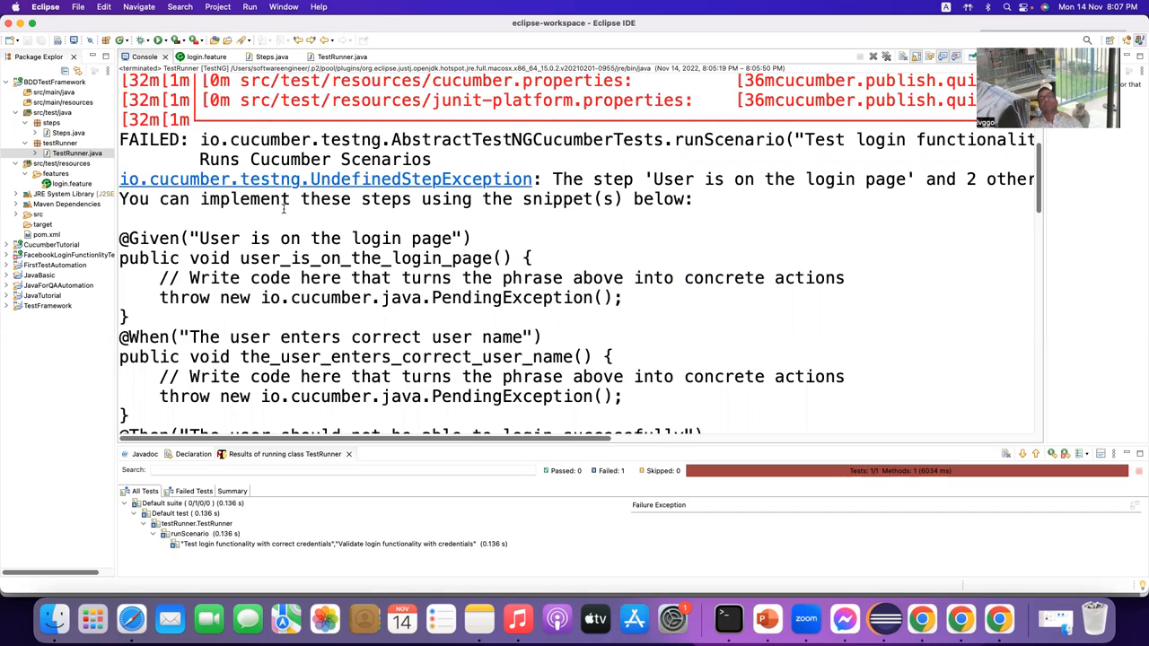
{"action": "scroll", "scroll_direction": "down", "scroll_amount": 3}
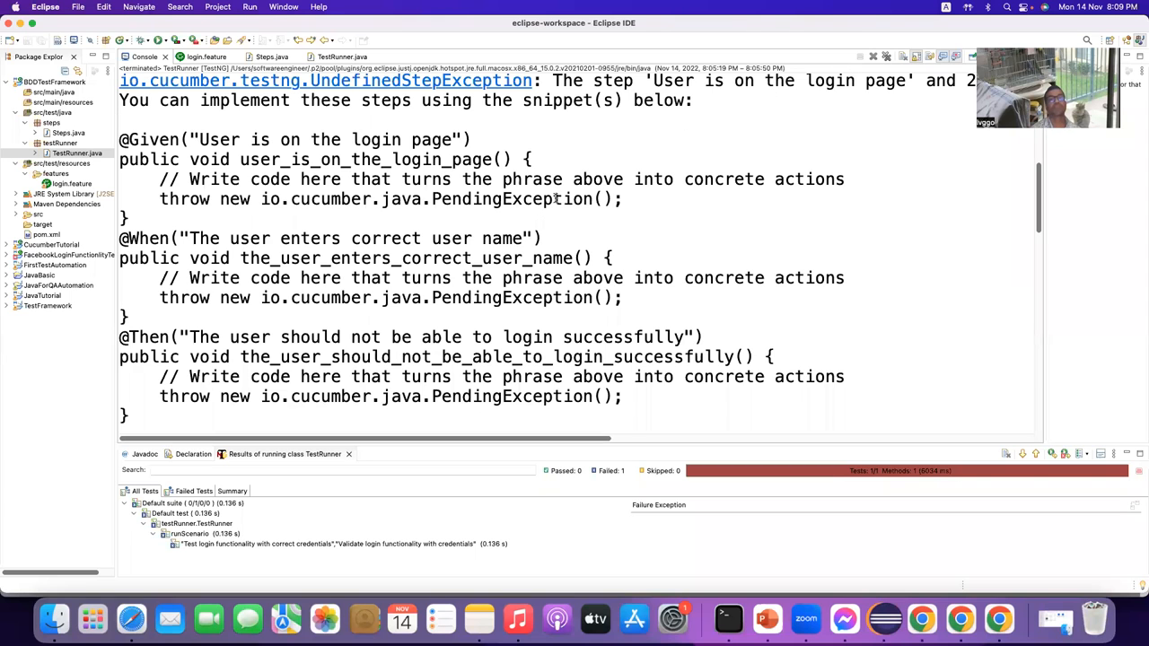
{"action": "scroll", "scroll_direction": "down", "scroll_amount": 3}
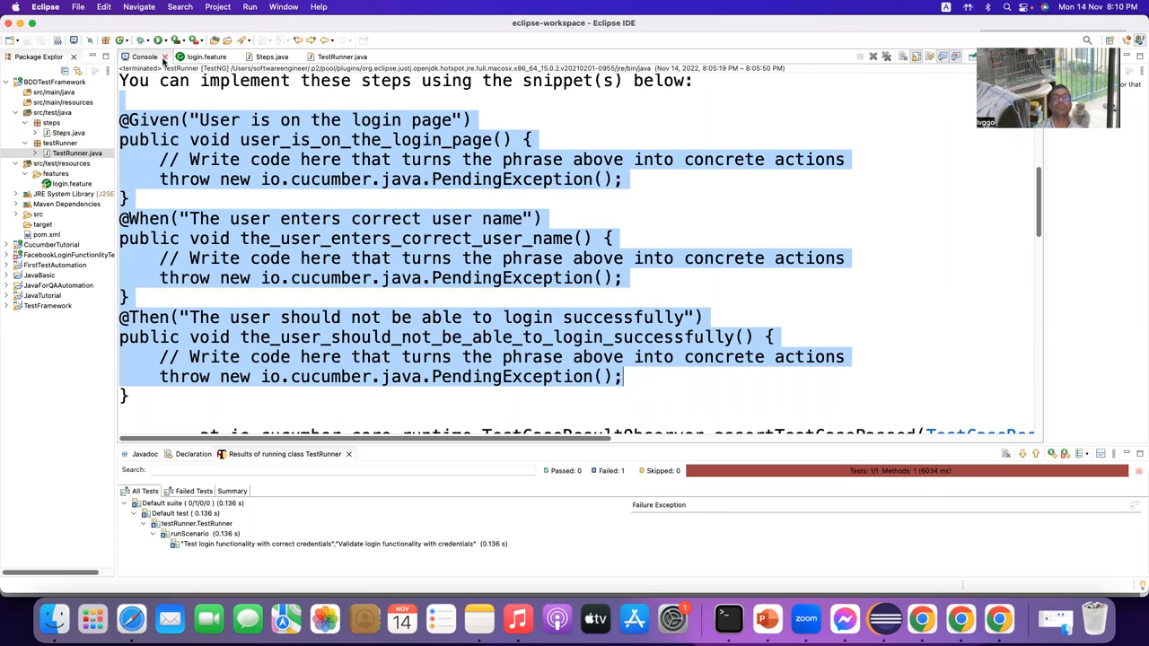
- Close the Console to return to the TestRunner.java editor
{"action": "left_click", "coordinate": [286, 56]}
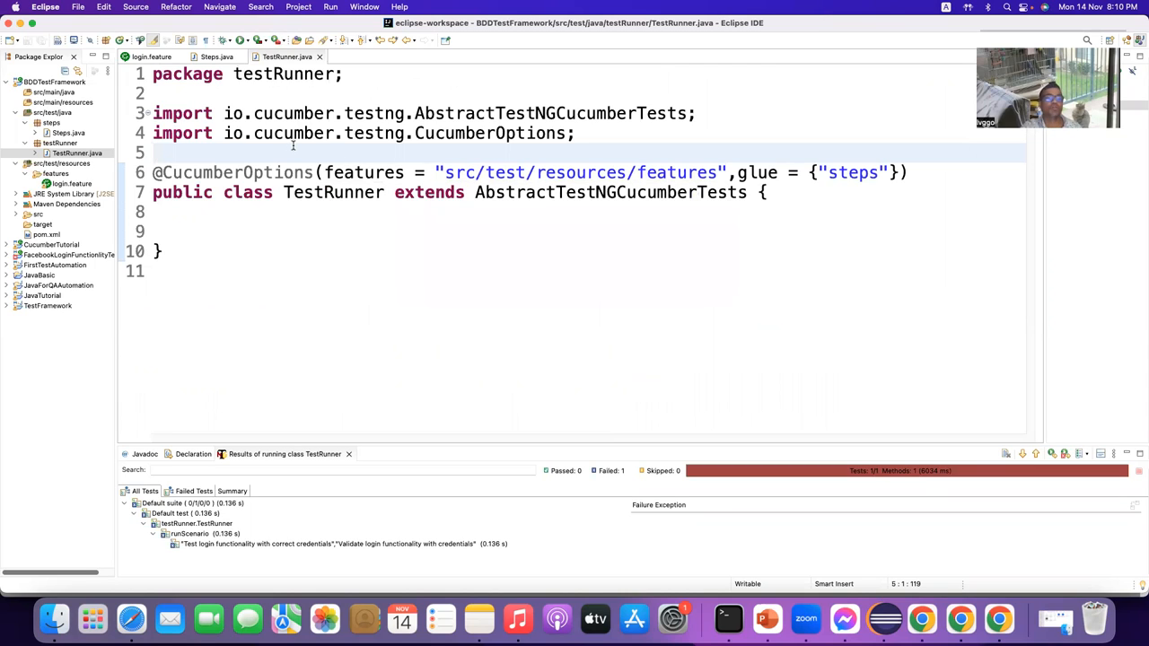
{"action": "mouse_move", "coordinate": [314, 146]}
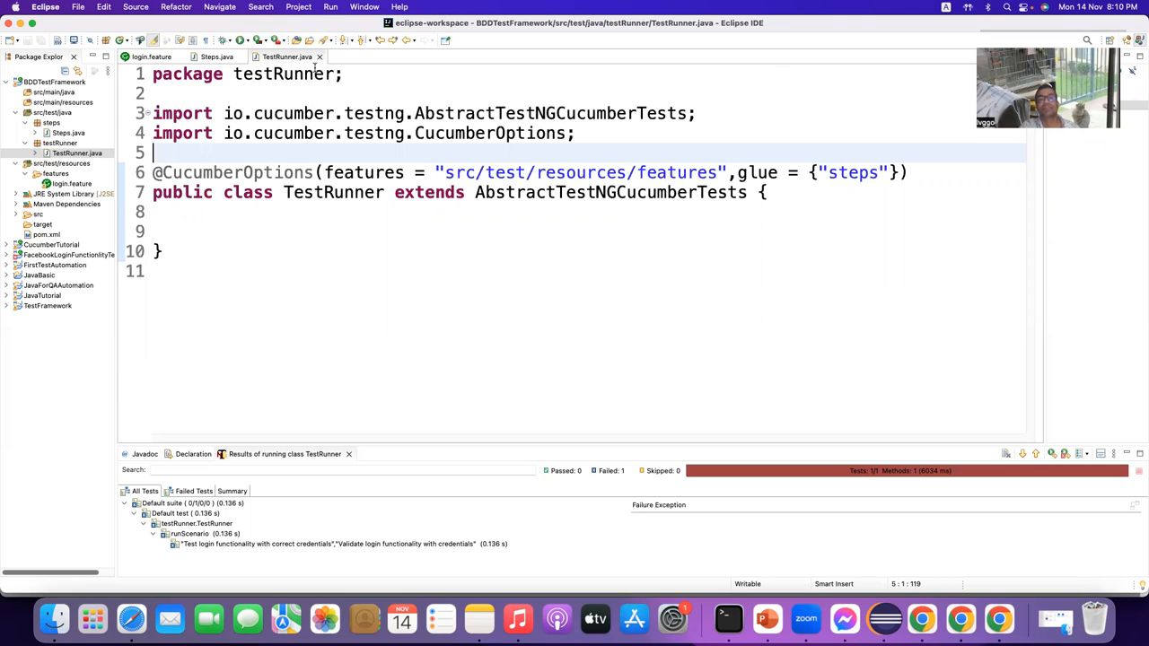
{"action": "mouse_move", "coordinate": [313, 28]}
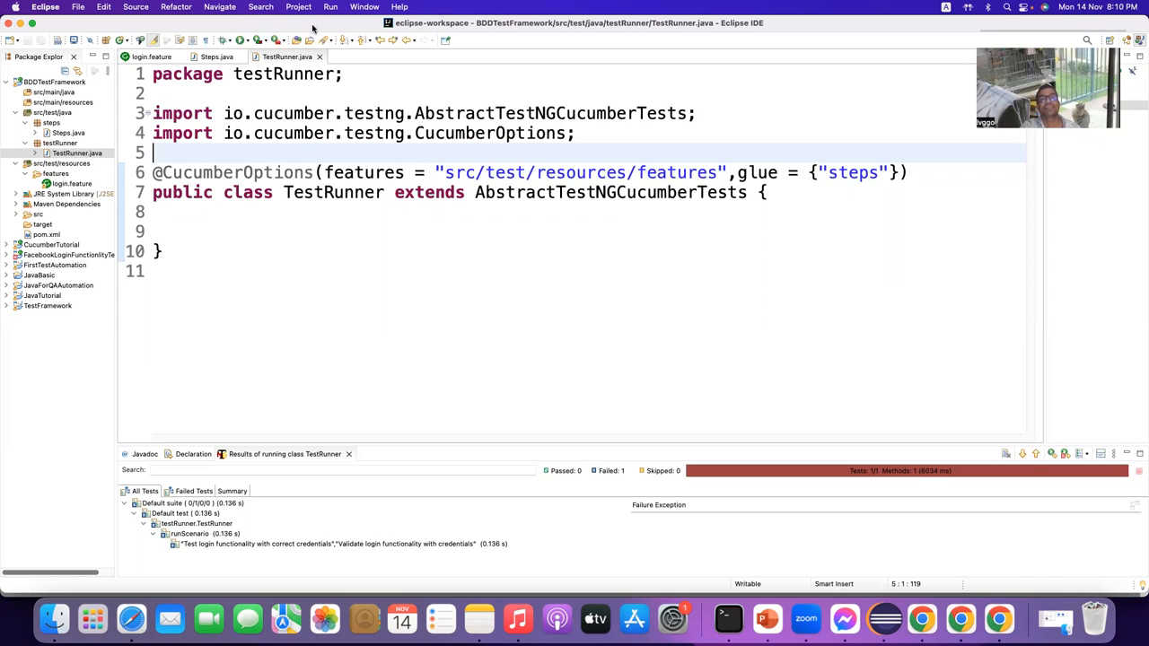